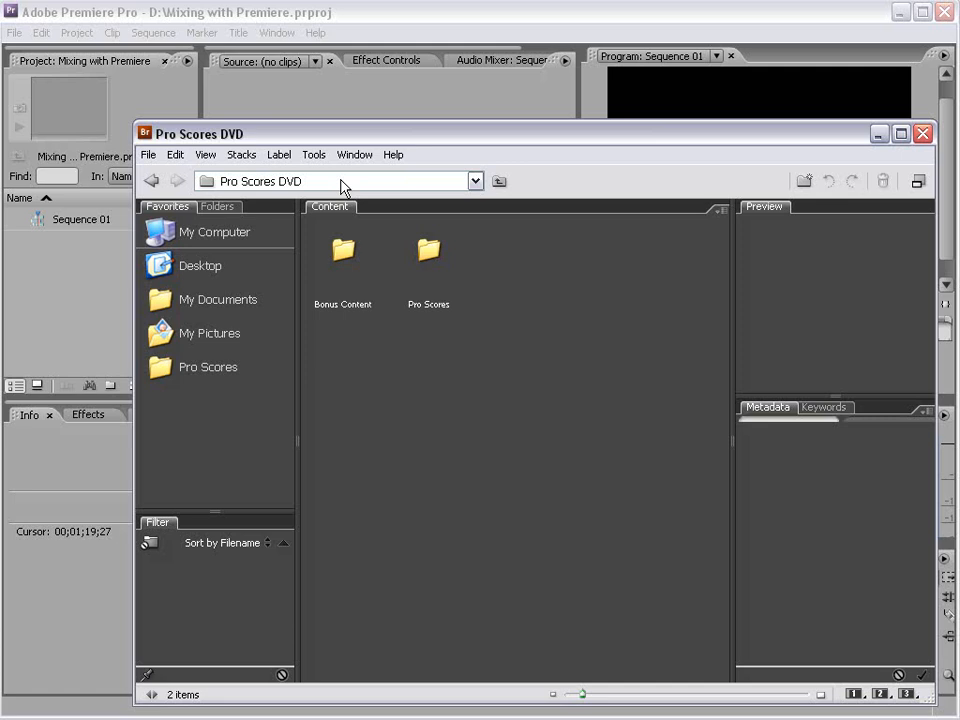
pyautogui.moveTo(446, 282)
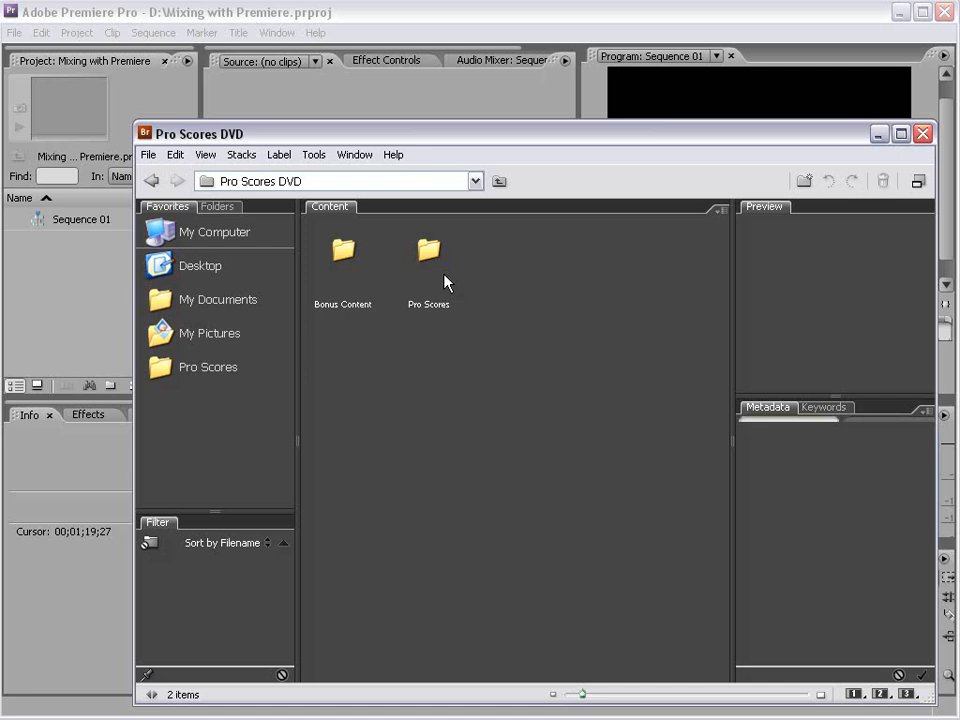
# Step: Open the Pro Scores folder to show its four library subfolders
pyautogui.click(428, 250)
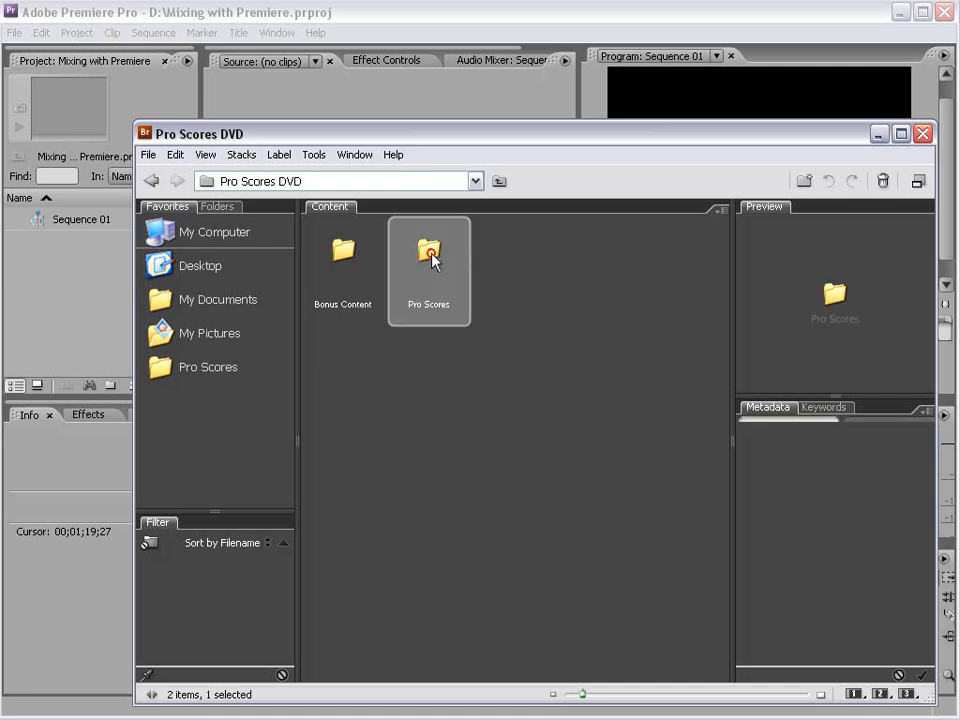
pyautogui.moveTo(220, 438)
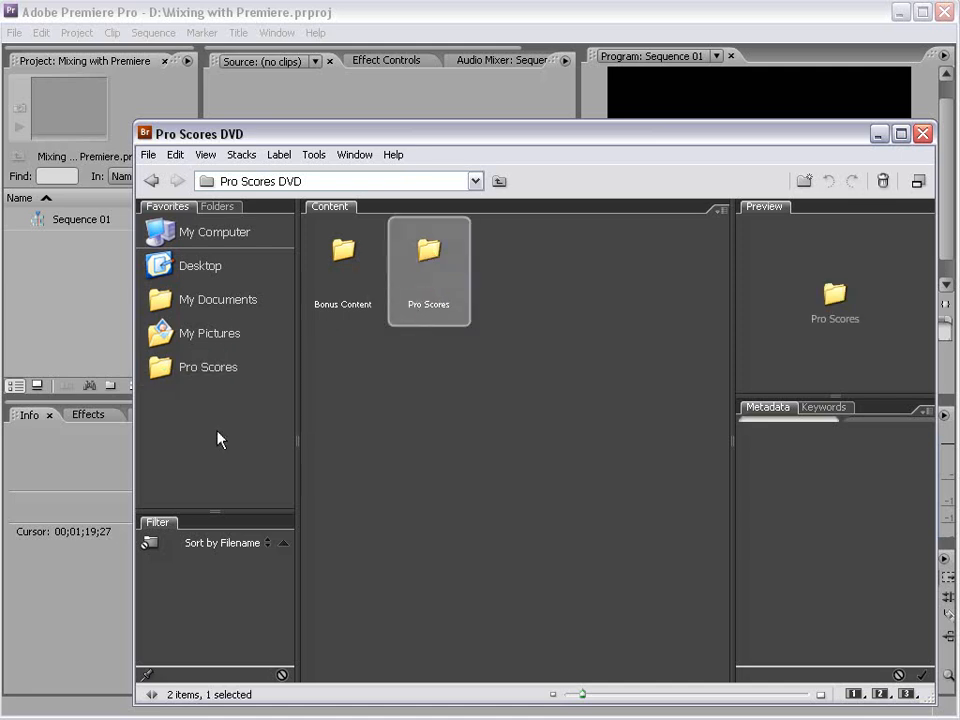
pyautogui.moveTo(830, 492)
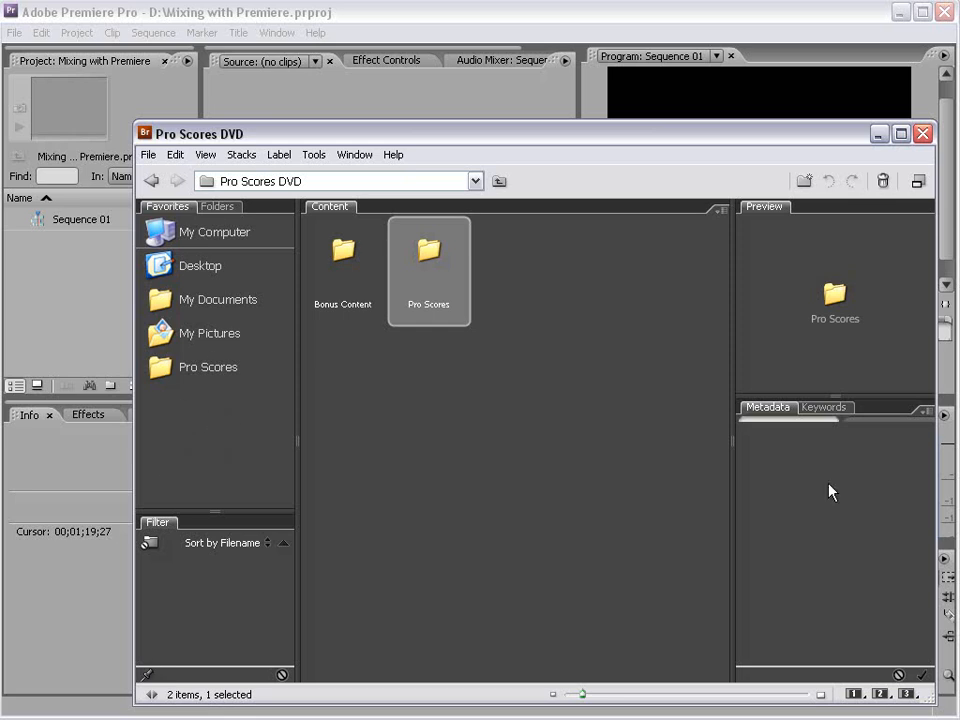
pyautogui.doubleClick(428, 250)
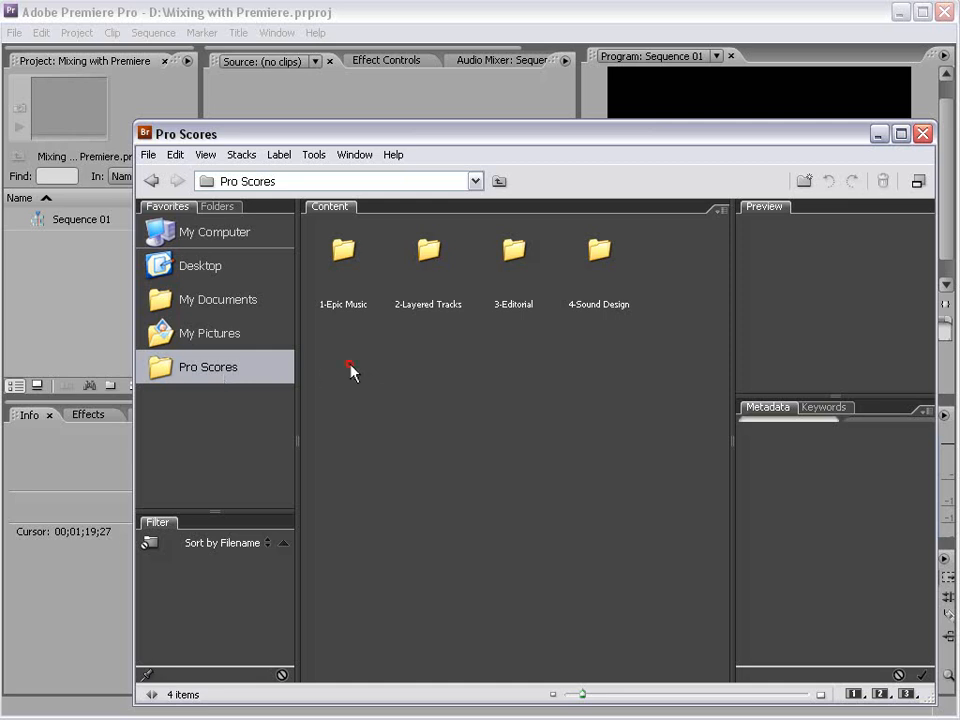
pyautogui.moveTo(648, 436)
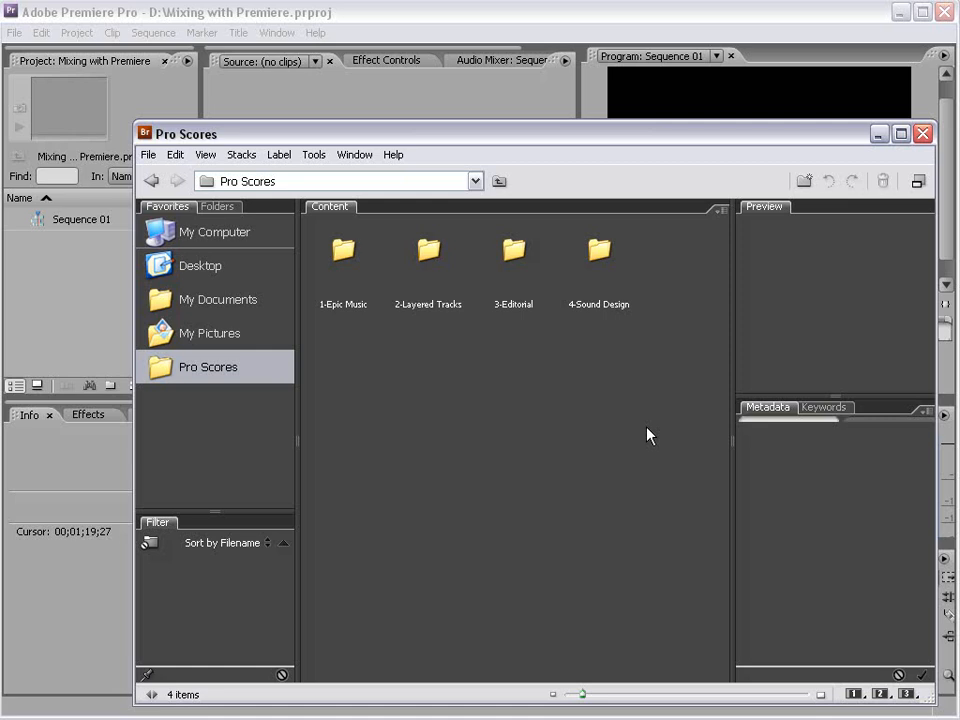
pyautogui.moveTo(562, 438)
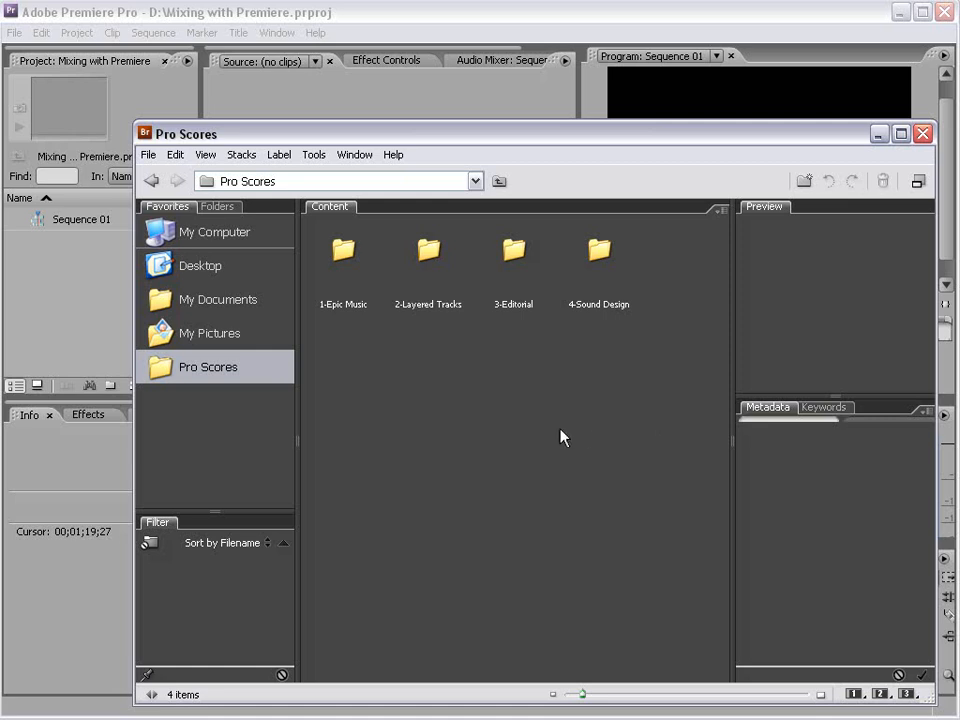
pyautogui.moveTo(548, 444)
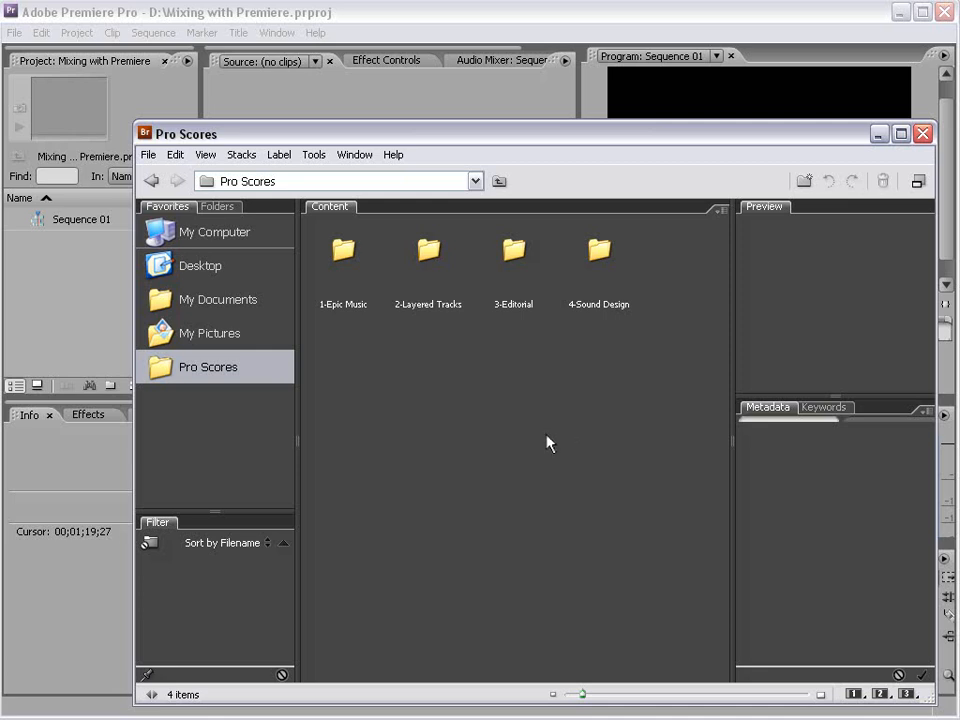
pyautogui.moveTo(472, 398)
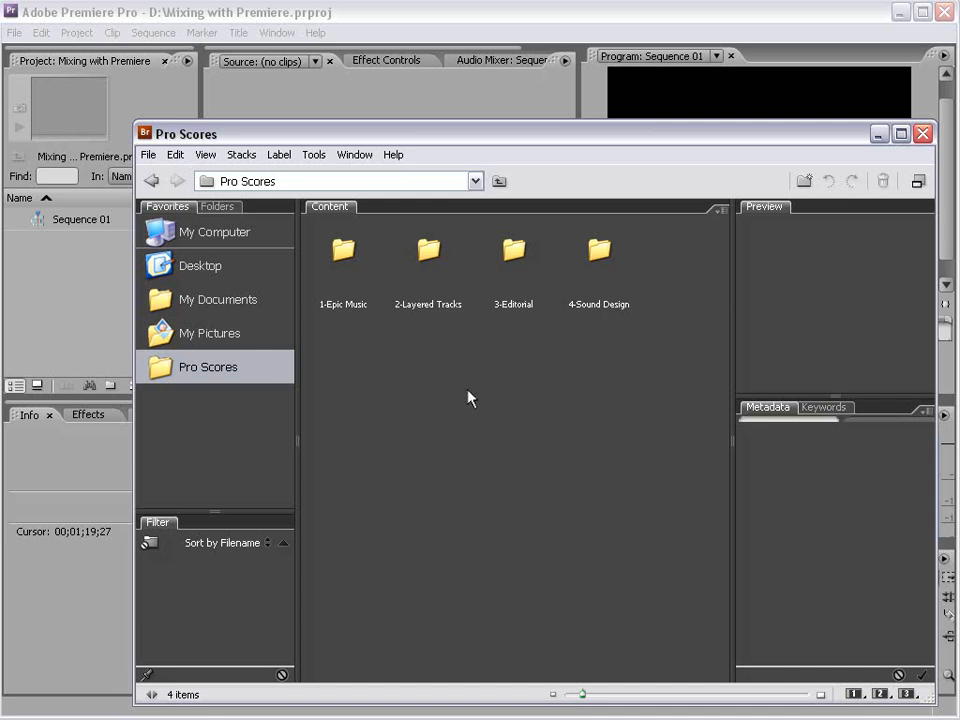
# Step: Open 1-Epic Music and then its Inspirational subfolder
pyautogui.click(344, 260)
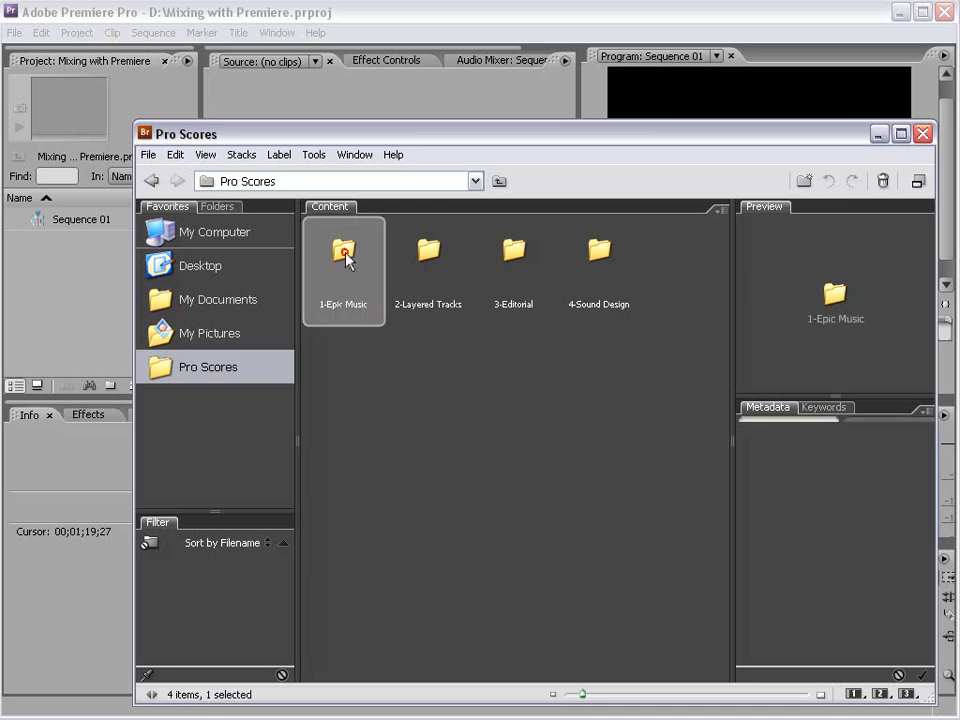
pyautogui.doubleClick(344, 250)
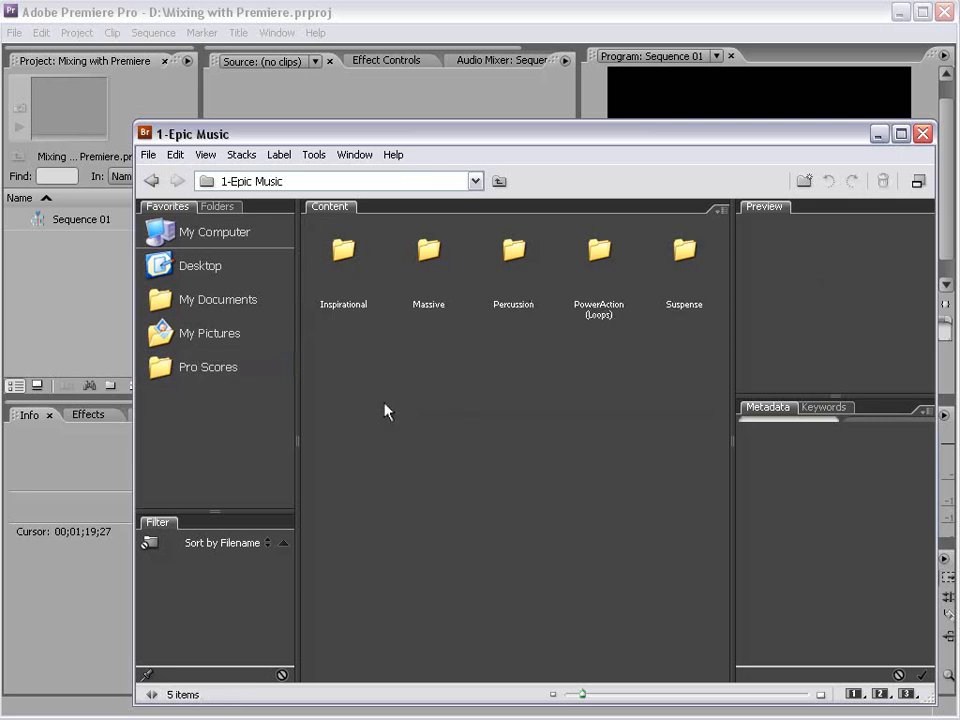
pyautogui.moveTo(376, 298)
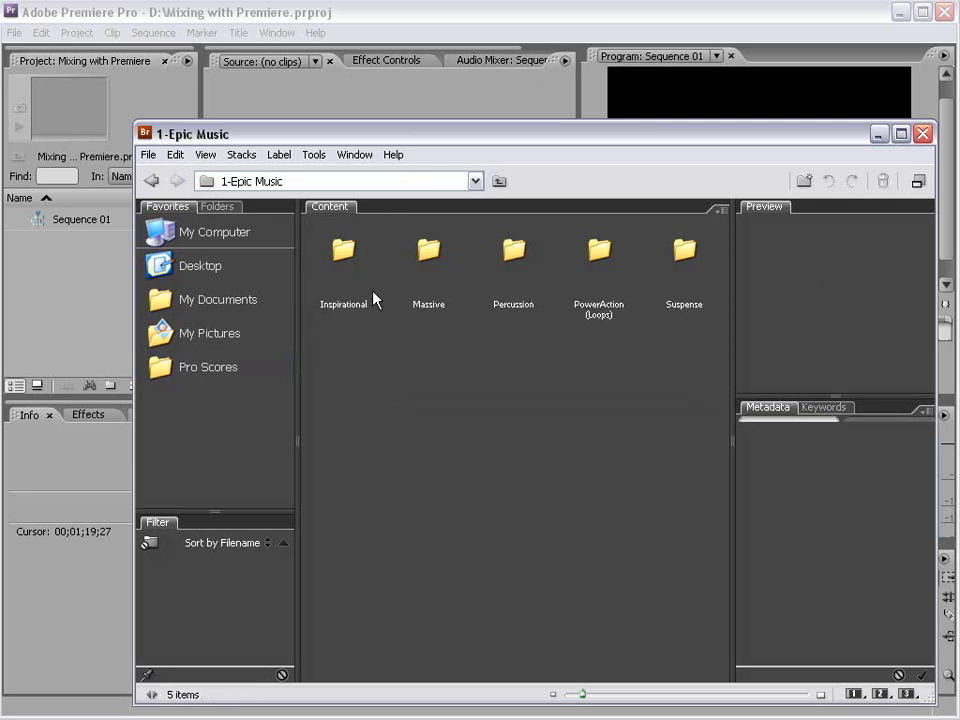
pyautogui.doubleClick(344, 250)
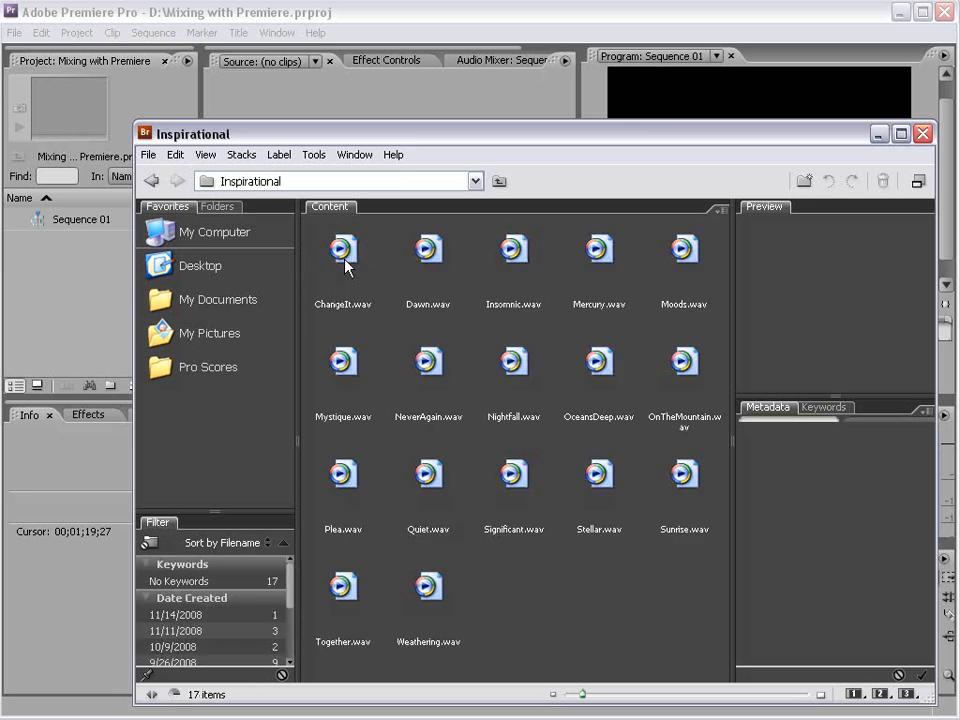
# Step: Preview Change3.wav and OnTheMountain.wav, then go back up to 1-Epic Music
pyautogui.click(344, 250)
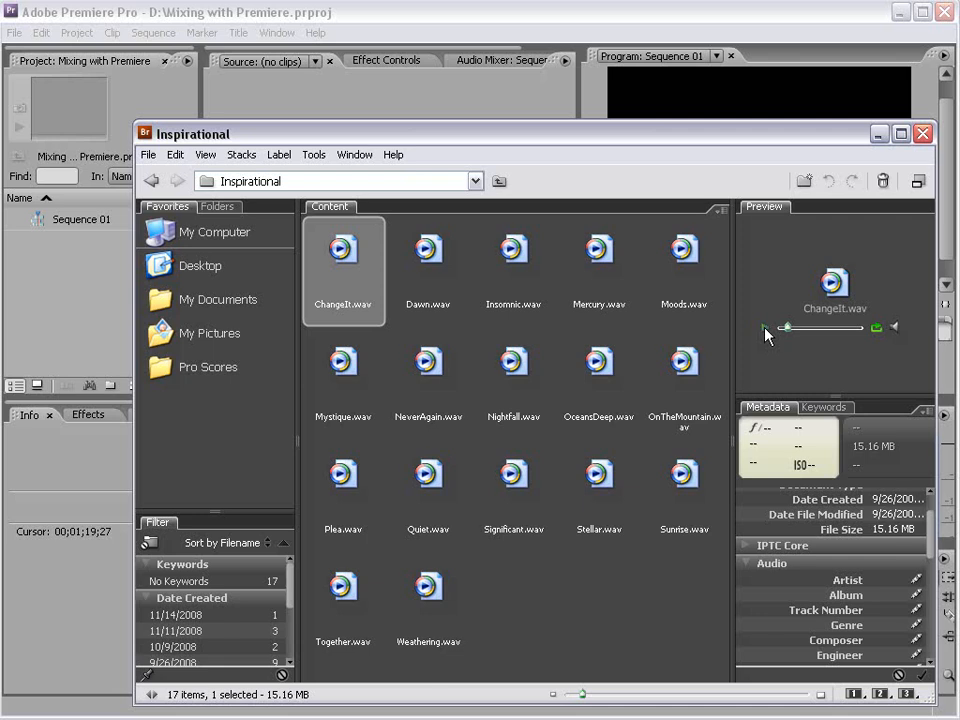
pyautogui.moveTo(708, 376)
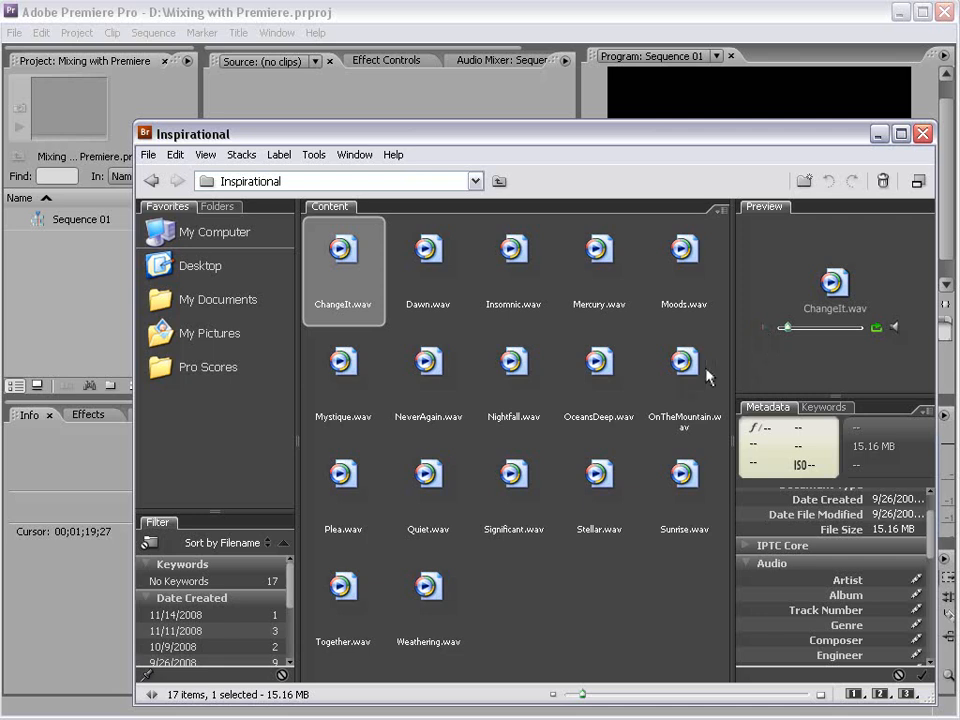
pyautogui.click(684, 362)
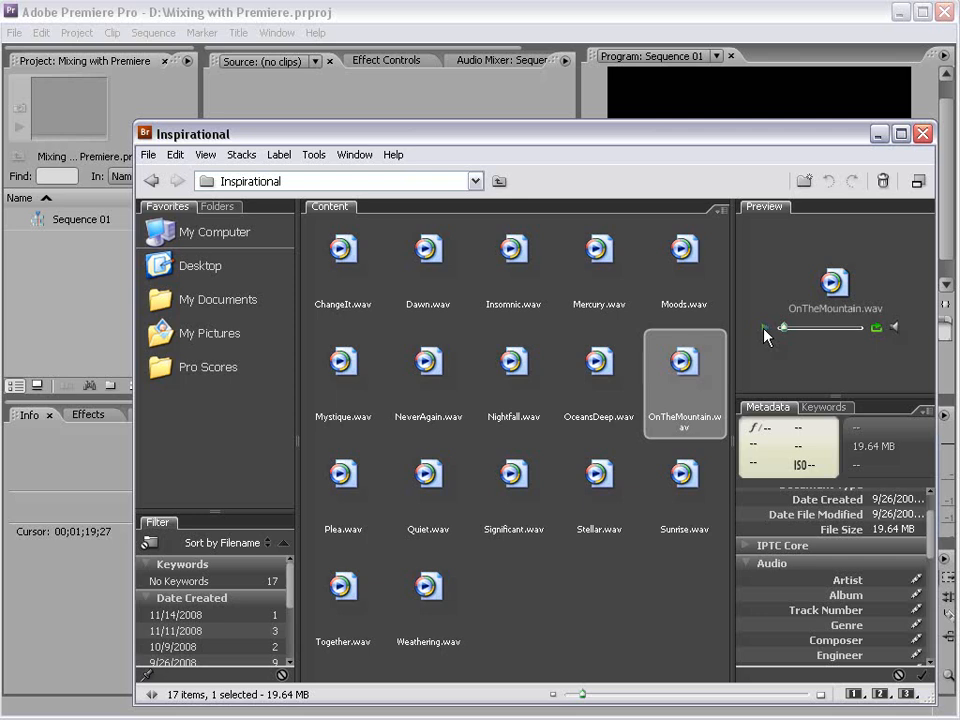
pyautogui.moveTo(518, 392)
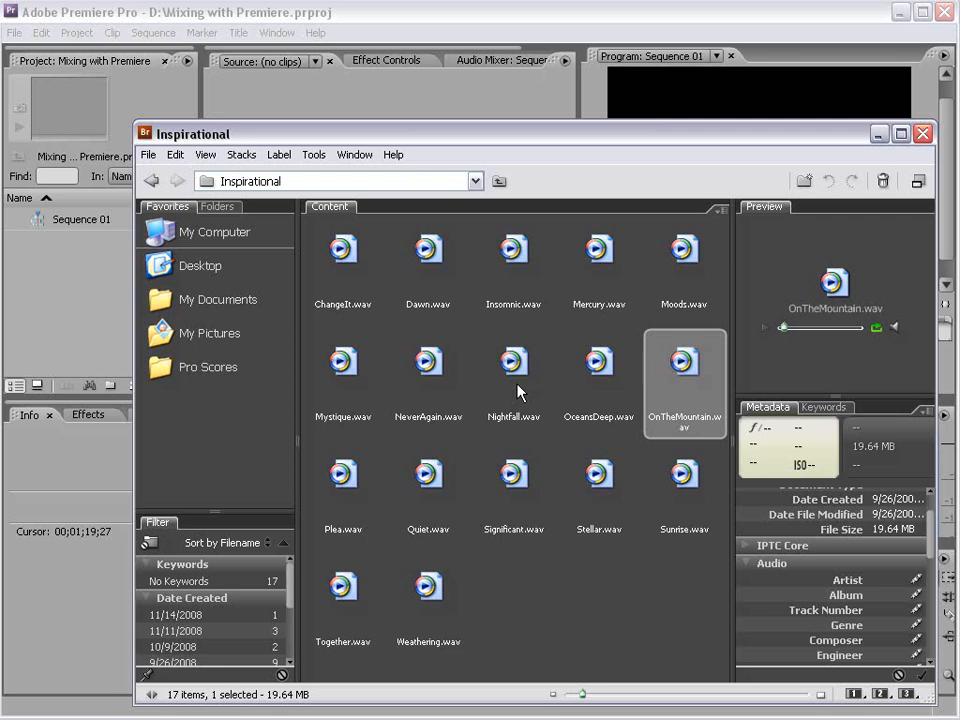
pyautogui.click(152, 180)
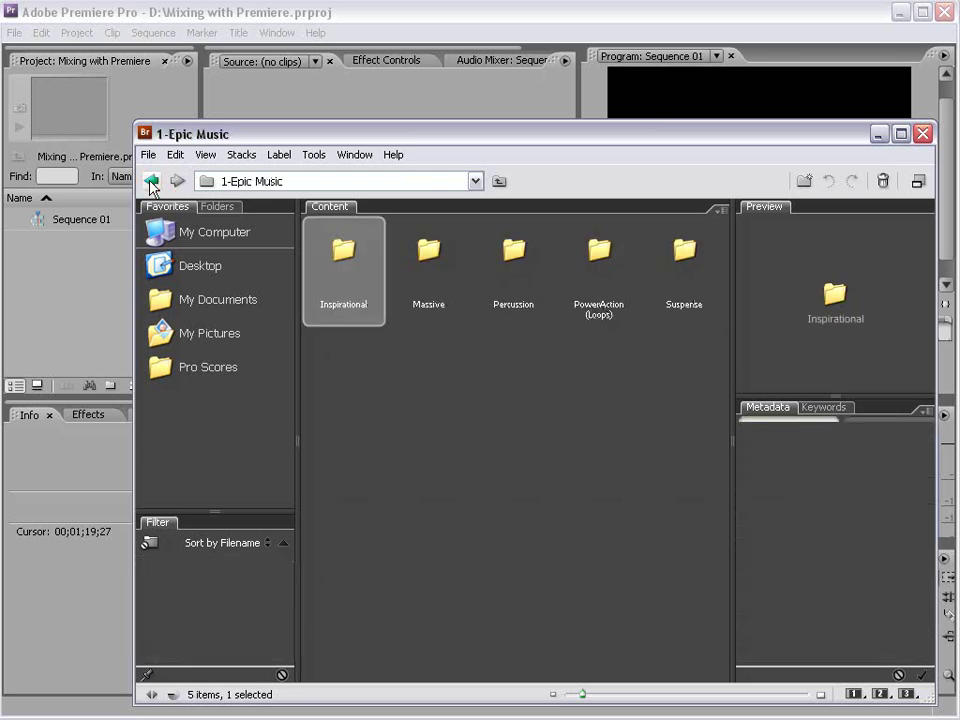
# Step: Open the Massive folder and preview DestroyerOfWorlds.wav
pyautogui.click(428, 252)
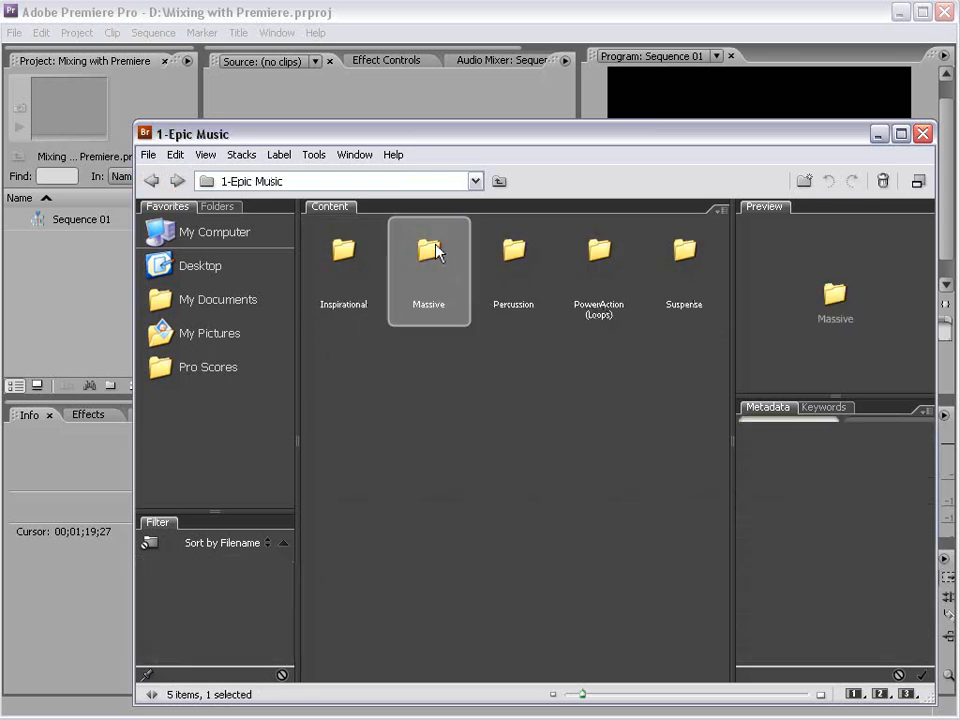
pyautogui.doubleClick(428, 250)
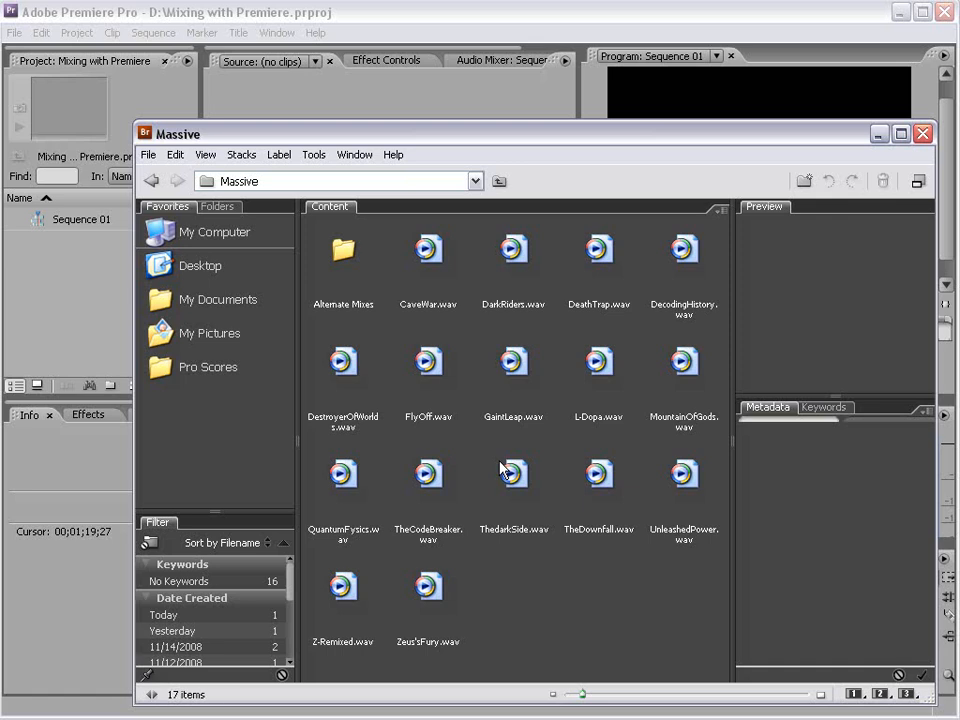
pyautogui.moveTo(558, 602)
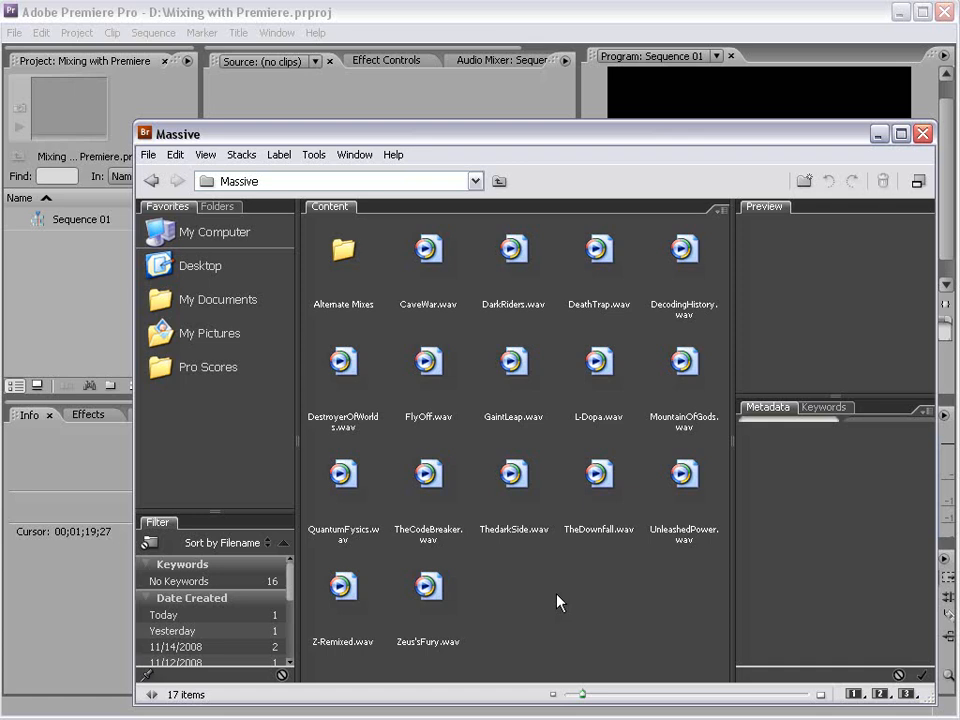
pyautogui.moveTo(588, 328)
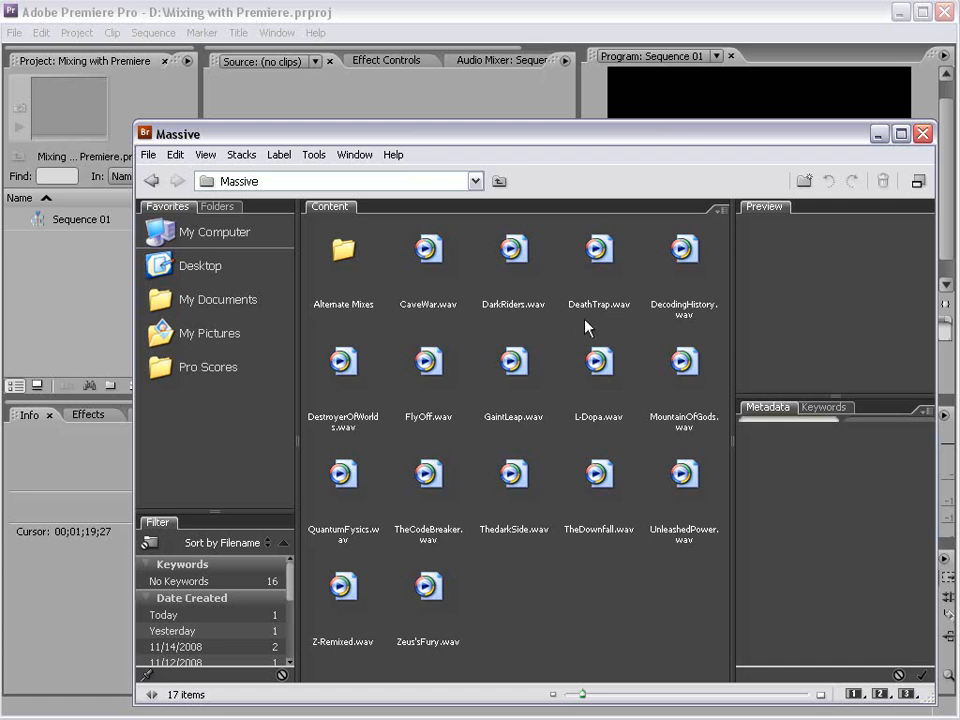
pyautogui.click(344, 360)
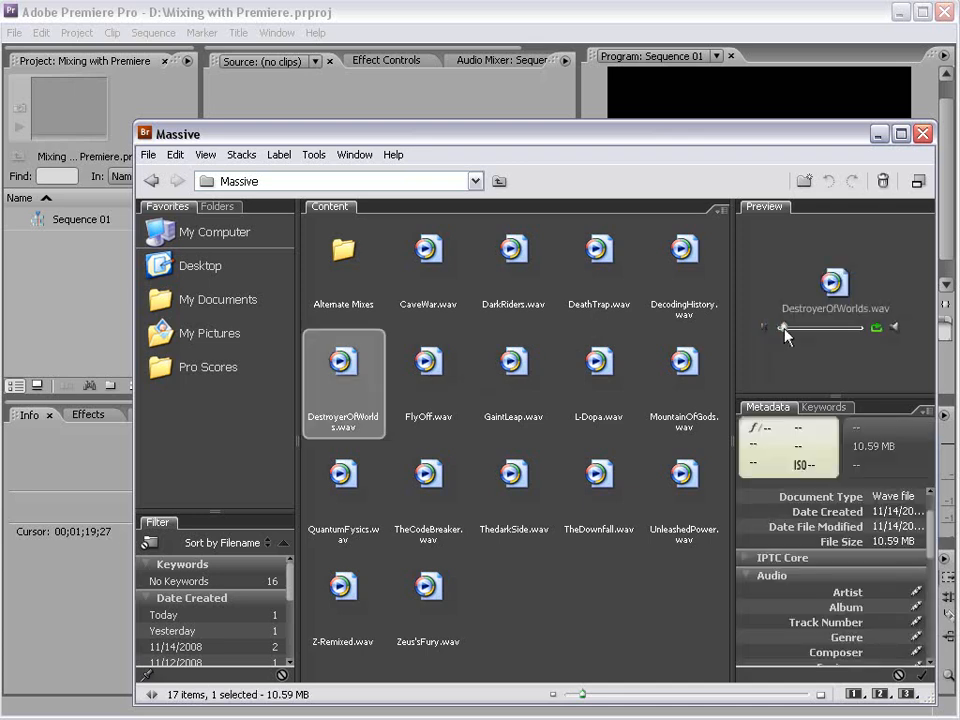
pyautogui.moveTo(808, 334)
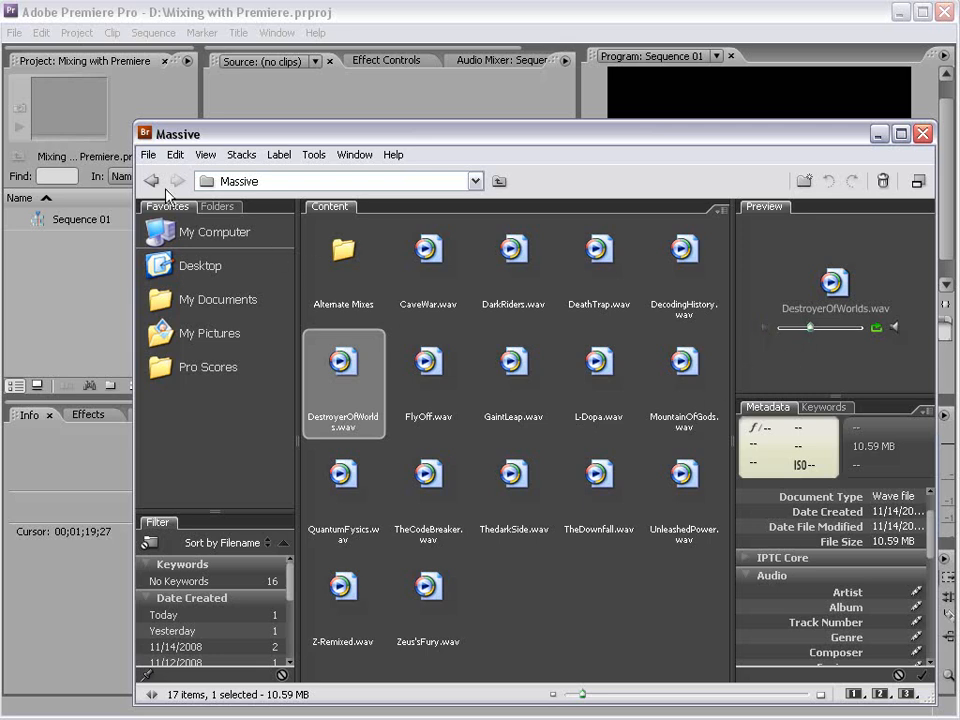
# Step: Review and confirm the playback preferences in Bridge's Preferences dialog
pyautogui.click(176, 154)
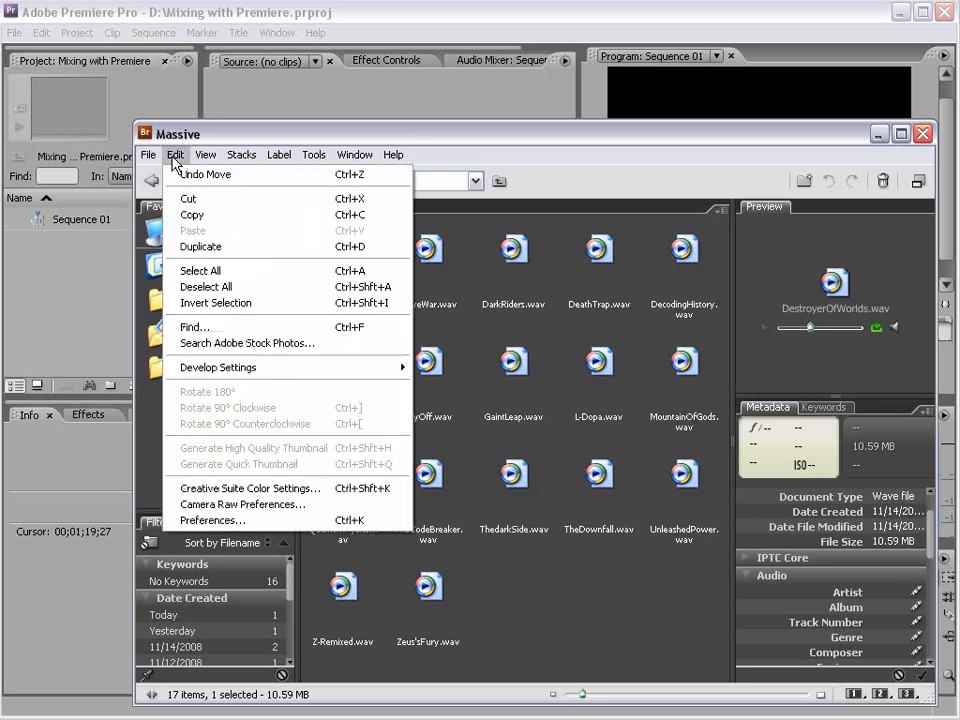
pyautogui.click(212, 520)
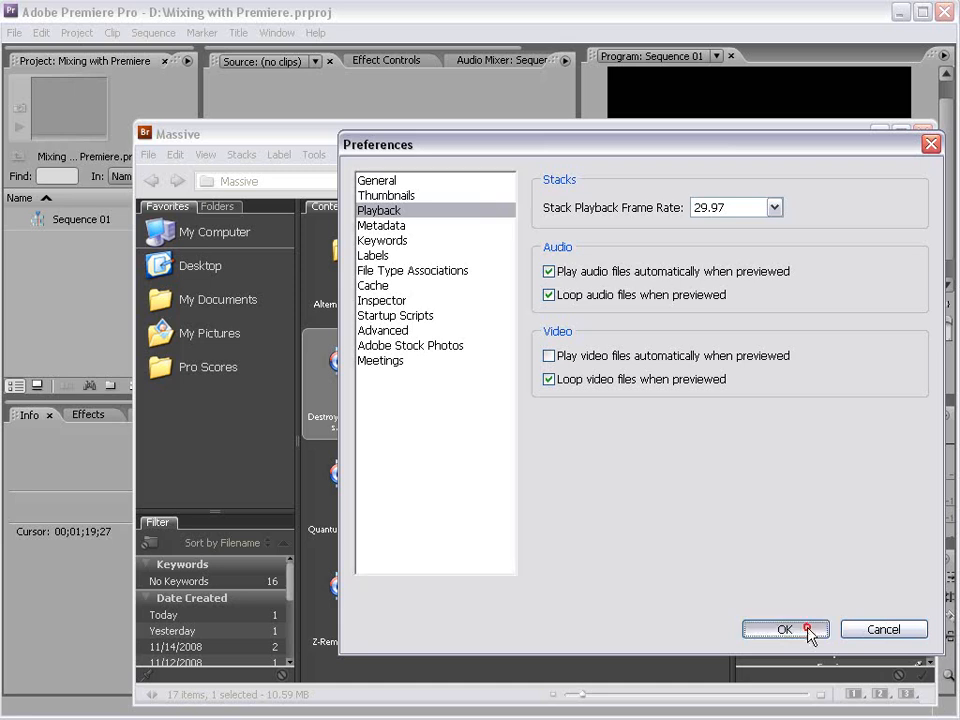
pyautogui.click(784, 628)
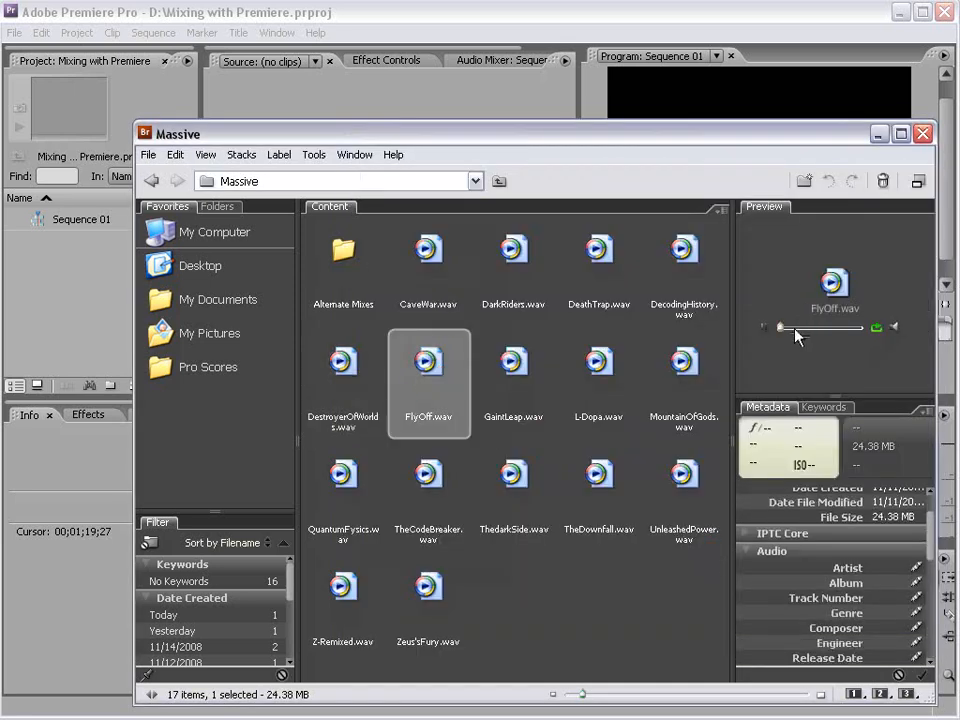
pyautogui.moveTo(784, 342)
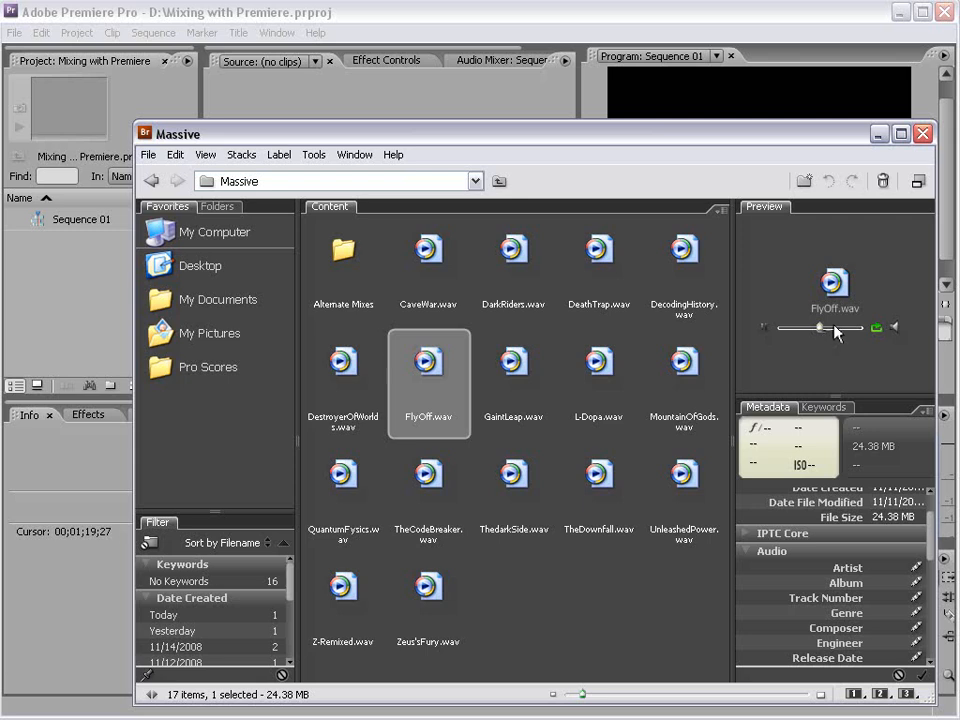
# Step: Play the FlyOff.wav preview, then clear the selection in the Massive folder
pyautogui.click(684, 248)
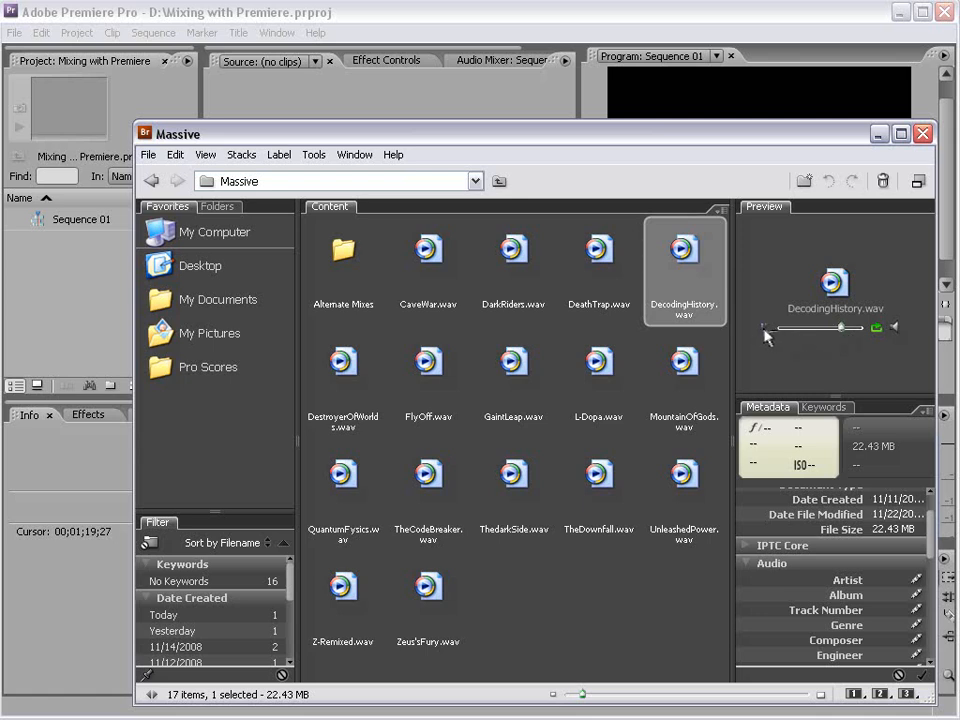
pyautogui.click(600, 650)
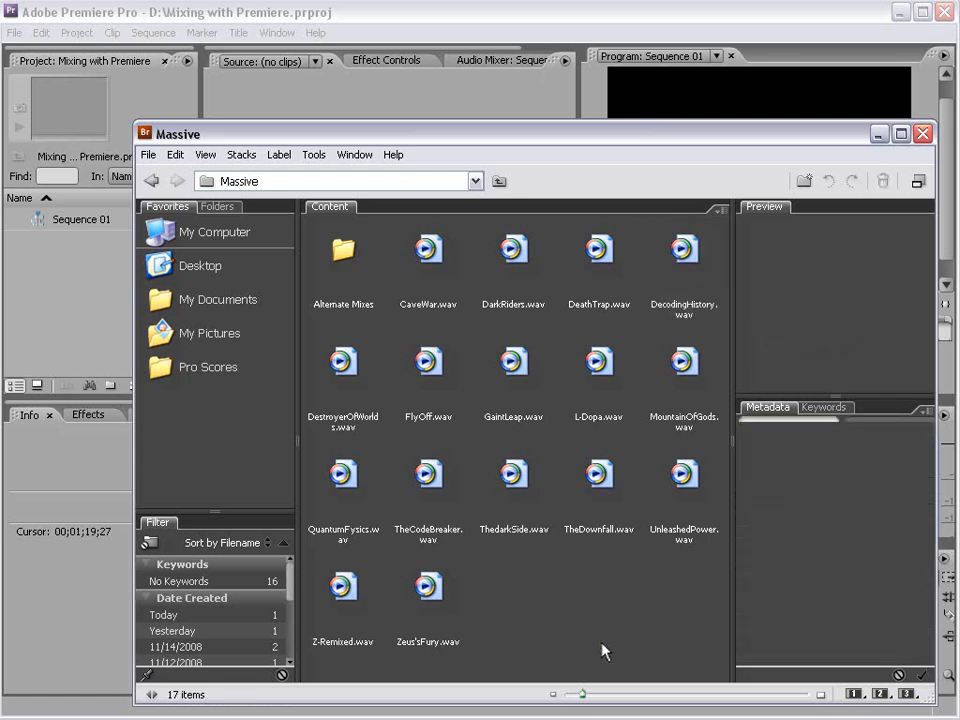
pyautogui.moveTo(148, 154)
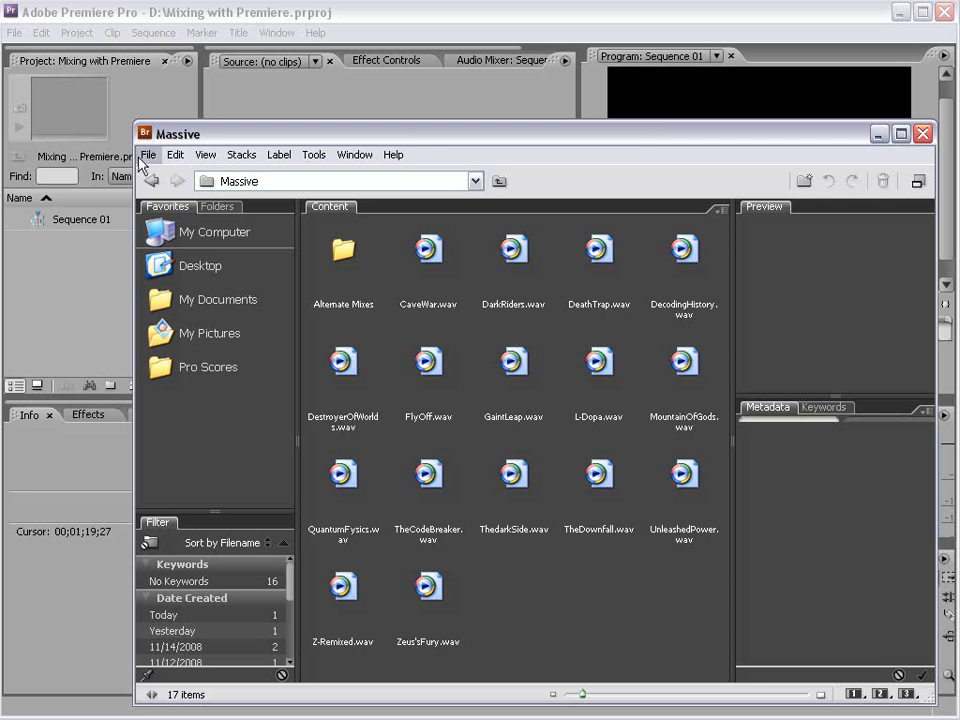
# Step: Open the Percussion folder from 1-Epic Music and preview DramaticPercussion1.wav, scrolling toward Mohawk.wav
pyautogui.click(152, 180)
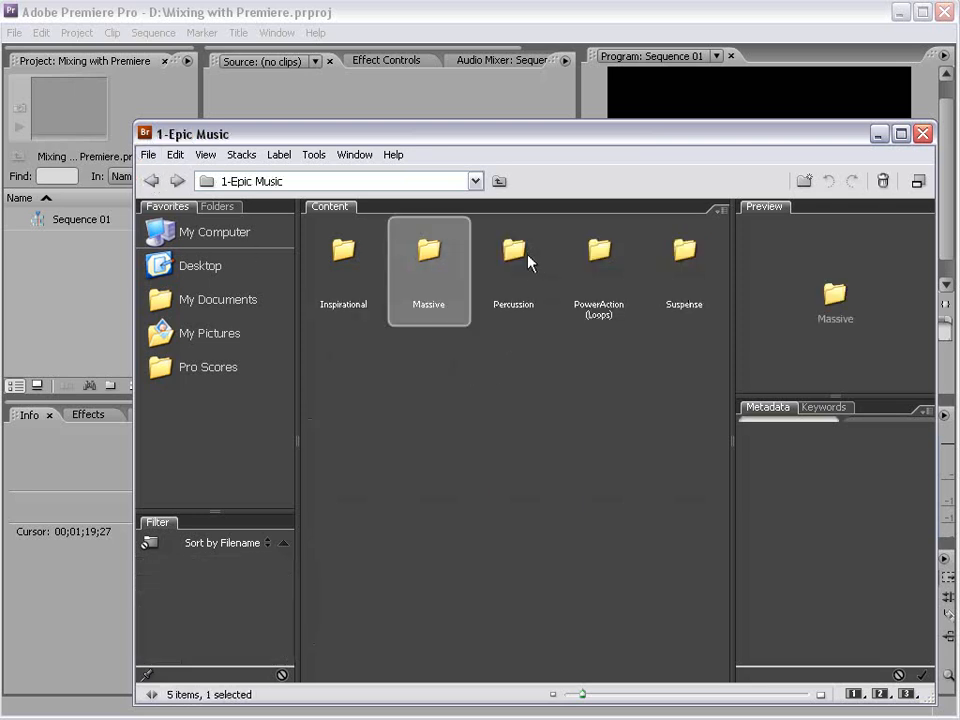
pyautogui.doubleClick(512, 250)
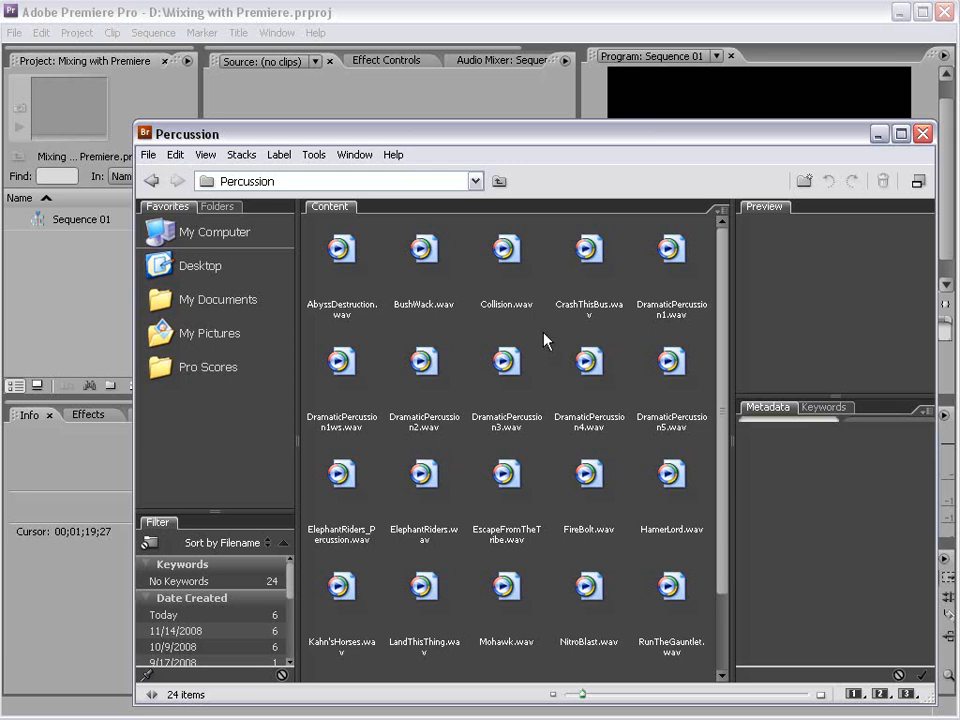
pyautogui.click(672, 248)
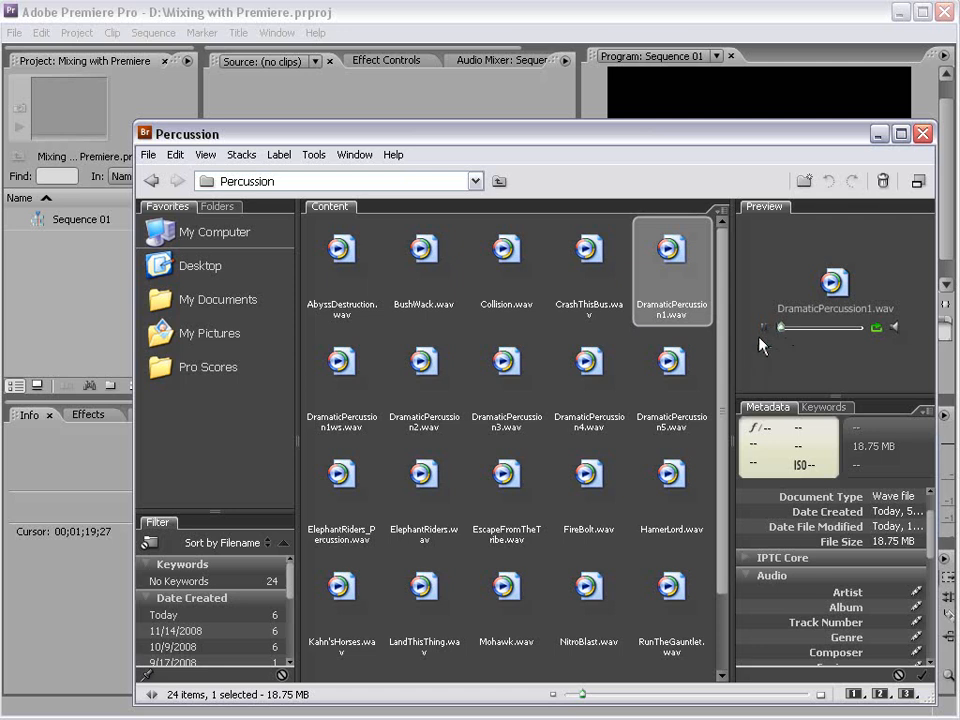
pyautogui.moveTo(796, 338)
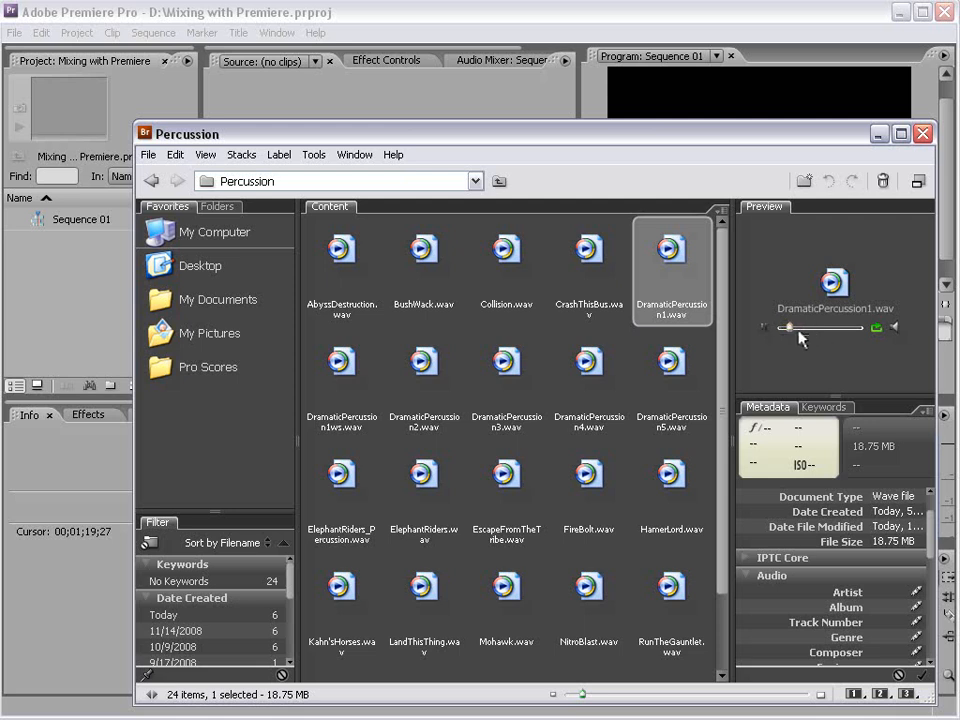
pyautogui.moveTo(772, 332)
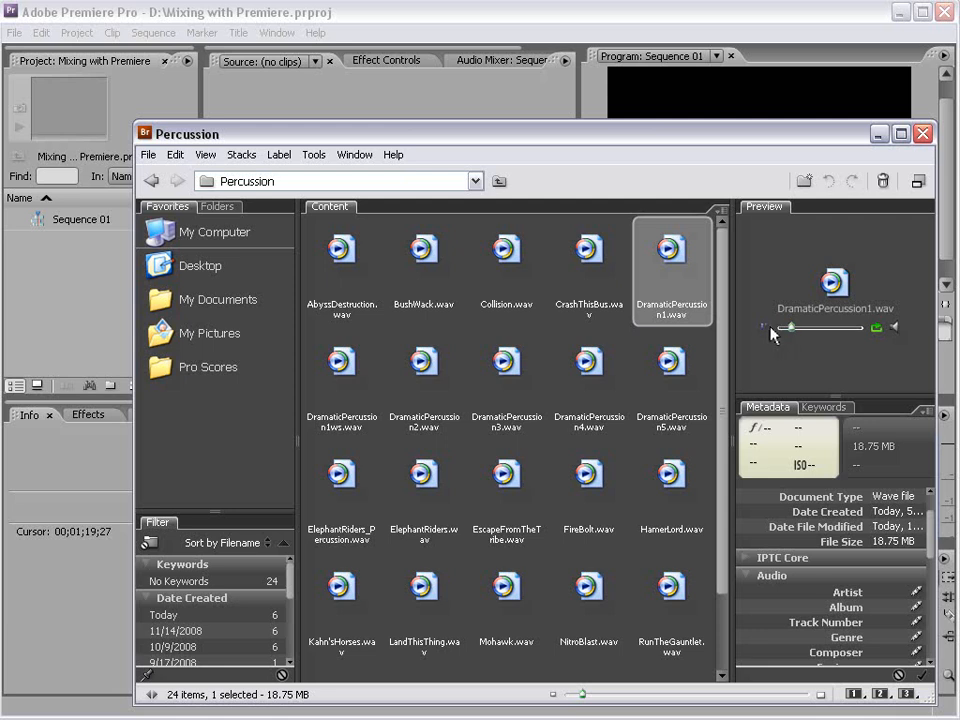
pyautogui.moveTo(748, 328)
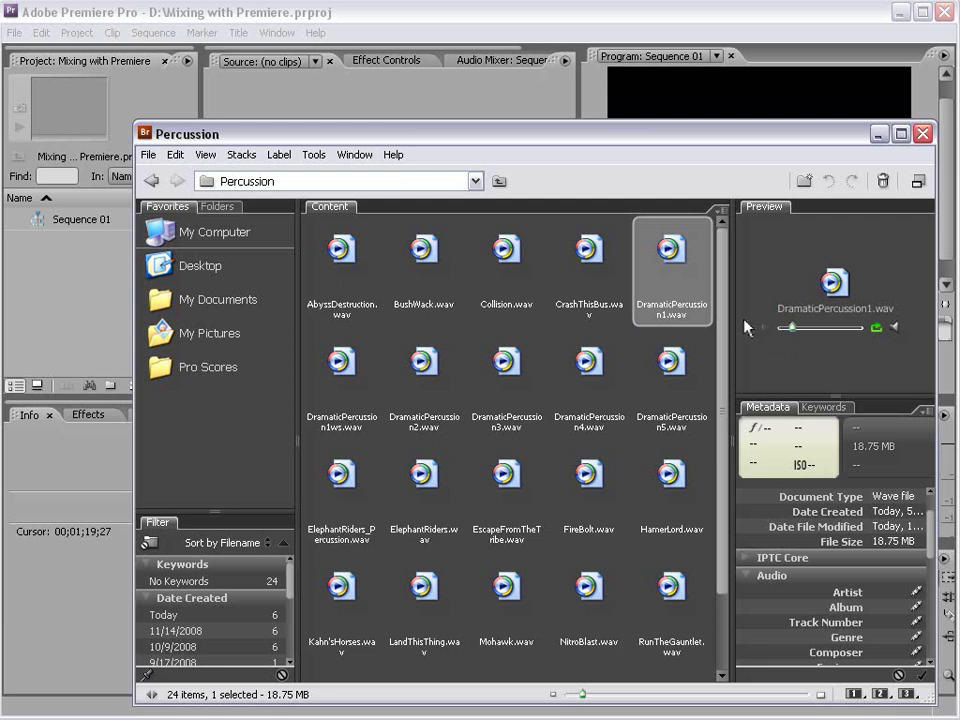
pyautogui.scroll(-3)
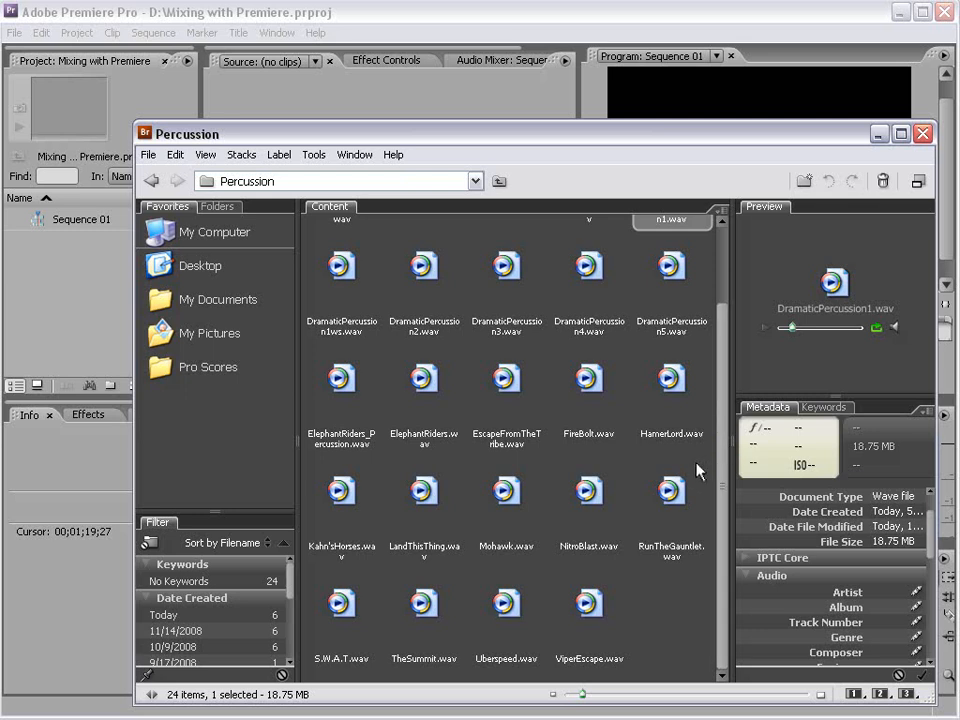
pyautogui.moveTo(704, 462)
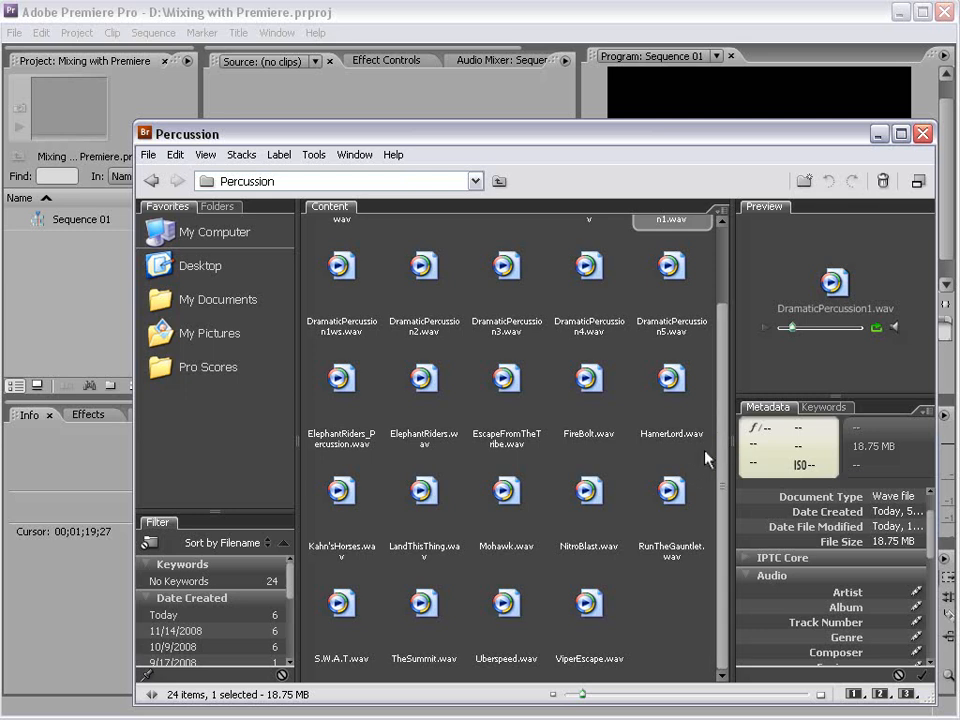
pyautogui.moveTo(678, 404)
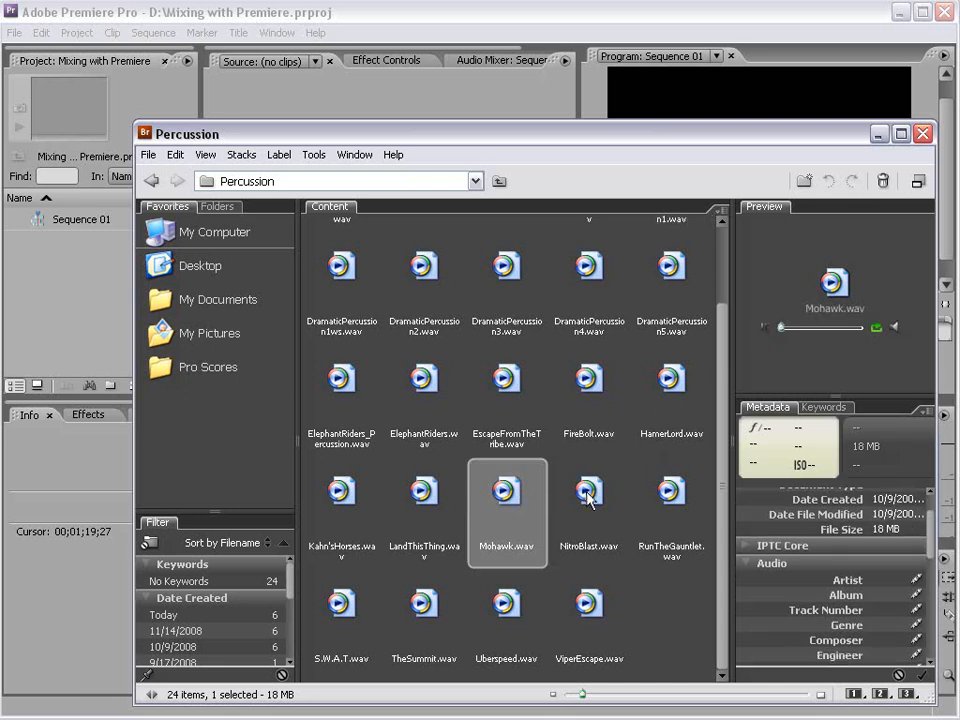
pyautogui.moveTo(760, 330)
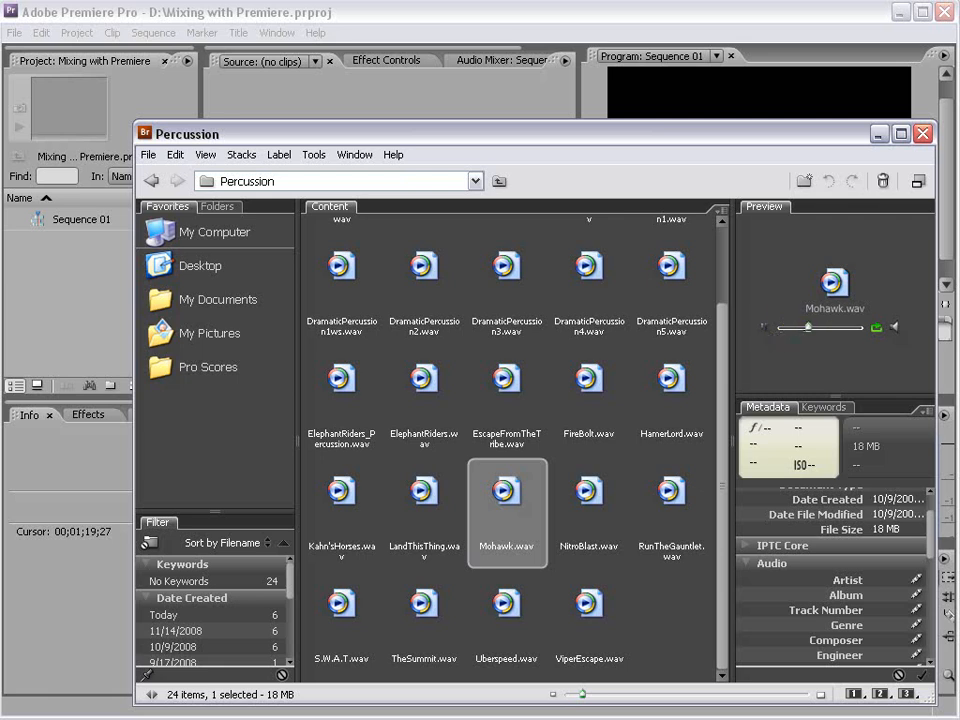
pyautogui.moveTo(792, 296)
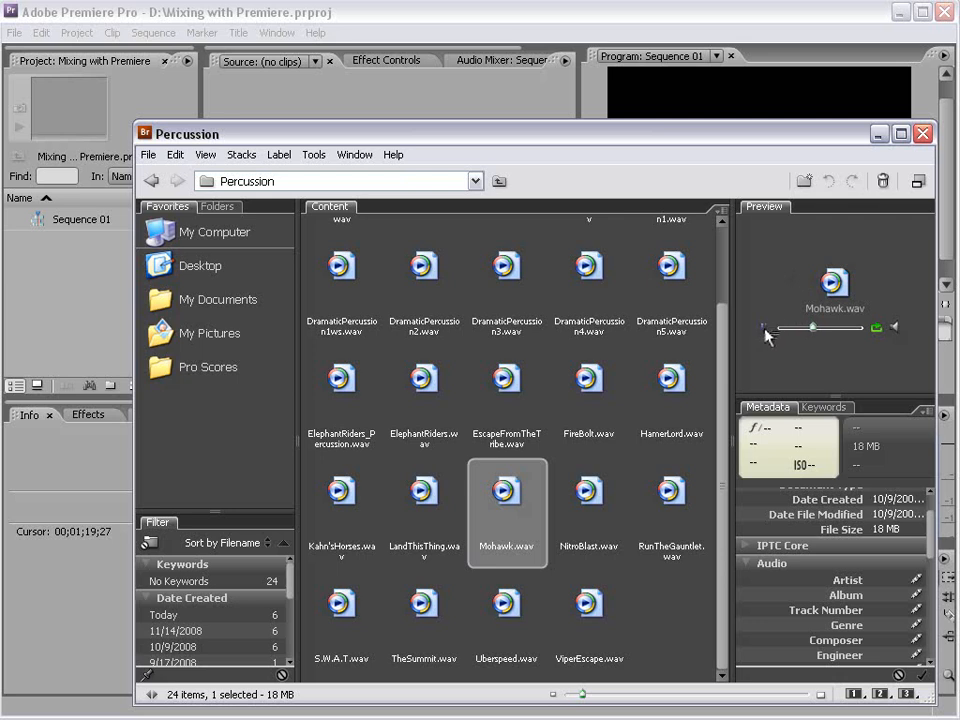
pyautogui.moveTo(520, 420)
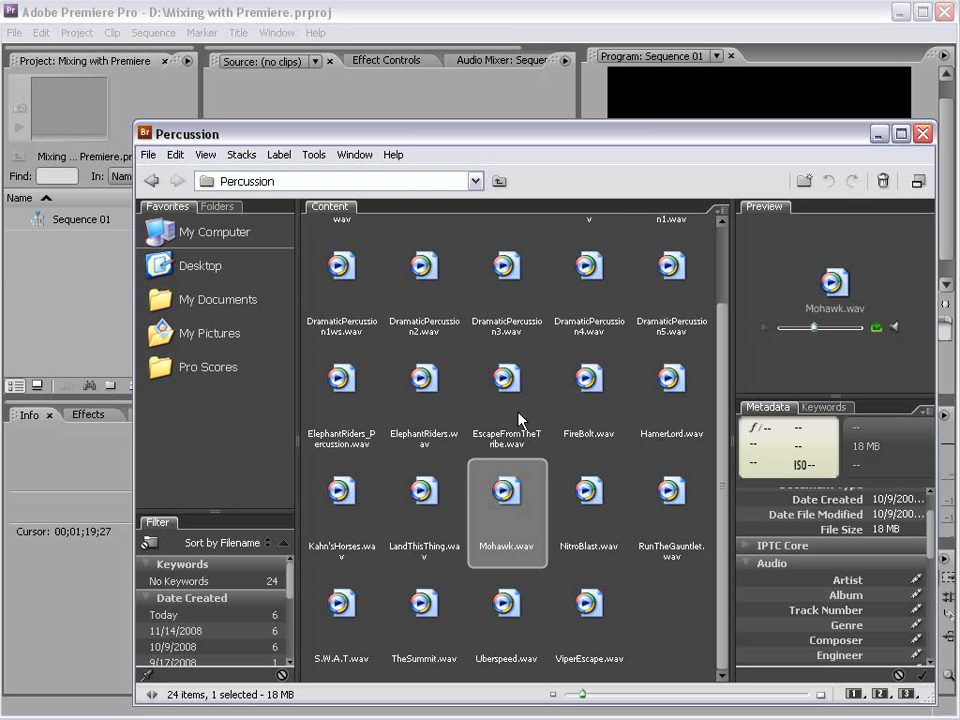
# Step: Go back to 1-Epic Music and open the PowerAction (Loops) folder
pyautogui.click(152, 180)
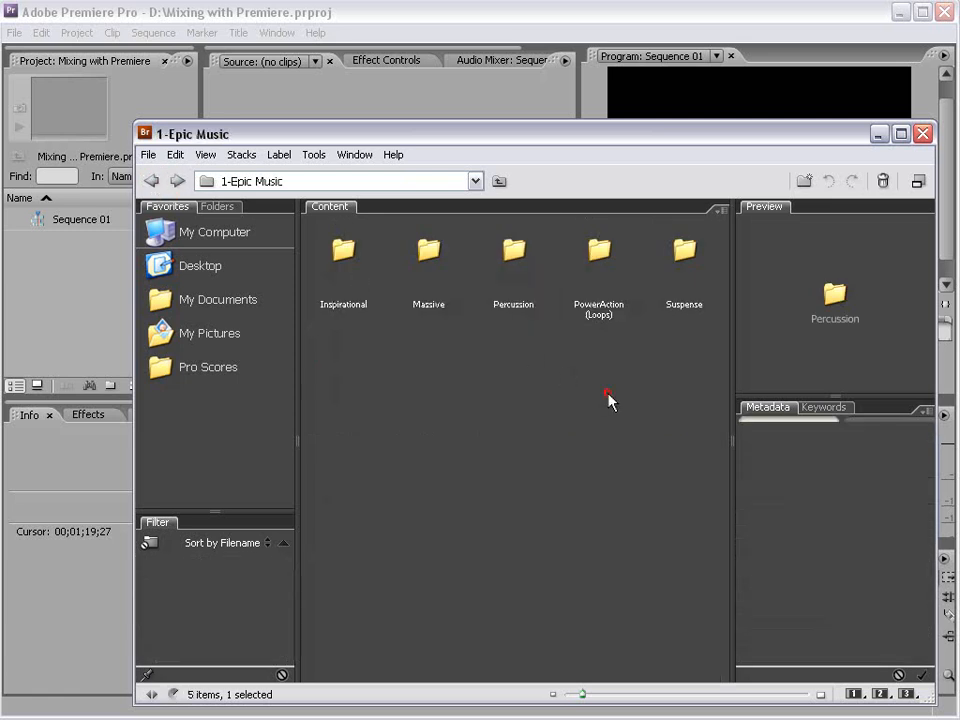
pyautogui.click(610, 400)
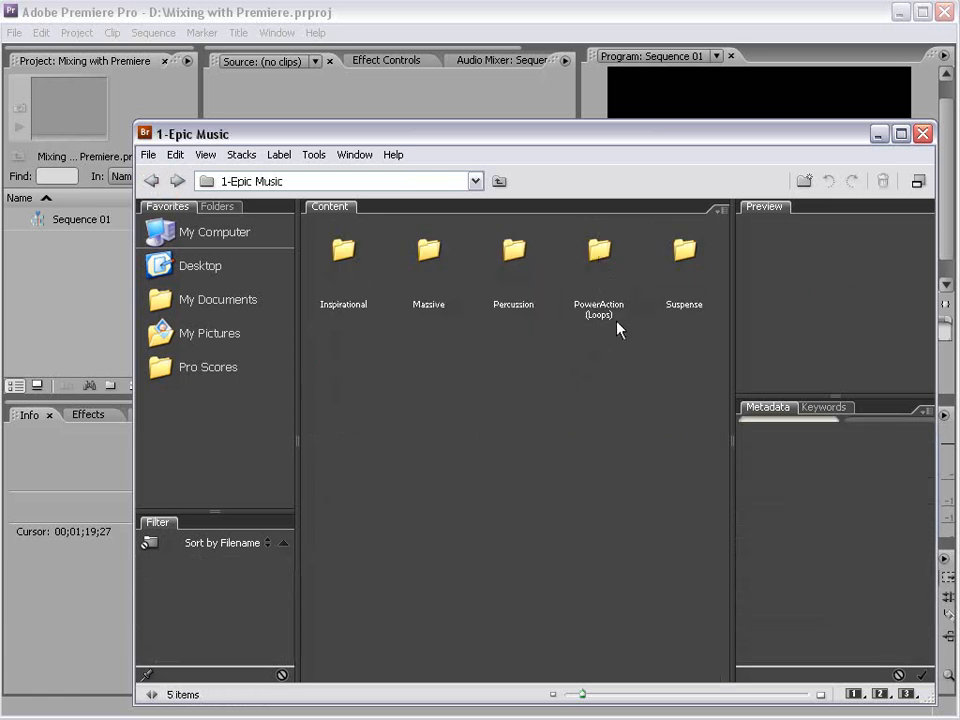
pyautogui.moveTo(610, 330)
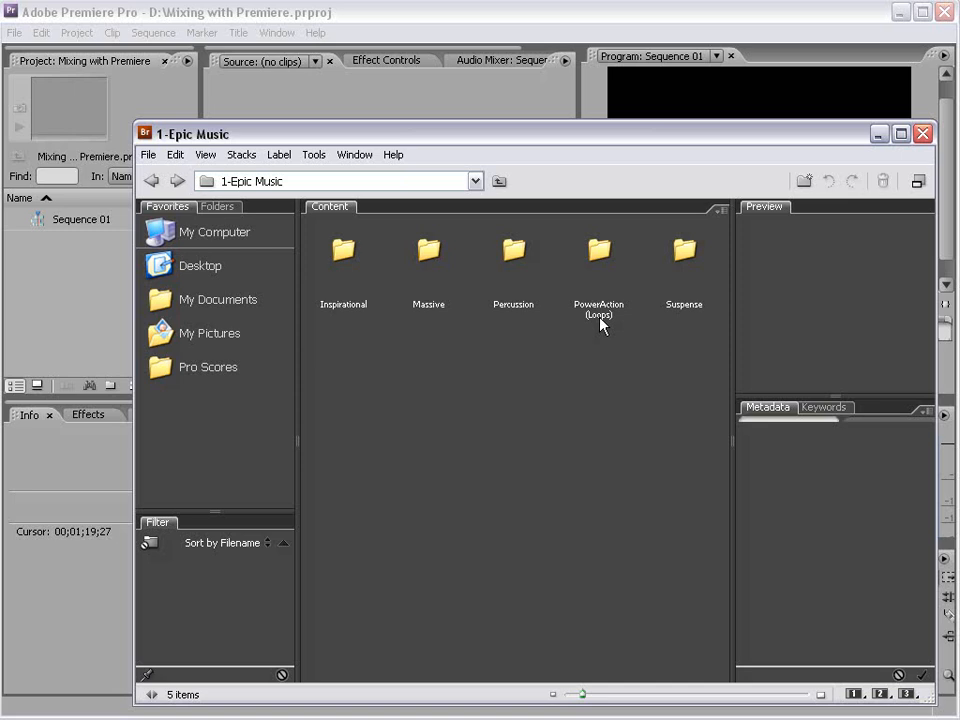
pyautogui.click(598, 256)
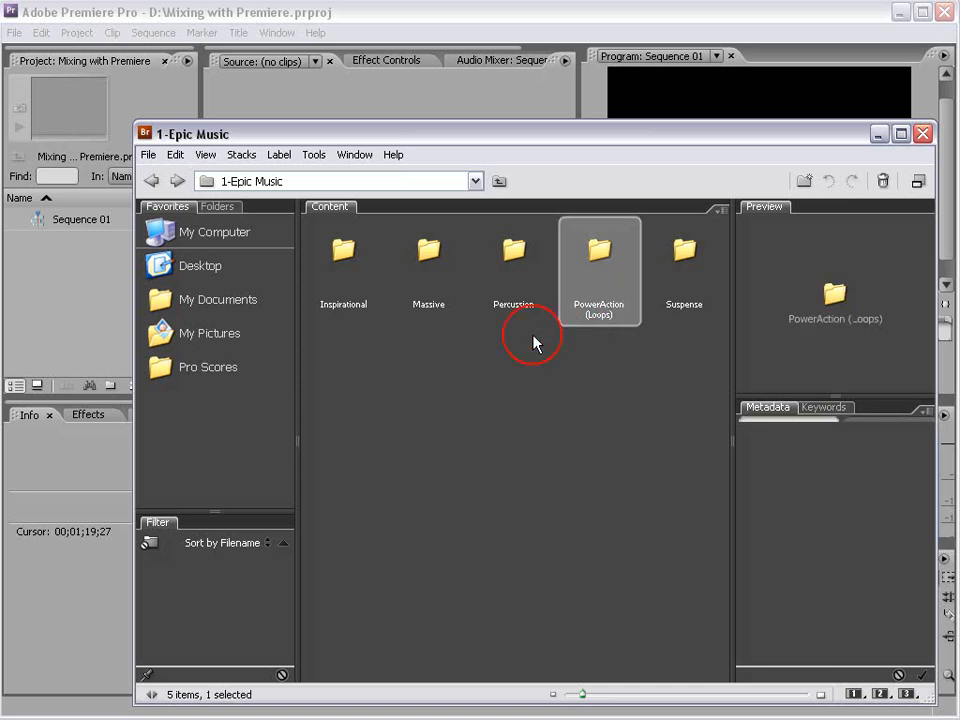
pyautogui.moveTo(622, 266)
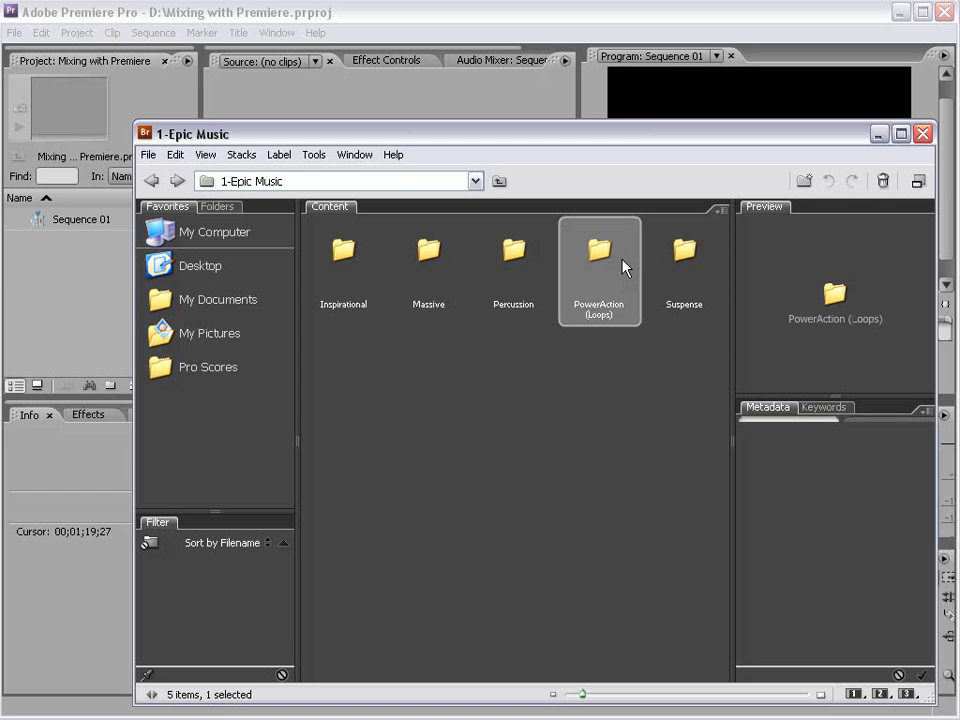
pyautogui.doubleClick(600, 250)
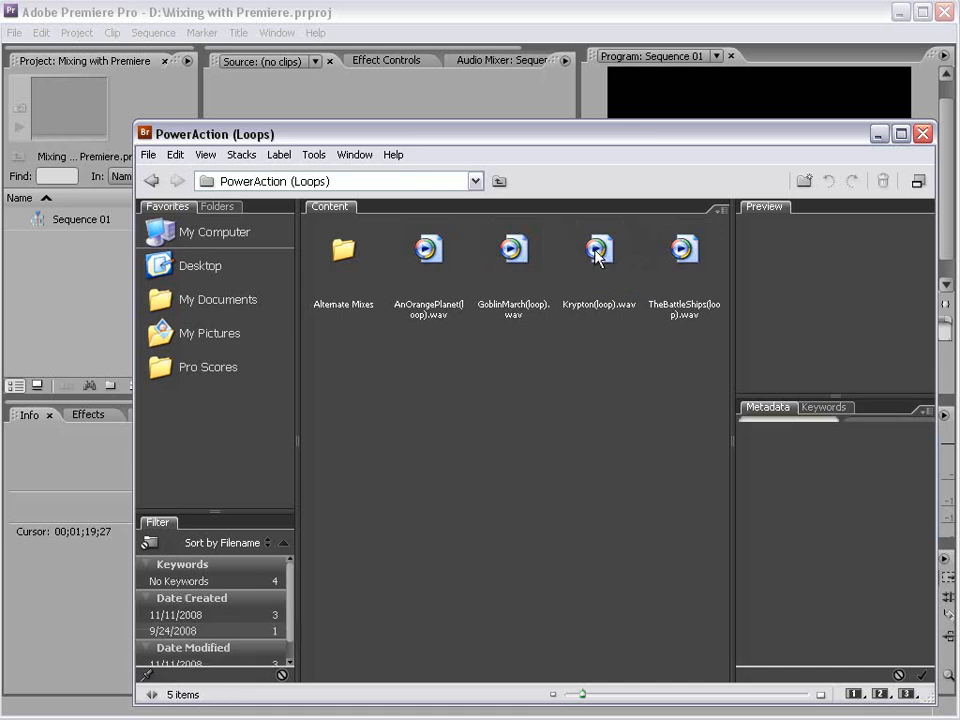
# Step: Preview Krypton(loop).wav, then clear the selection
pyautogui.click(600, 250)
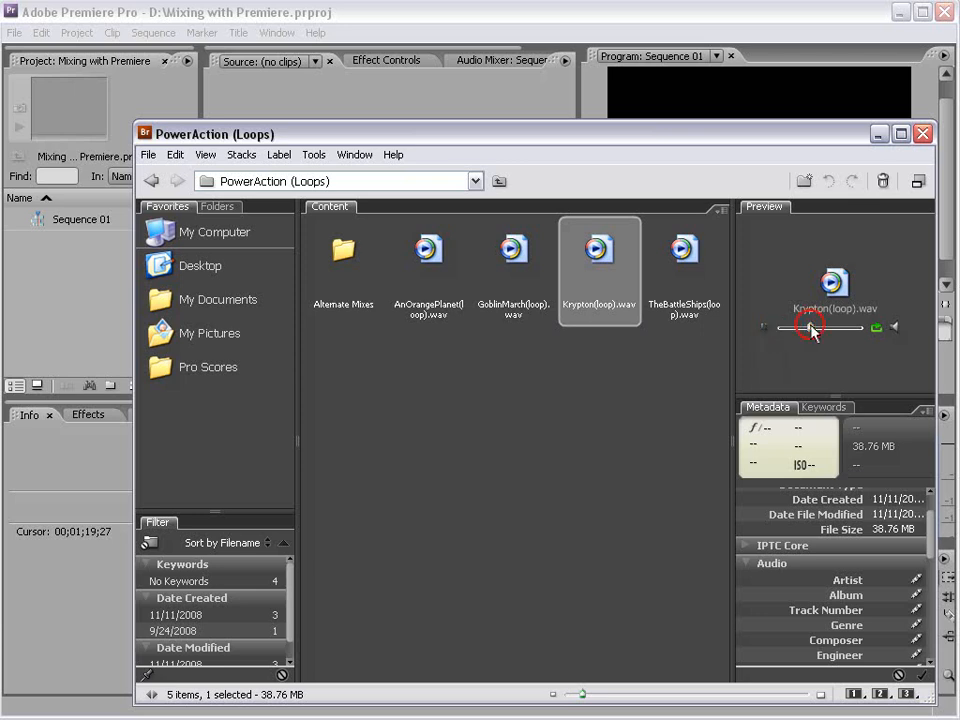
pyautogui.moveTo(830, 332)
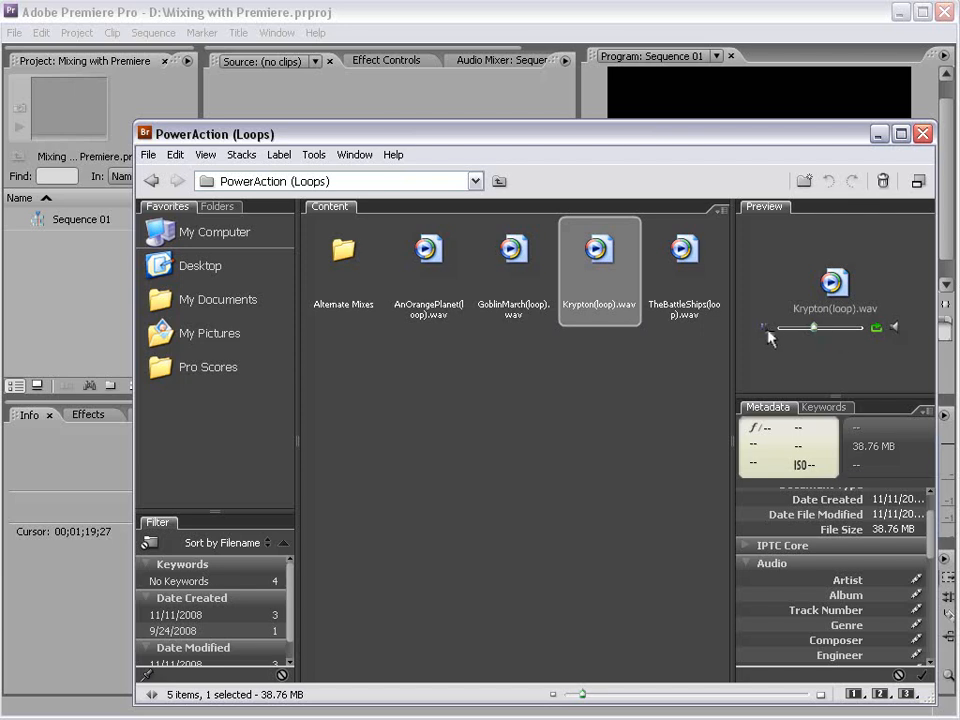
pyautogui.moveTo(612, 288)
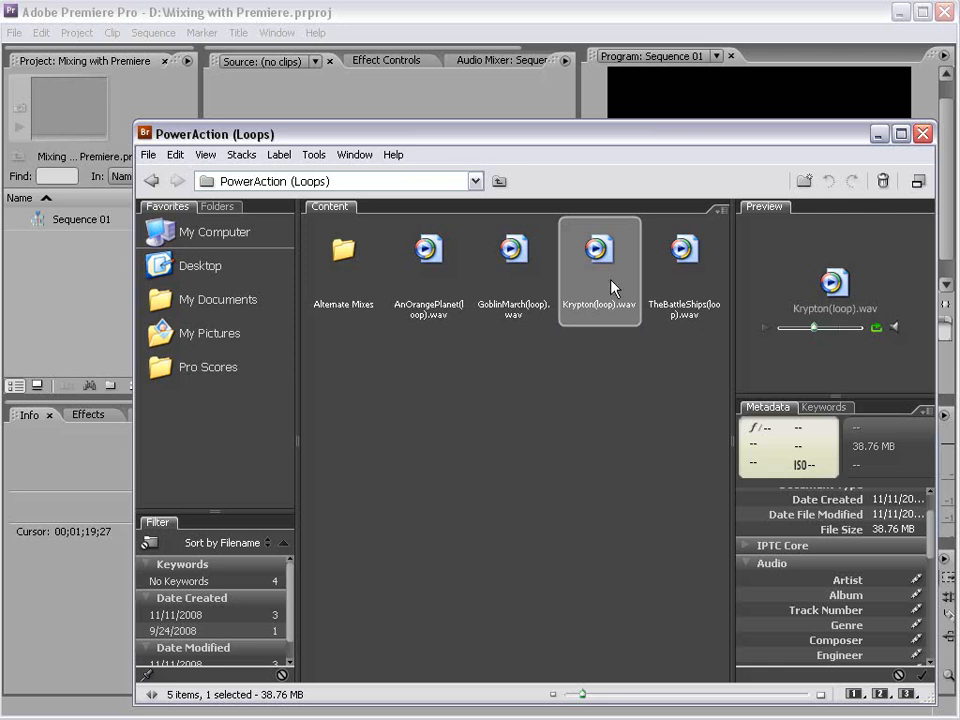
pyautogui.click(500, 450)
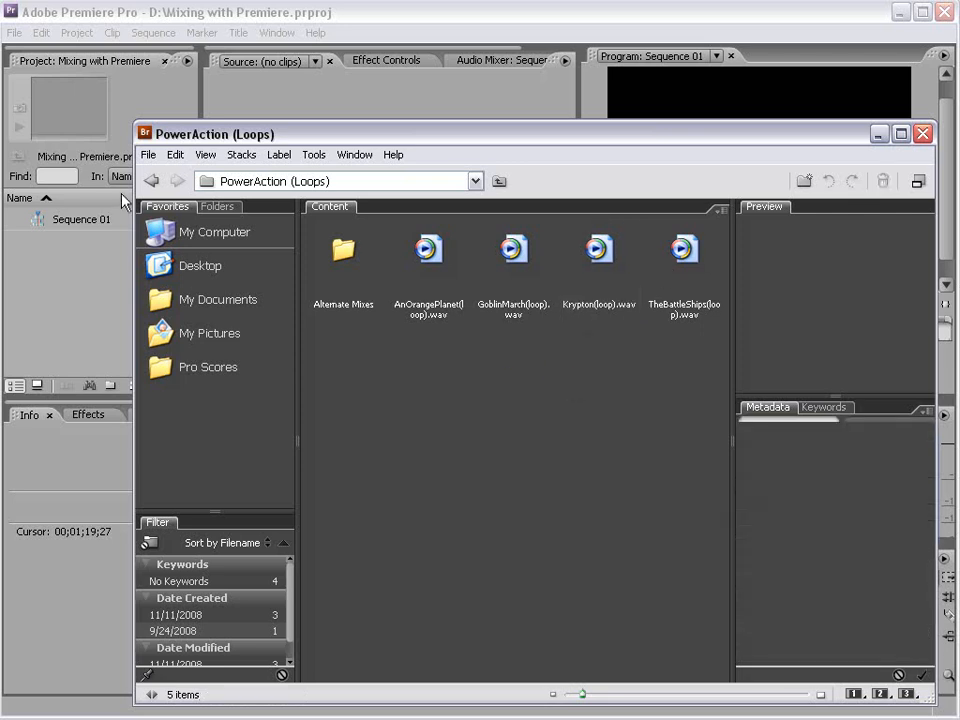
# Step: Open the Suspense folder from 1-Epic Music and preview a track, then deselect it
pyautogui.click(152, 180)
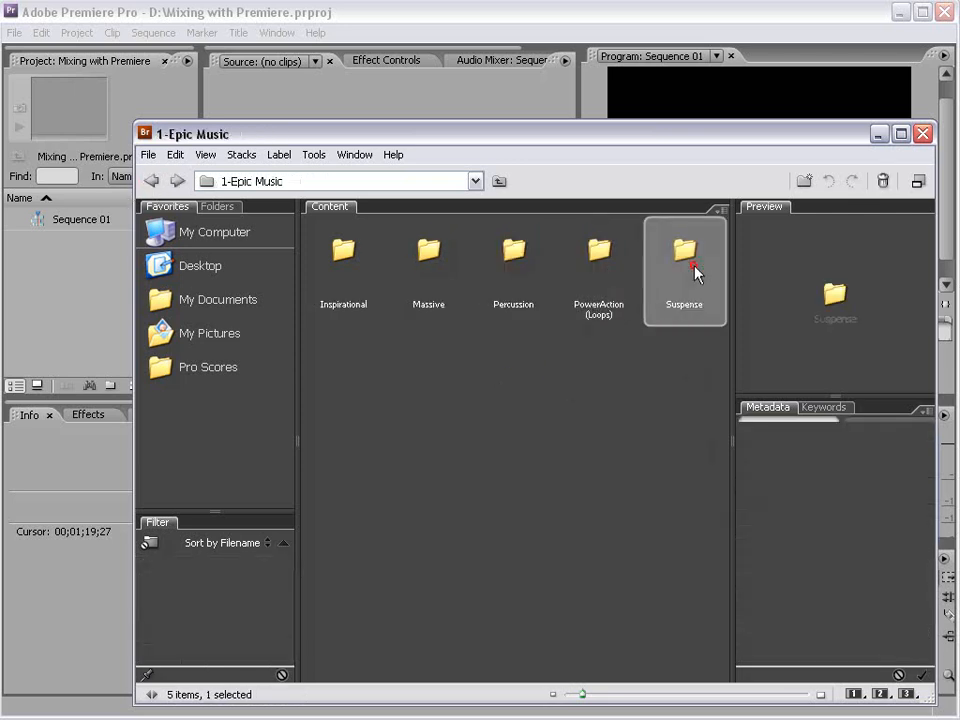
pyautogui.doubleClick(684, 250)
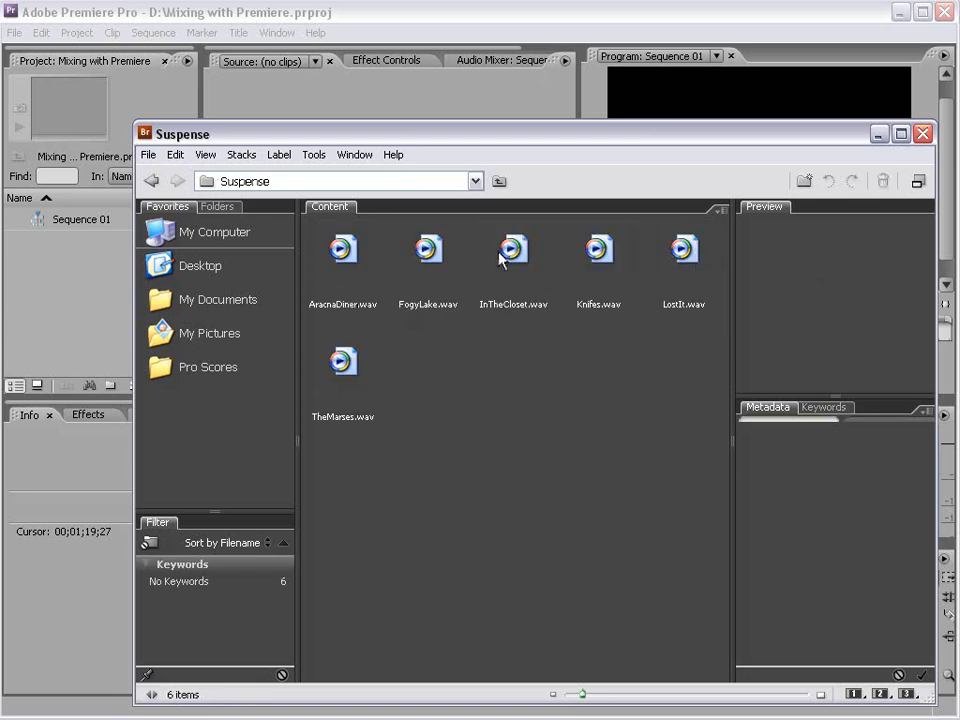
pyautogui.moveTo(508, 260)
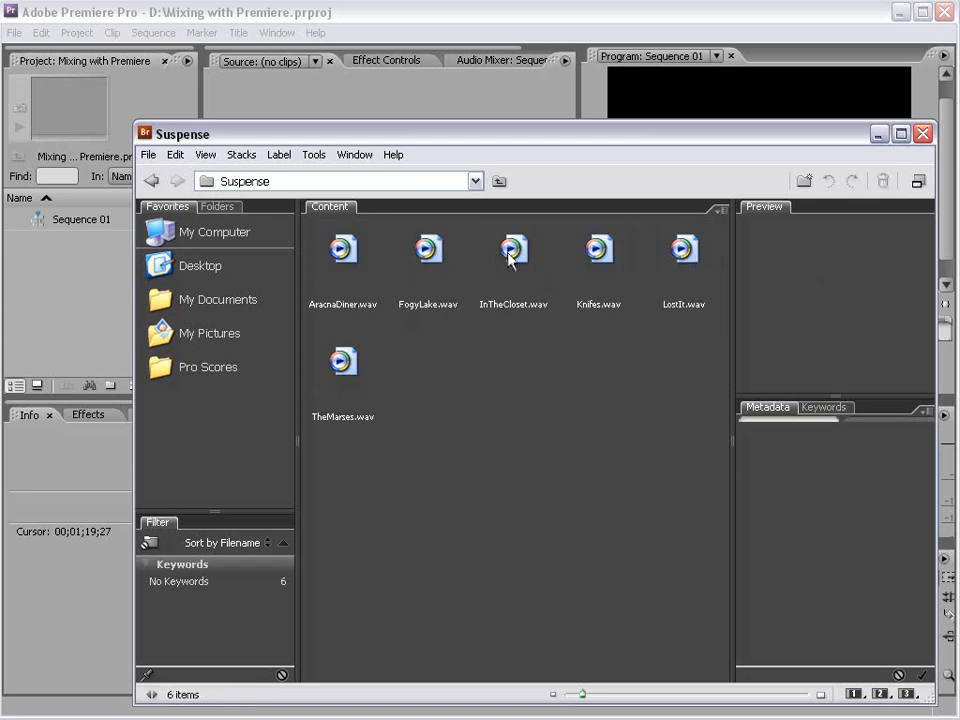
pyautogui.moveTo(508, 264)
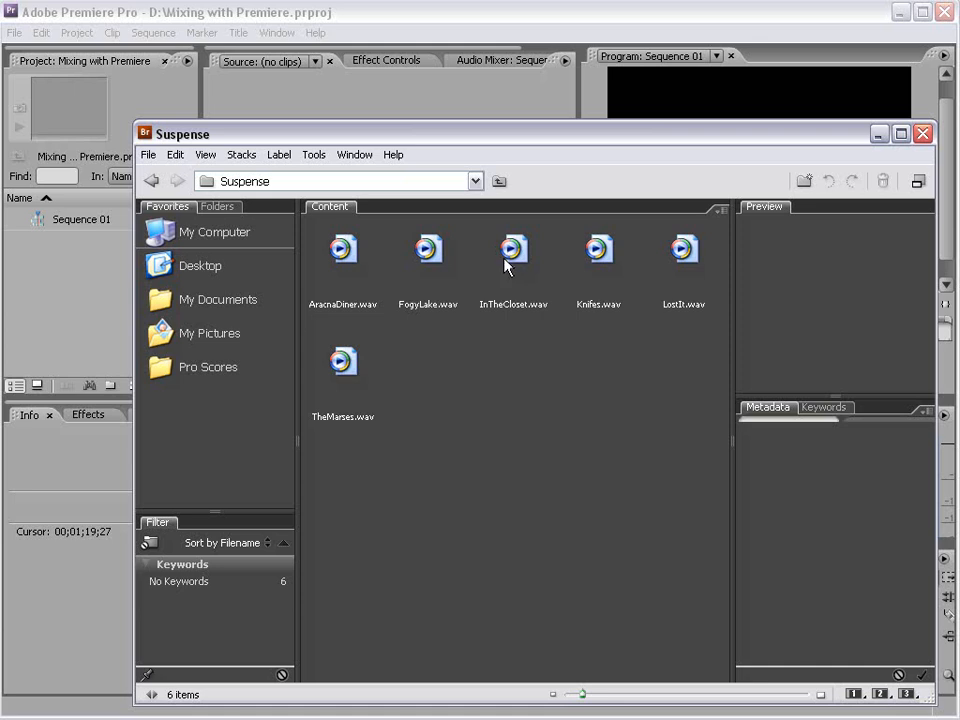
pyautogui.click(512, 248)
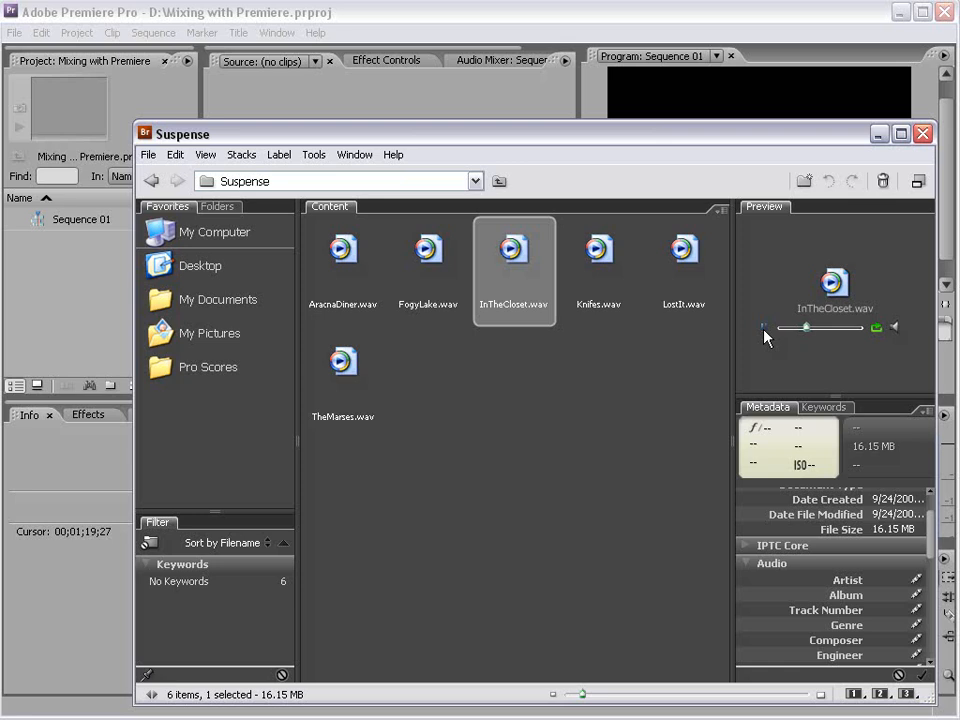
pyautogui.click(540, 270)
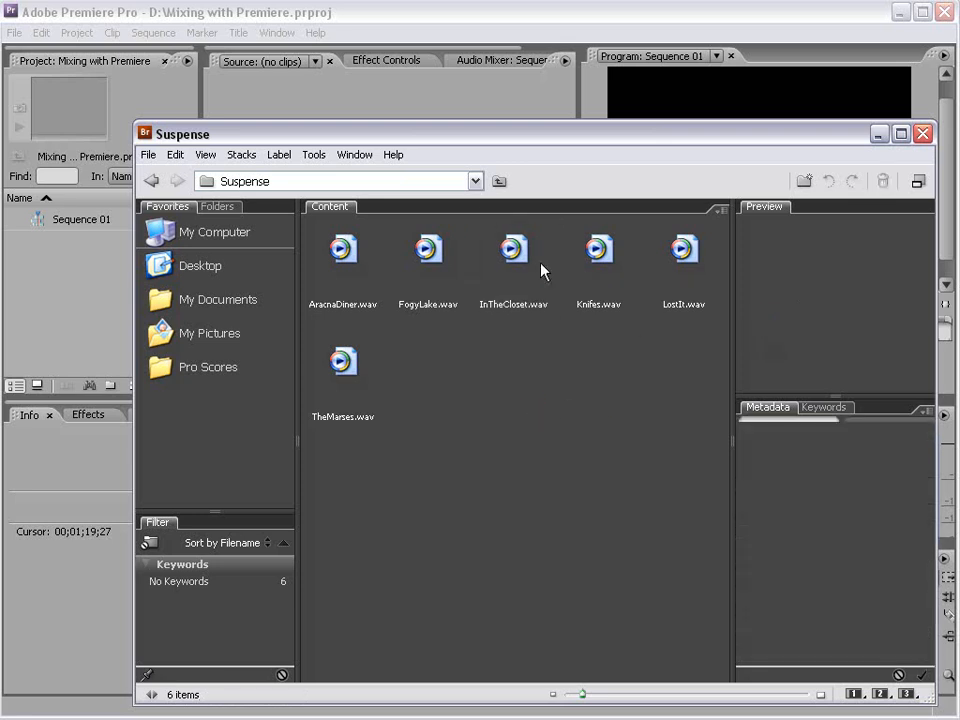
pyautogui.moveTo(512, 312)
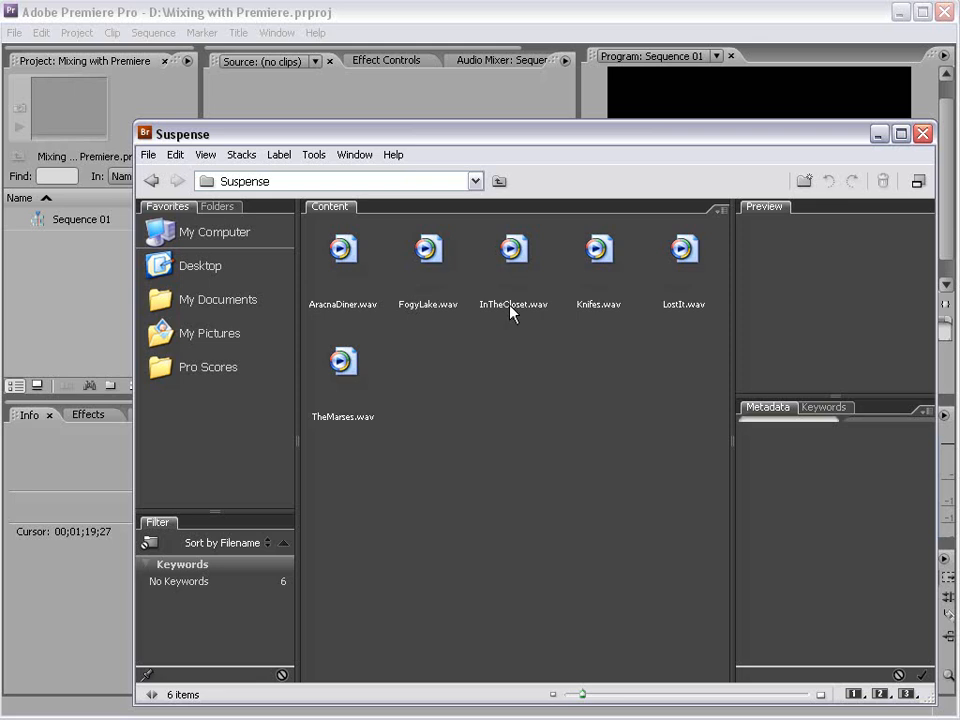
pyautogui.moveTo(384, 414)
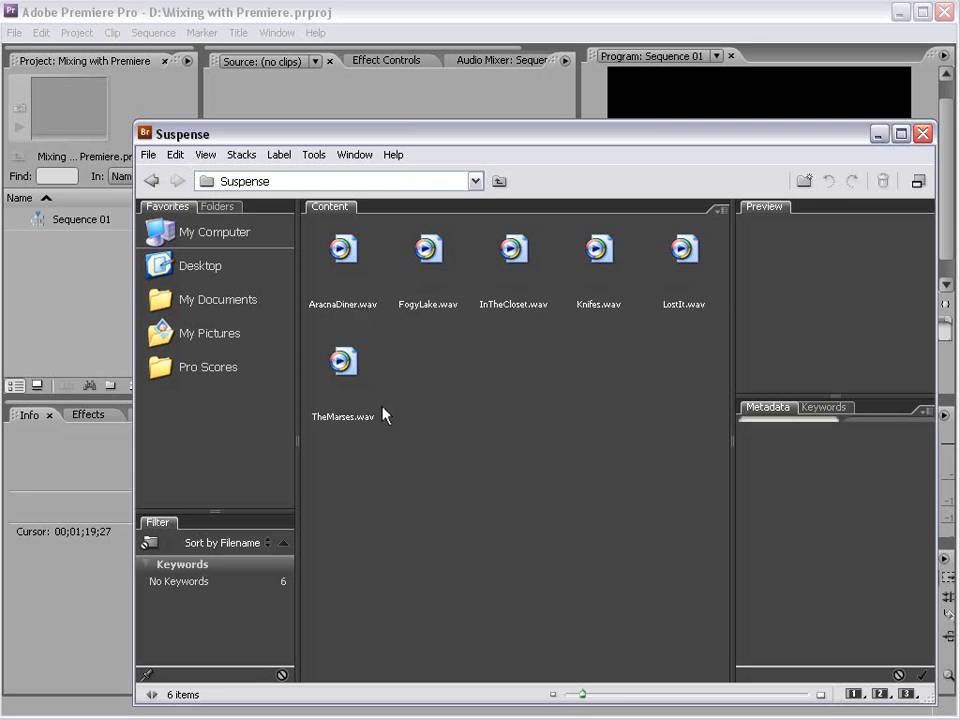
# Step: Go up two levels back to the top-level Pro Scores folder
pyautogui.click(152, 180)
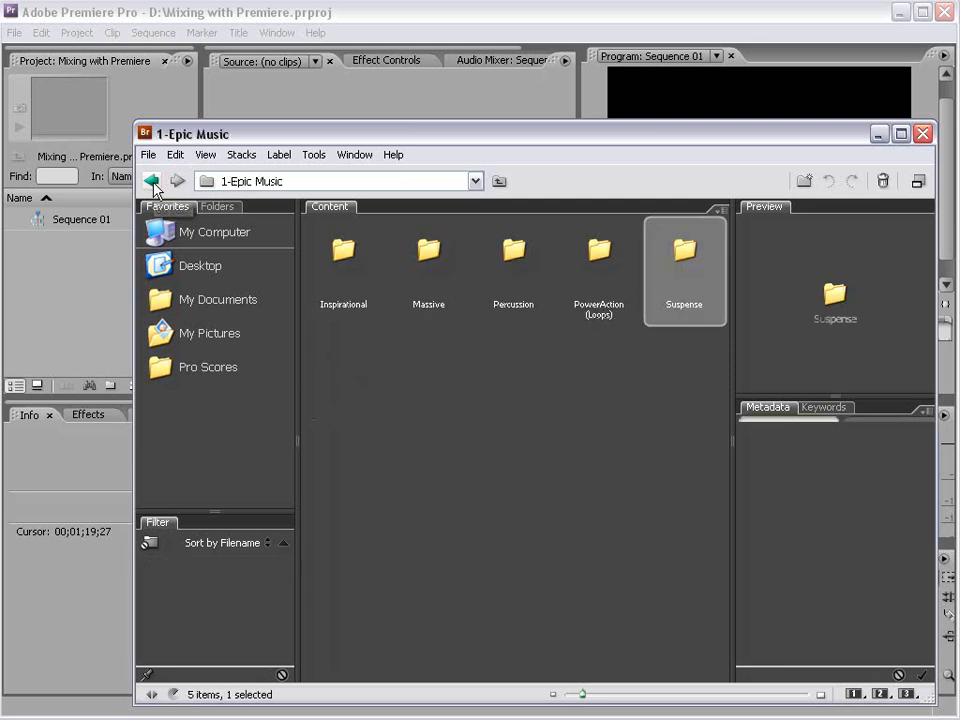
pyautogui.click(152, 180)
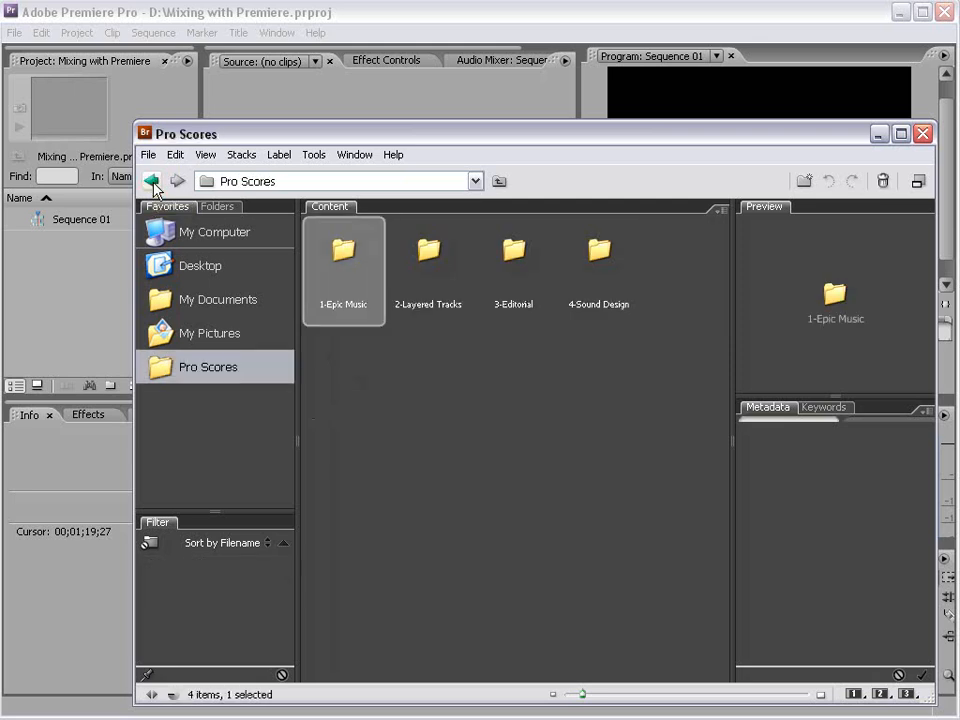
pyautogui.click(490, 458)
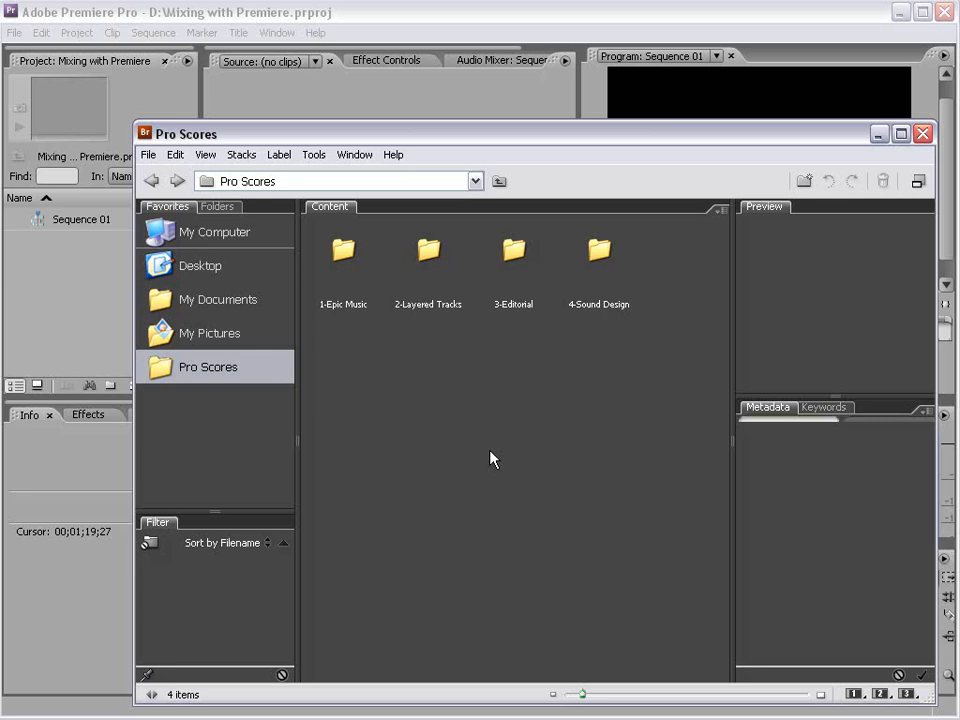
pyautogui.moveTo(428, 250)
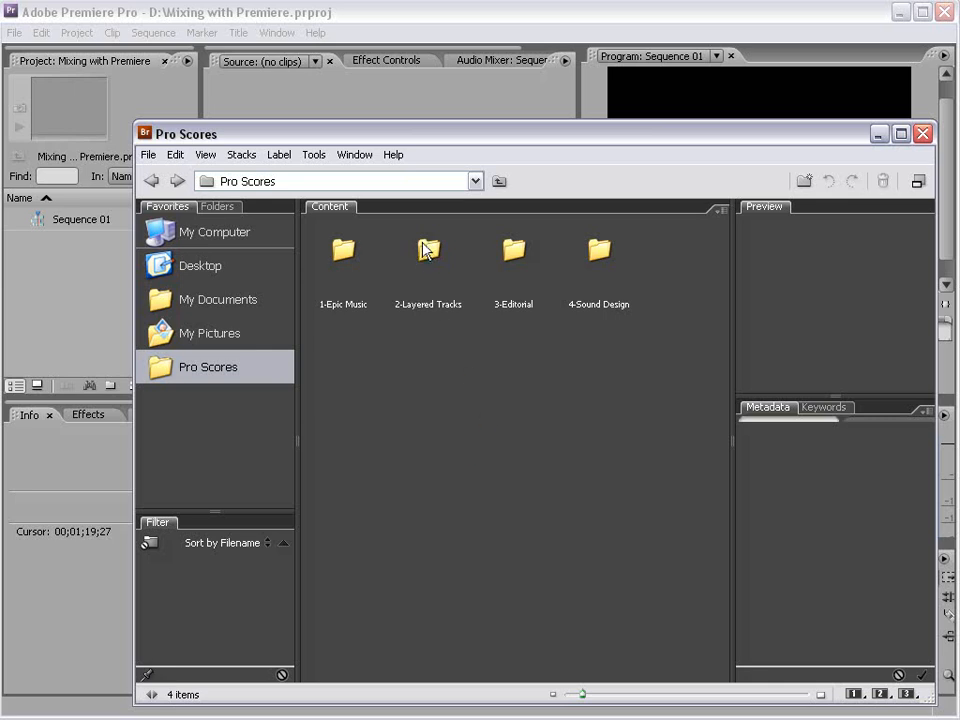
# Step: Open 2-Layered Tracks from Pro Scores and then its DeathTrap track folder
pyautogui.doubleClick(344, 250)
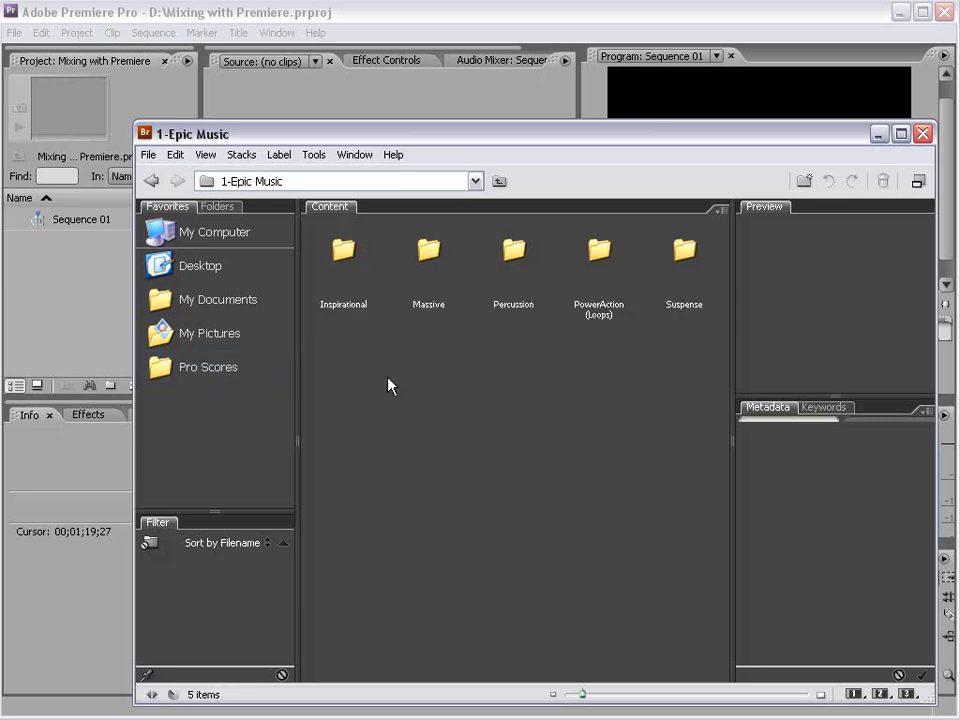
pyautogui.click(428, 250)
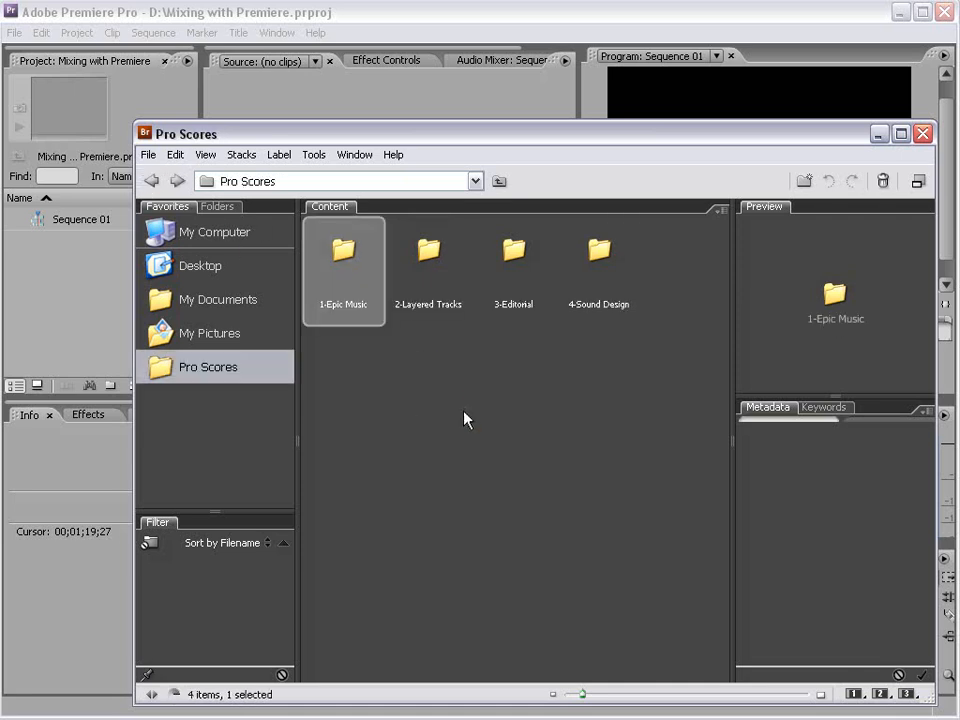
pyautogui.doubleClick(428, 256)
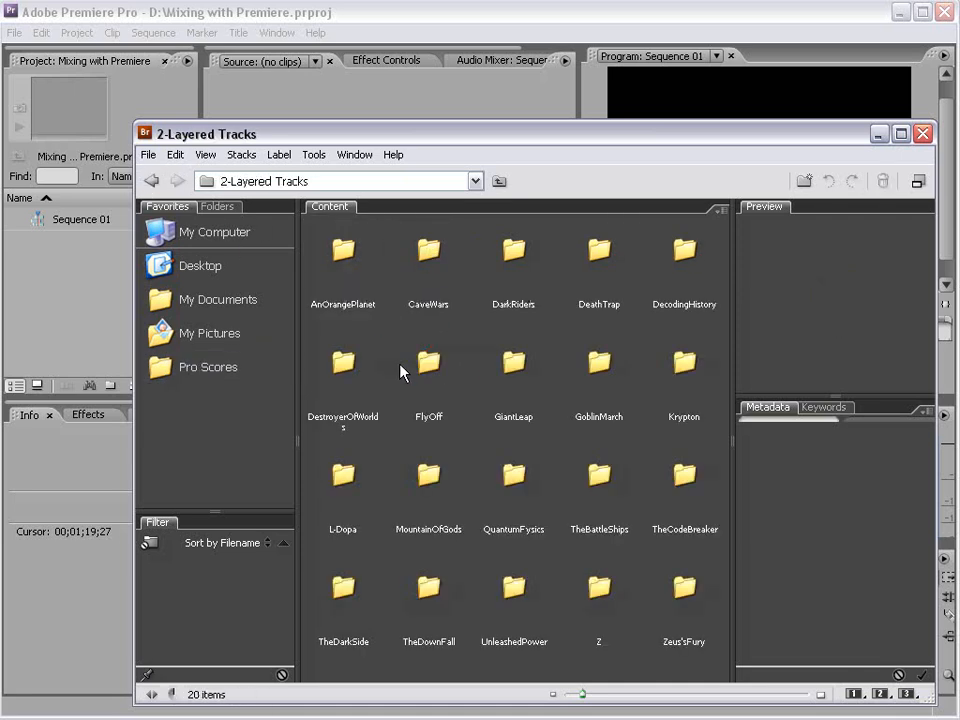
pyautogui.moveTo(630, 368)
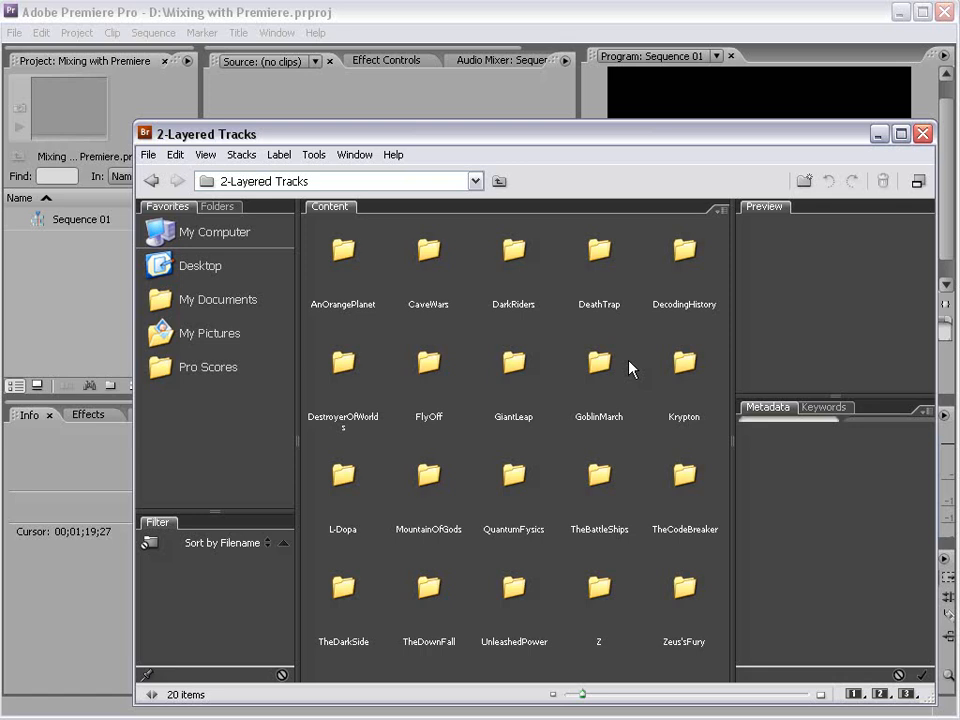
pyautogui.doubleClick(600, 252)
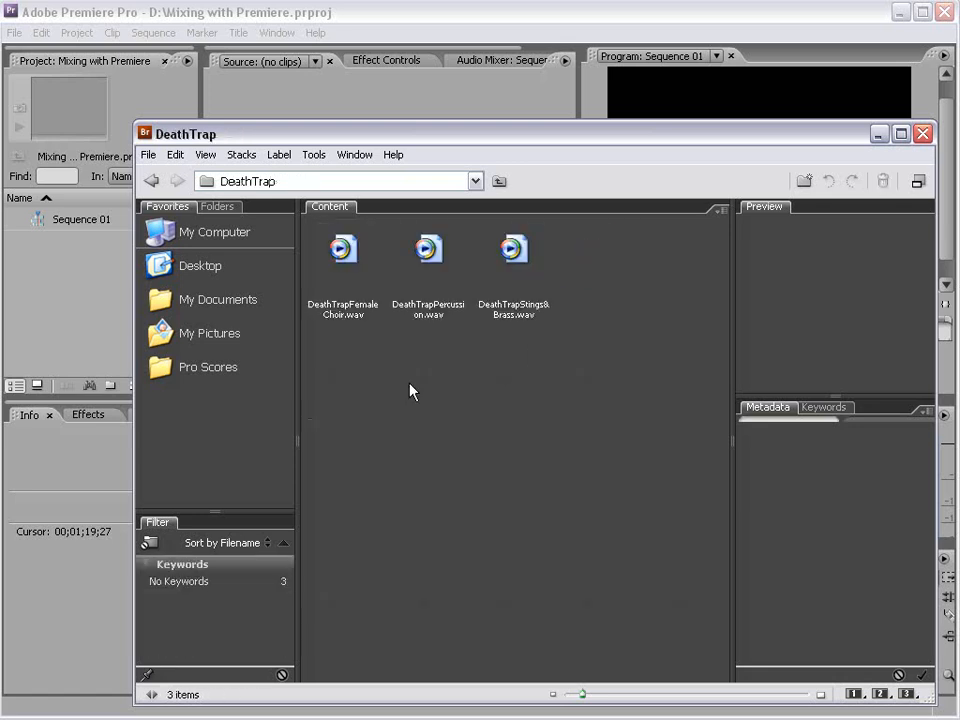
pyautogui.moveTo(392, 374)
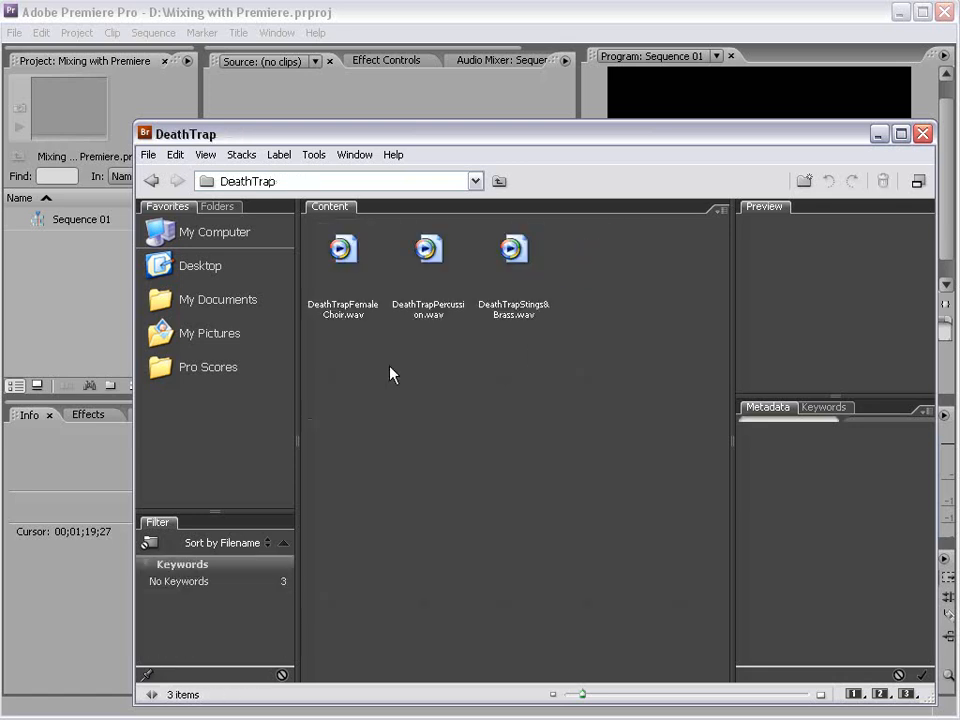
# Step: Preview the DeathTrap percussion and strings-and-brass stems, then go back up
pyautogui.click(428, 248)
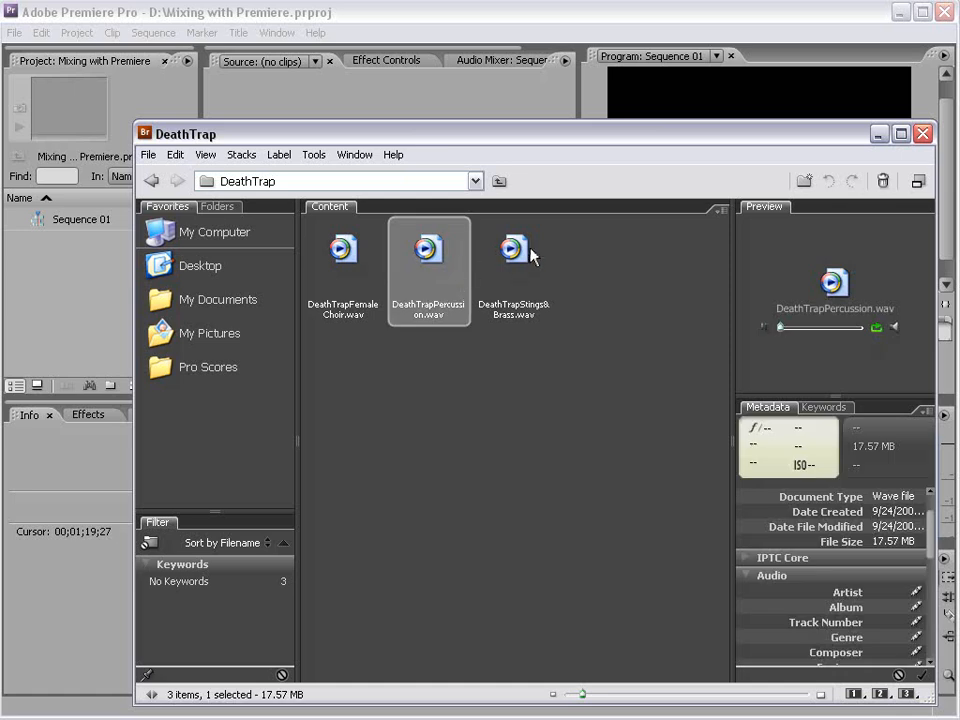
pyautogui.click(512, 248)
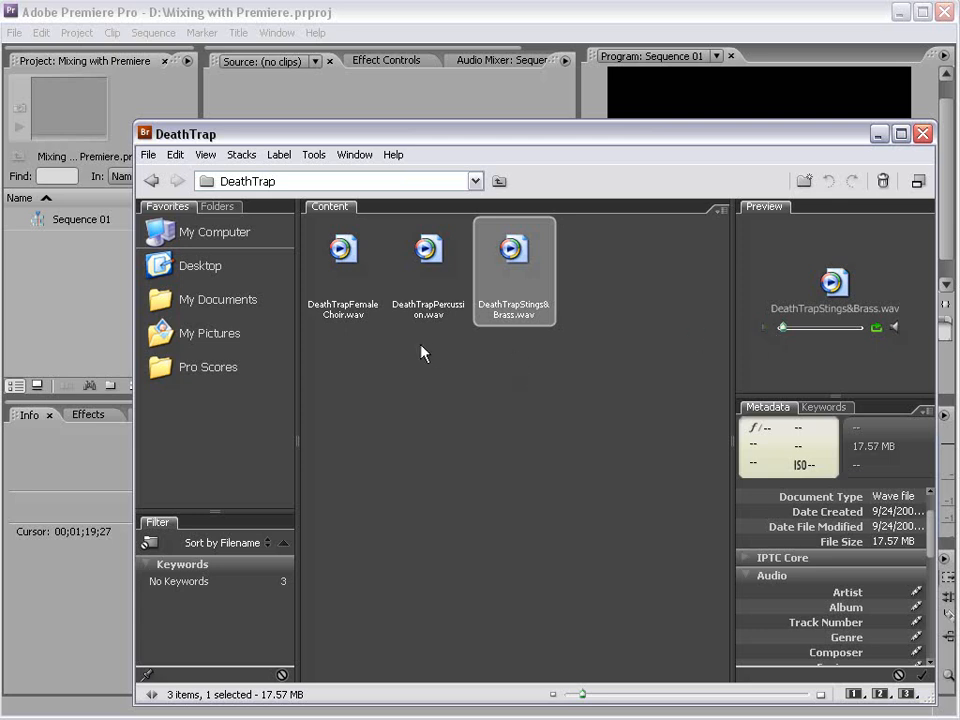
pyautogui.click(176, 180)
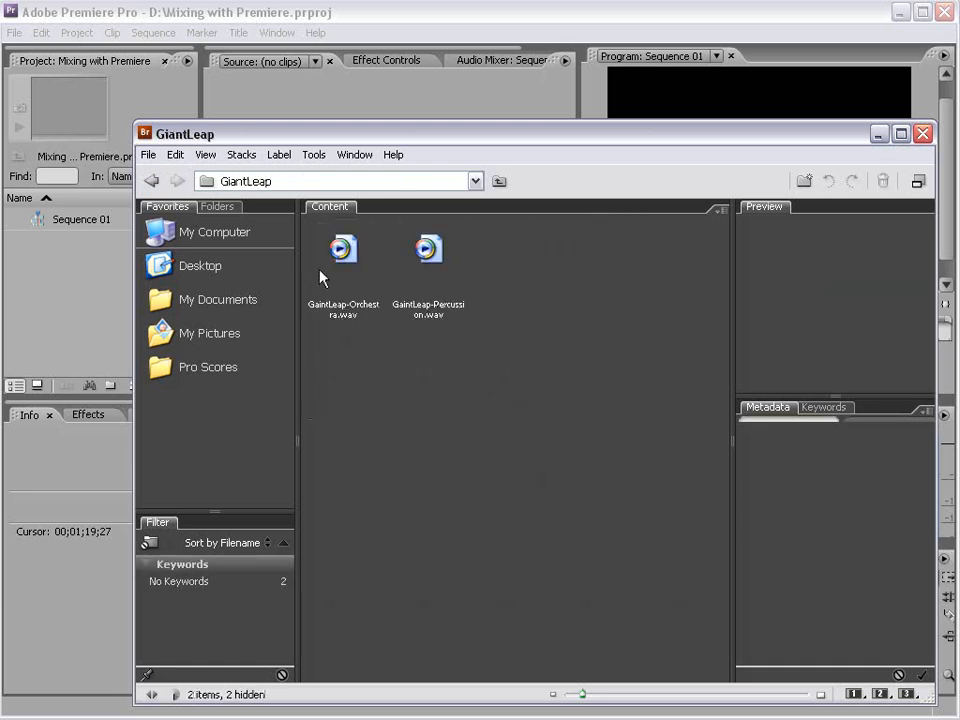
pyautogui.moveTo(478, 318)
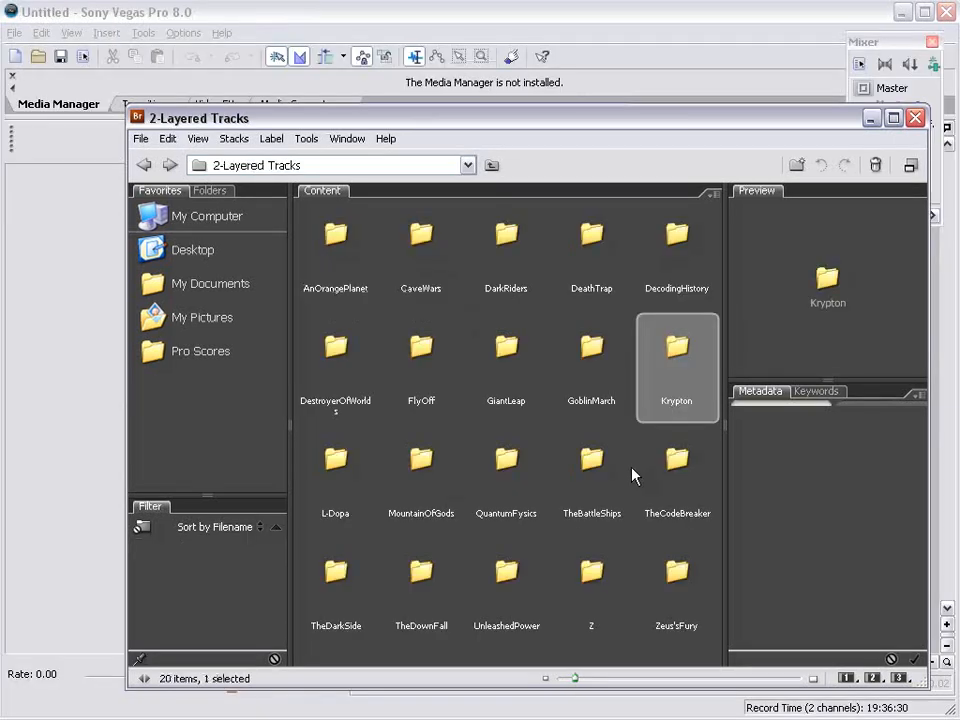
# Step: Open the Krypton folder and place its stem files on the Vegas timeline as separate tracks
pyautogui.doubleClick(676, 348)
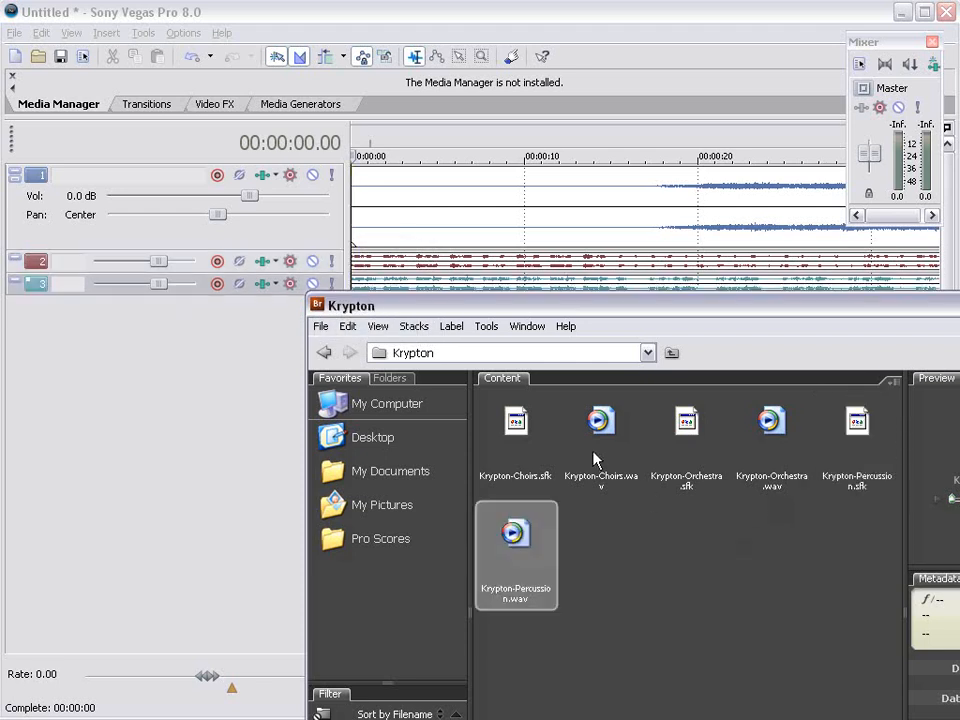
pyautogui.click(516, 440)
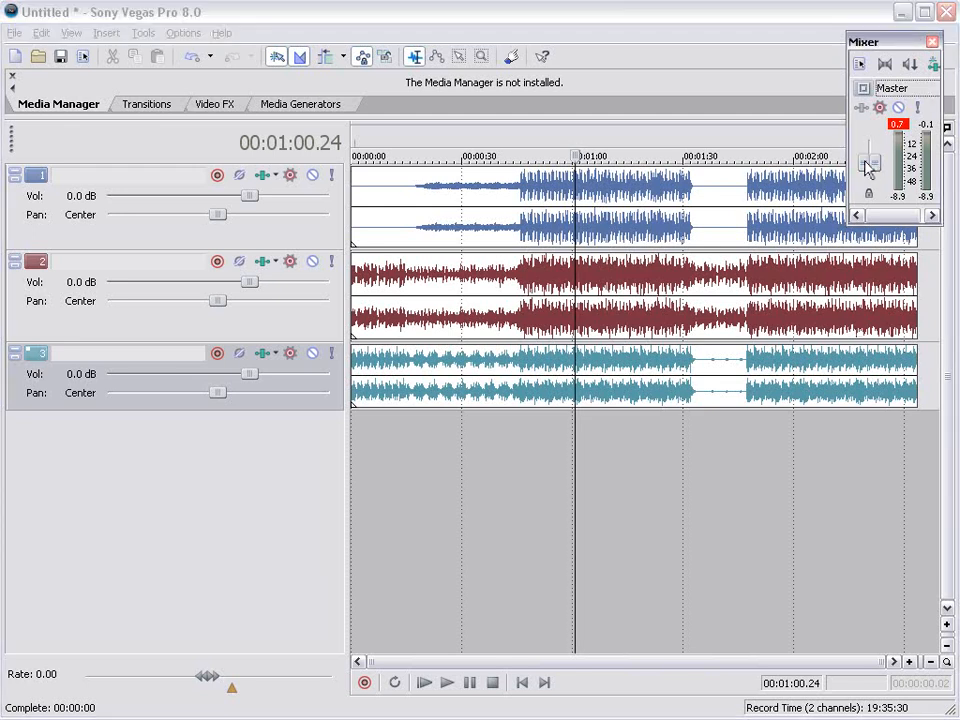
# Step: Select and arrange the Krypton stem events on the Vegas timeline, playing back the mix
pyautogui.click(520, 192)
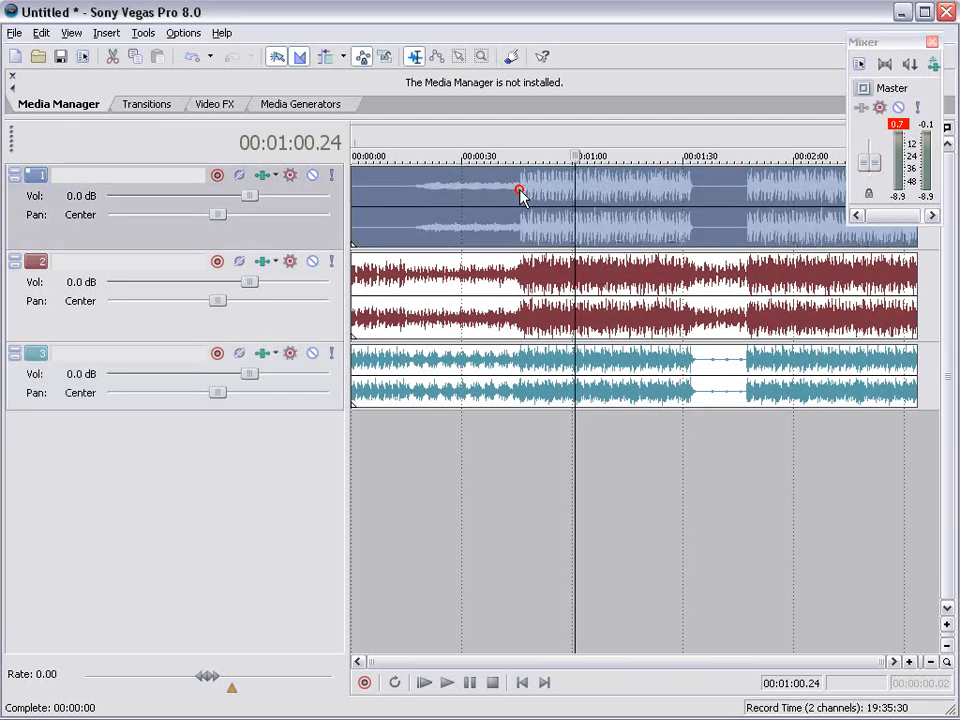
pyautogui.click(520, 156)
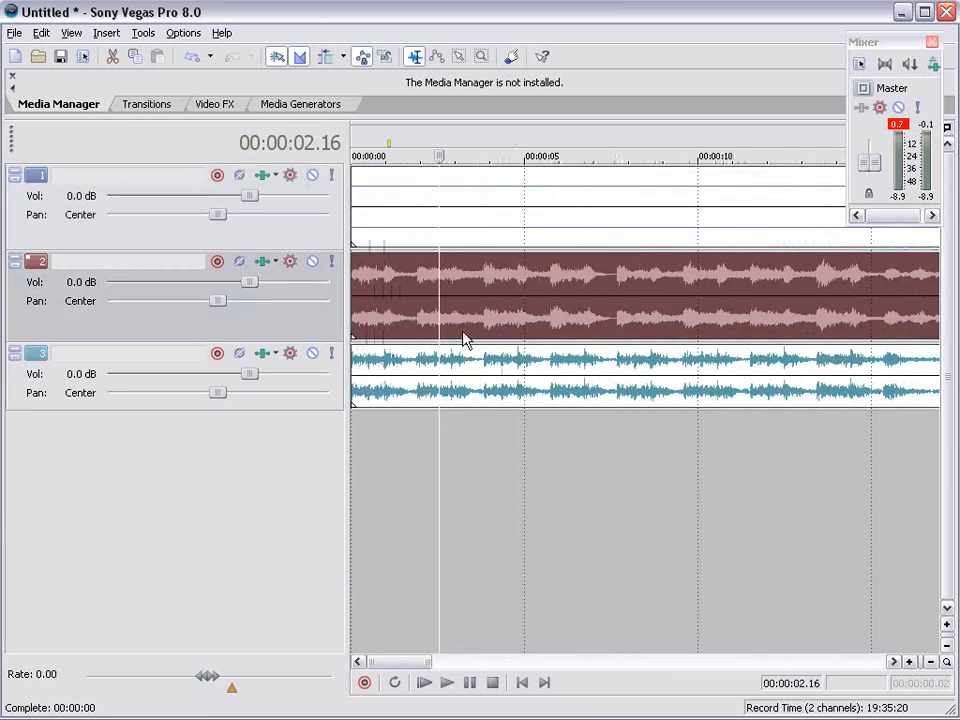
pyautogui.click(446, 682)
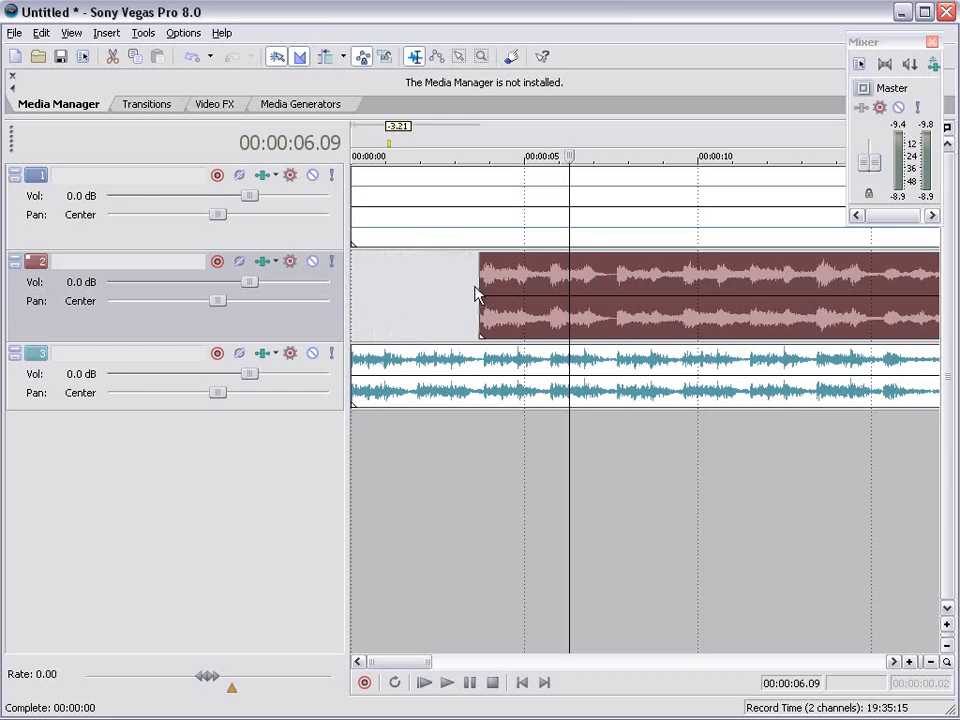
pyautogui.click(446, 682)
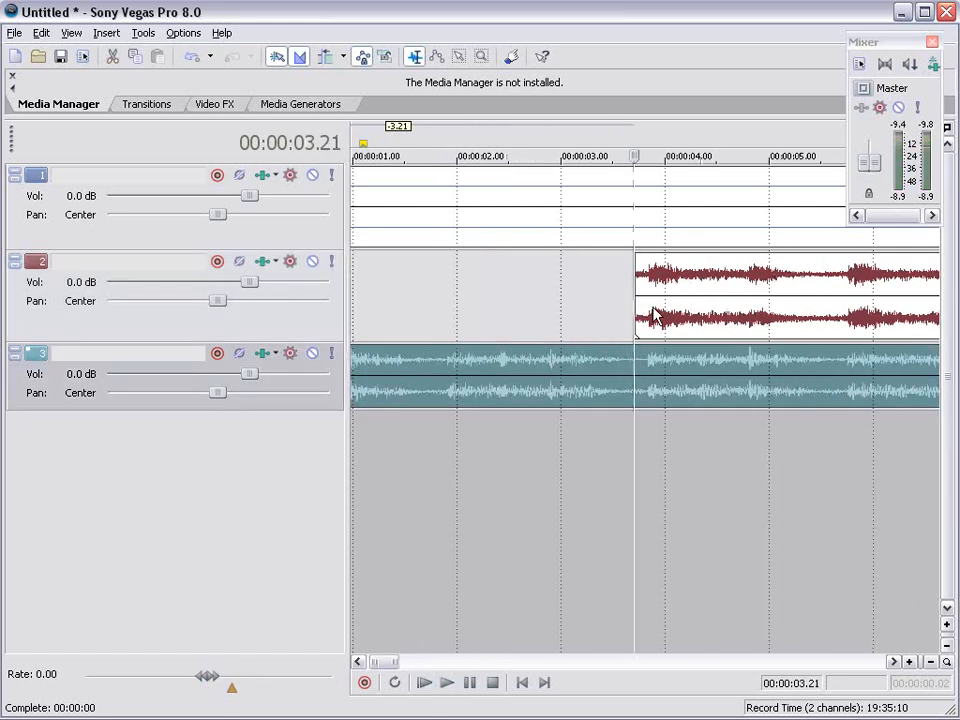
pyautogui.click(592, 300)
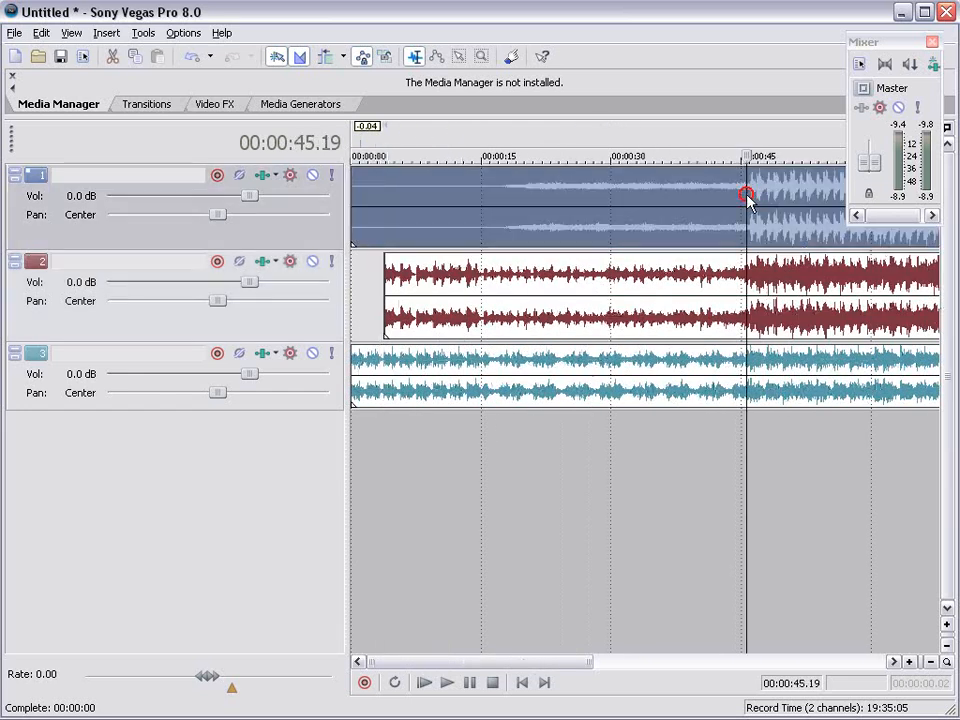
pyautogui.hscroll(3)
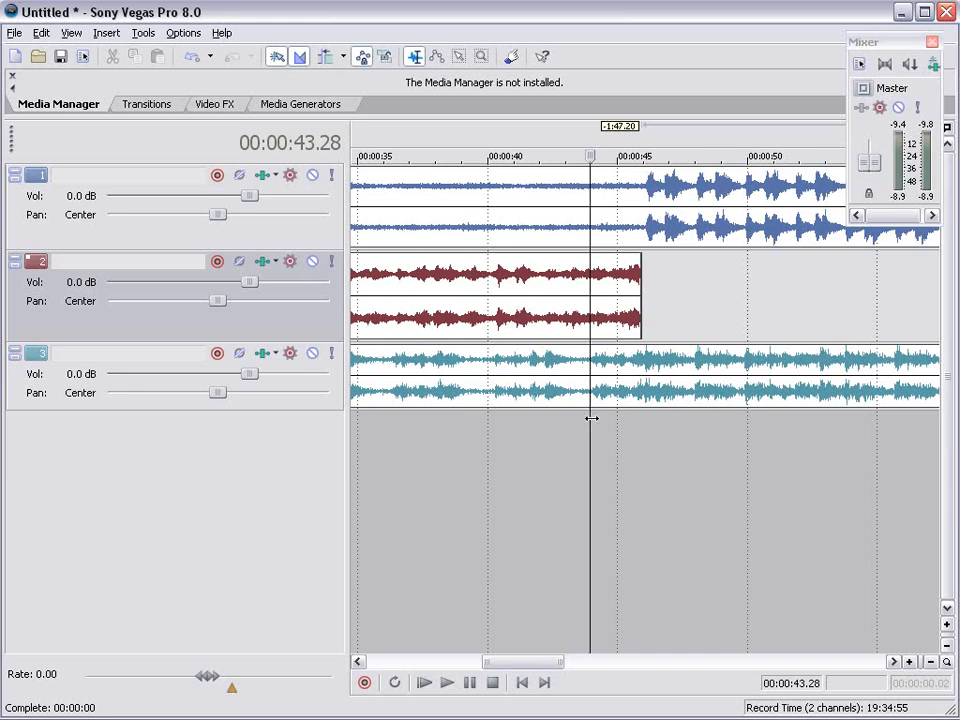
# Step: Play the layered mix while lowering the first track's volume to about -2.5 dB and further
pyautogui.click(446, 682)
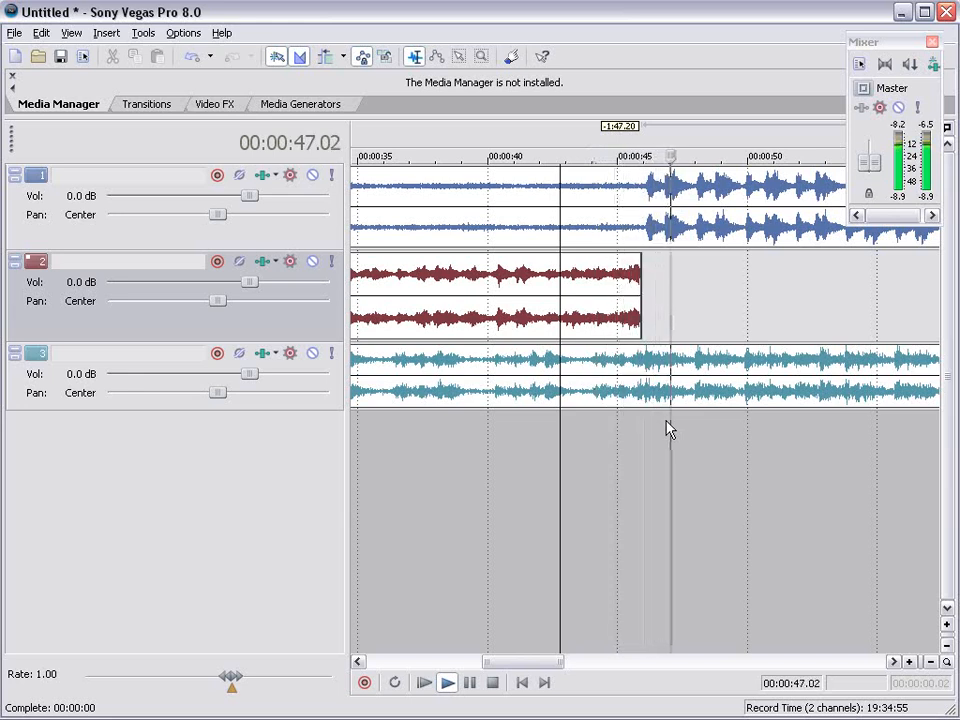
pyautogui.moveTo(250, 196); pyautogui.dragTo(230, 198)
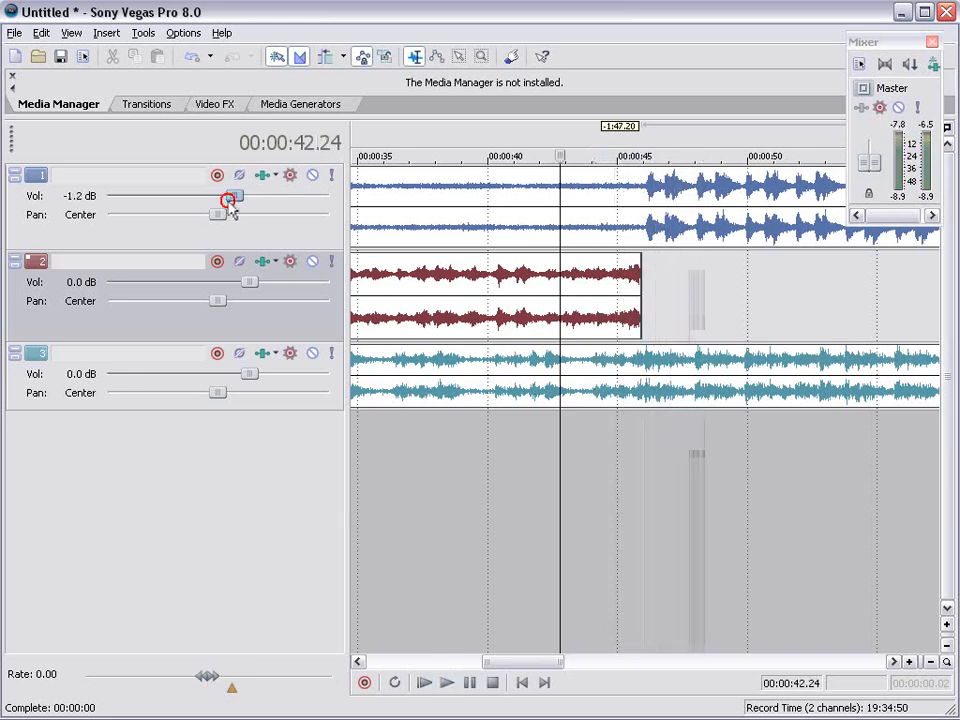
pyautogui.moveTo(230, 196); pyautogui.dragTo(216, 196)
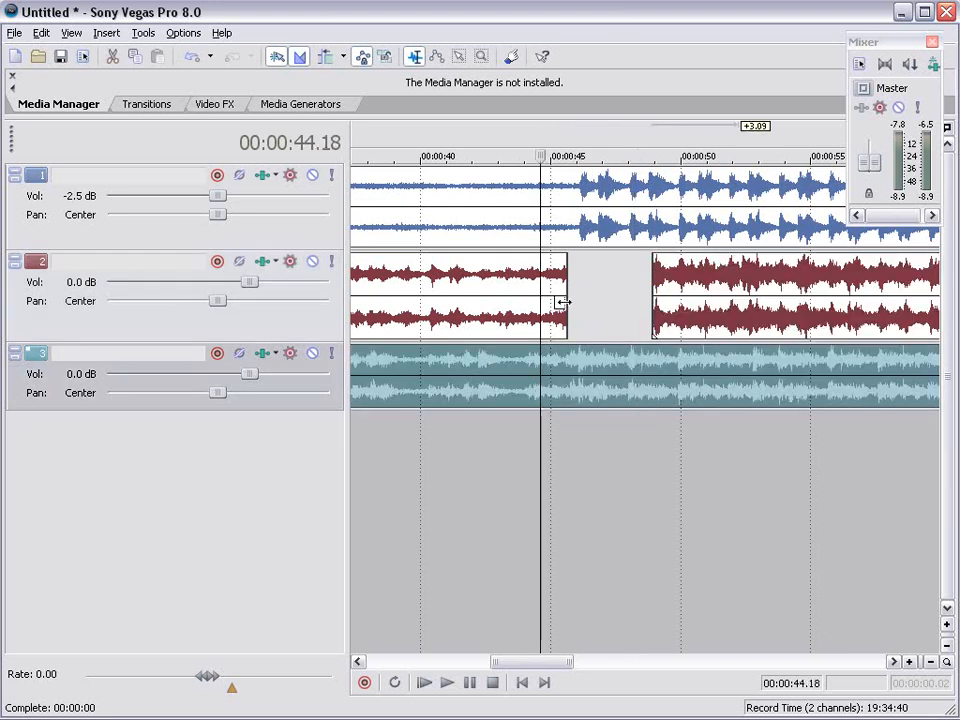
pyautogui.click(446, 682)
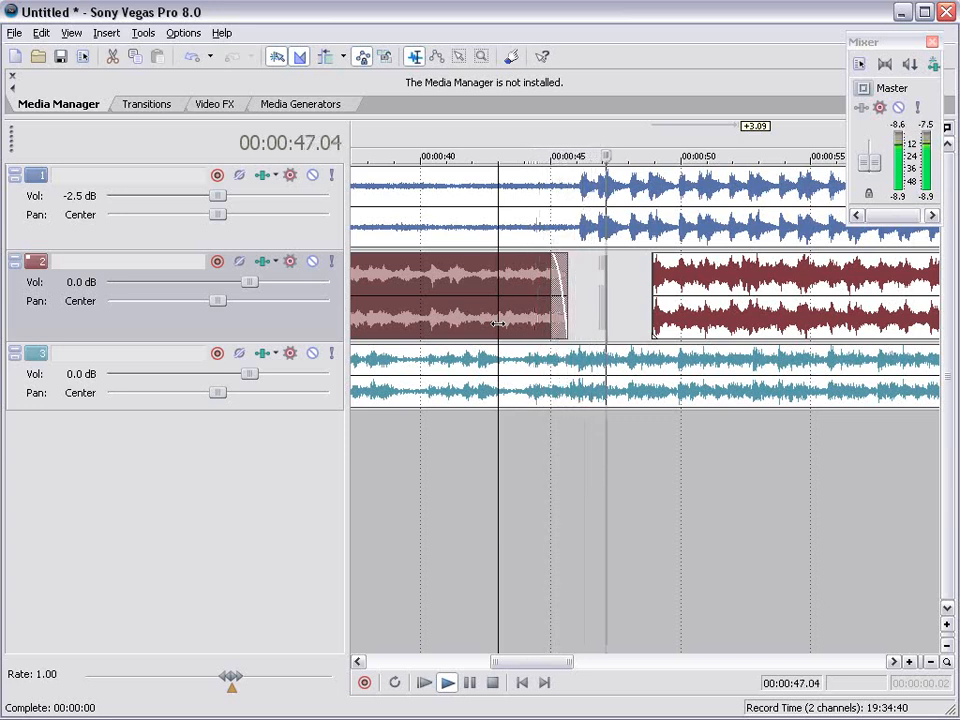
pyautogui.moveTo(216, 196); pyautogui.dragTo(192, 196)
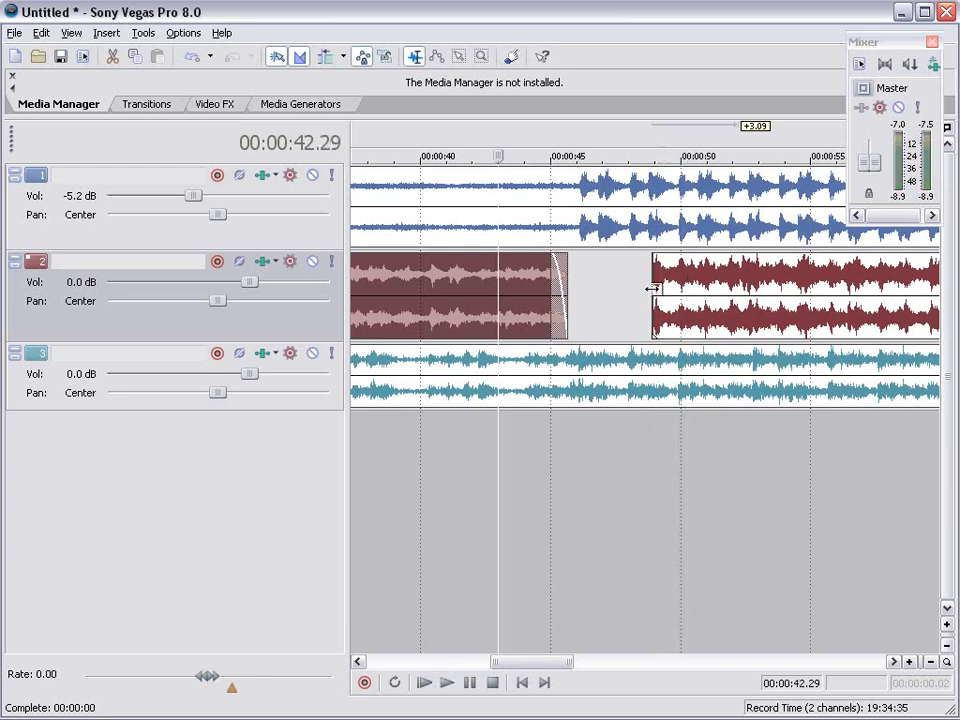
pyautogui.click(424, 682)
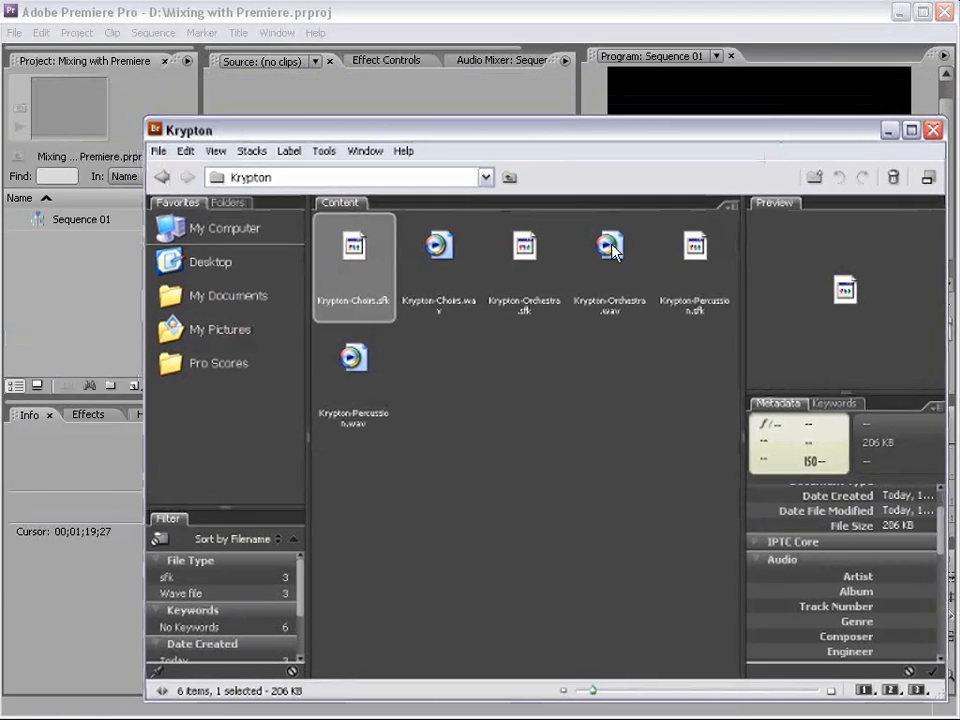
# Step: Return to the Pro Scores folder and enter the 3-Editorial library
pyautogui.click(162, 176)
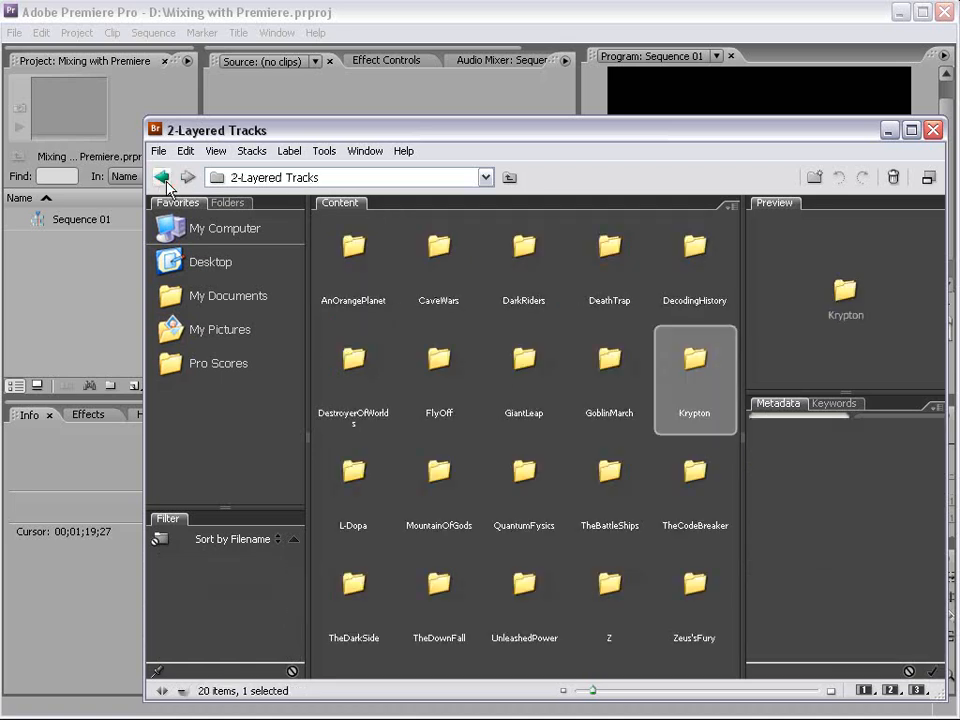
pyautogui.click(162, 176)
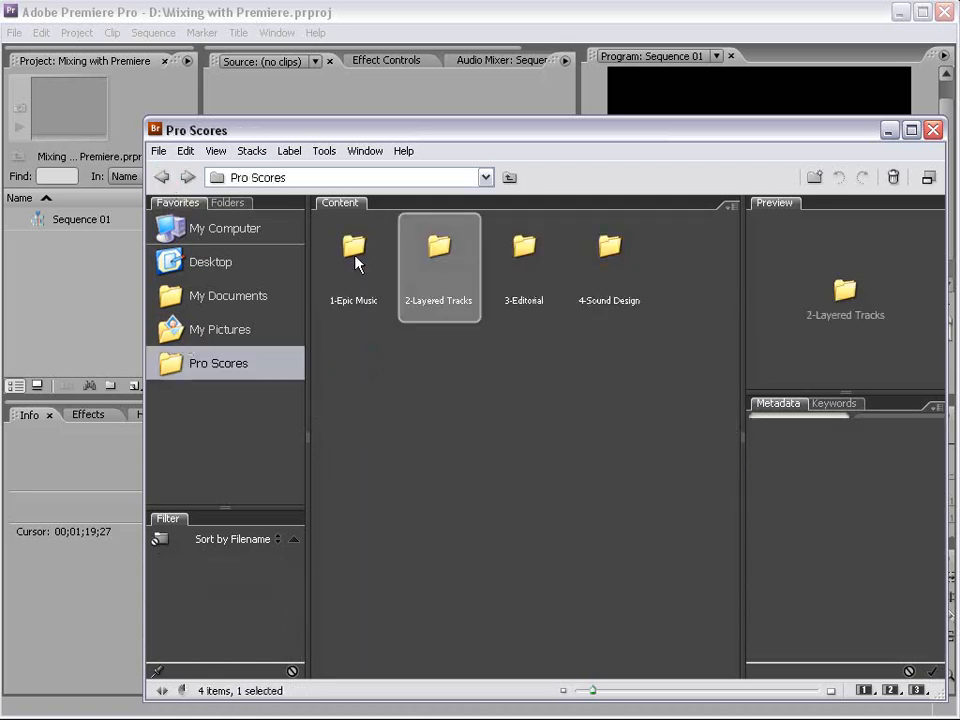
pyautogui.doubleClick(524, 248)
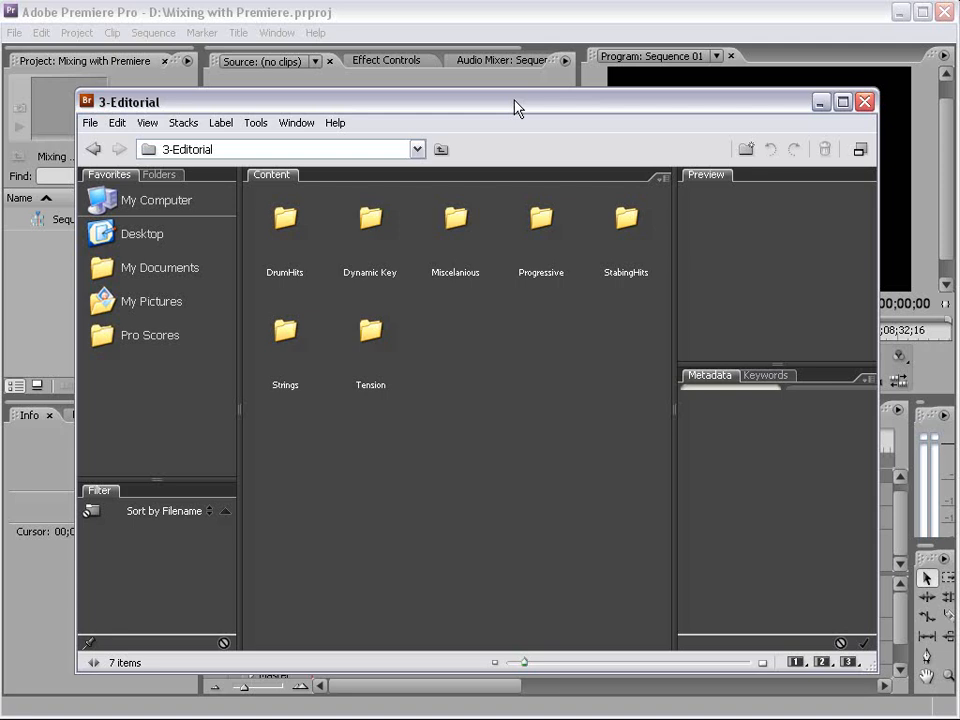
pyautogui.moveTo(276, 236)
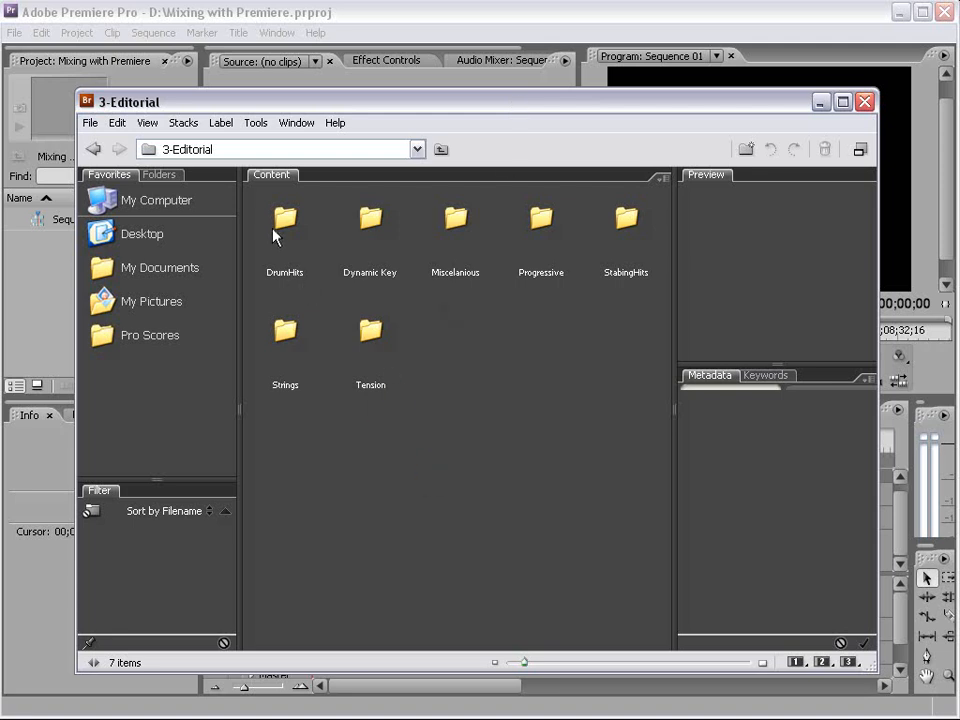
# Step: Browse DrumHits > SingleSlams, preview a Single-Slam wave file, and return to DrumHits
pyautogui.doubleClick(284, 224)
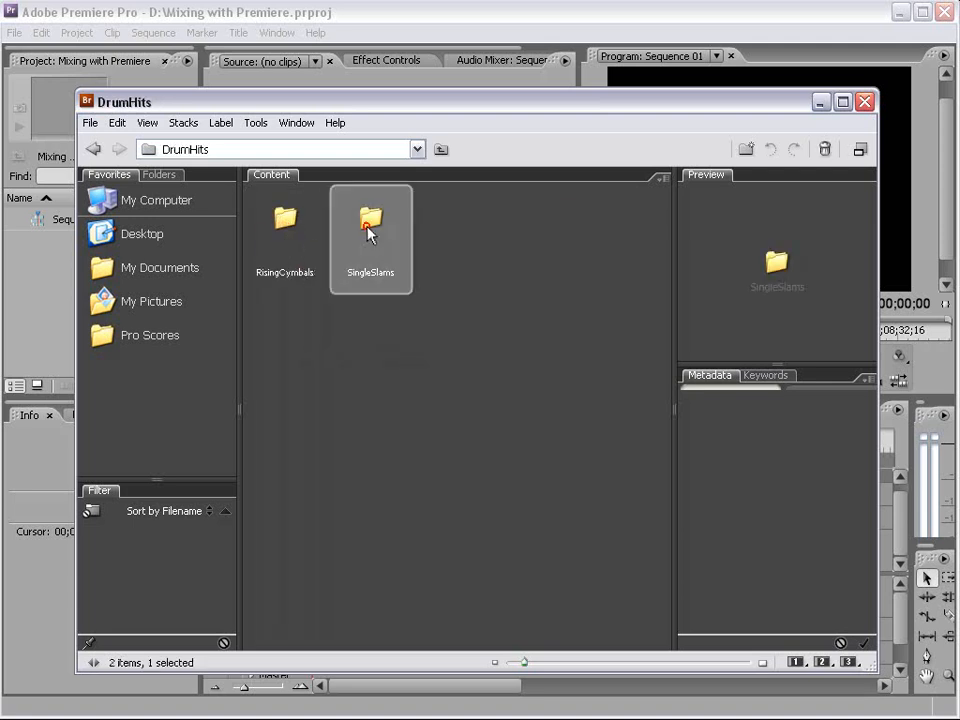
pyautogui.doubleClick(370, 220)
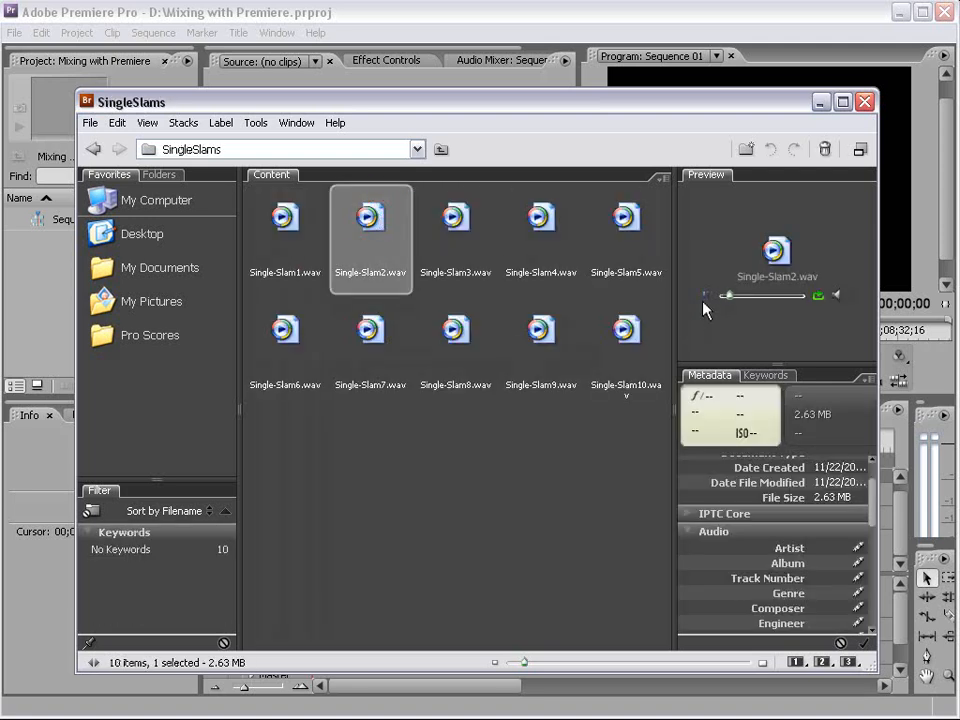
pyautogui.moveTo(416, 320)
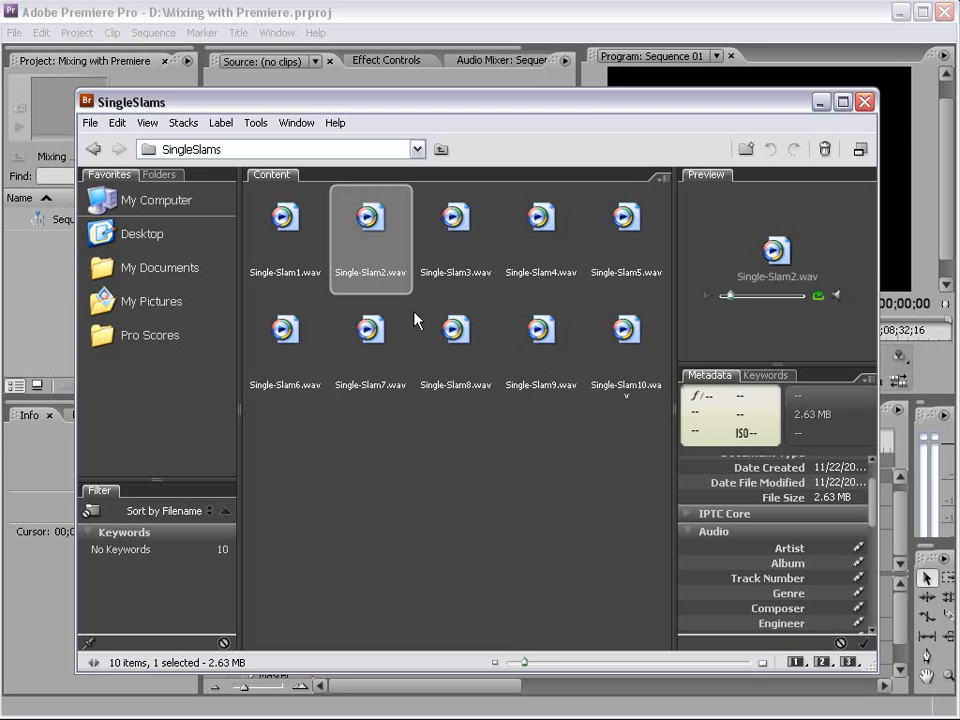
pyautogui.click(92, 148)
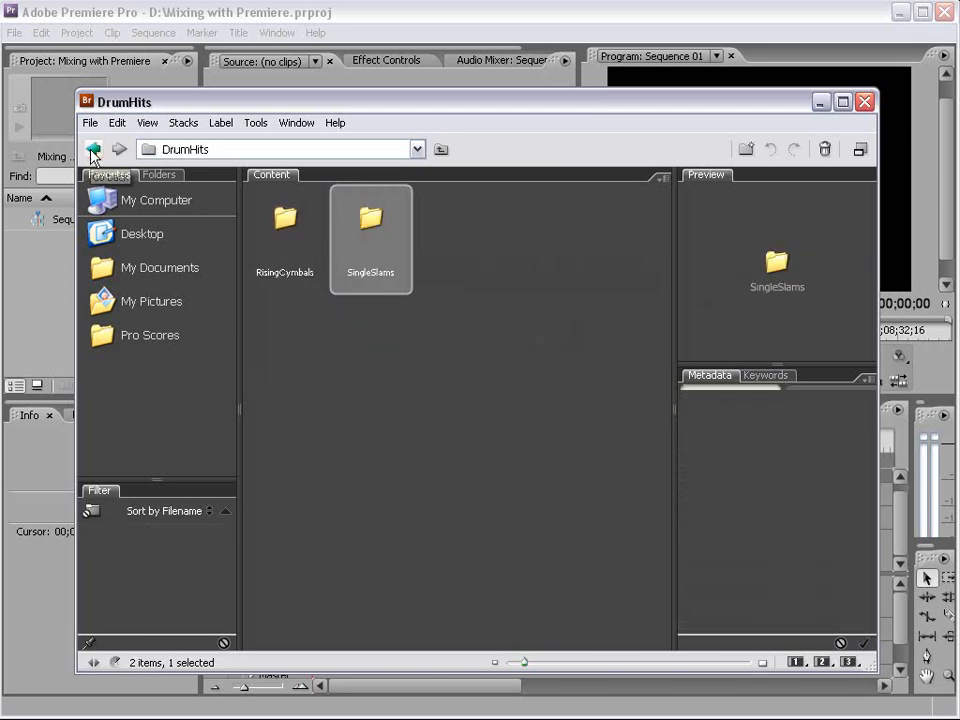
# Step: Enter Dynamic Key > CHORDS-Swell's 2-C-MinorSet and preview a C-minor chord file
pyautogui.click(92, 148)
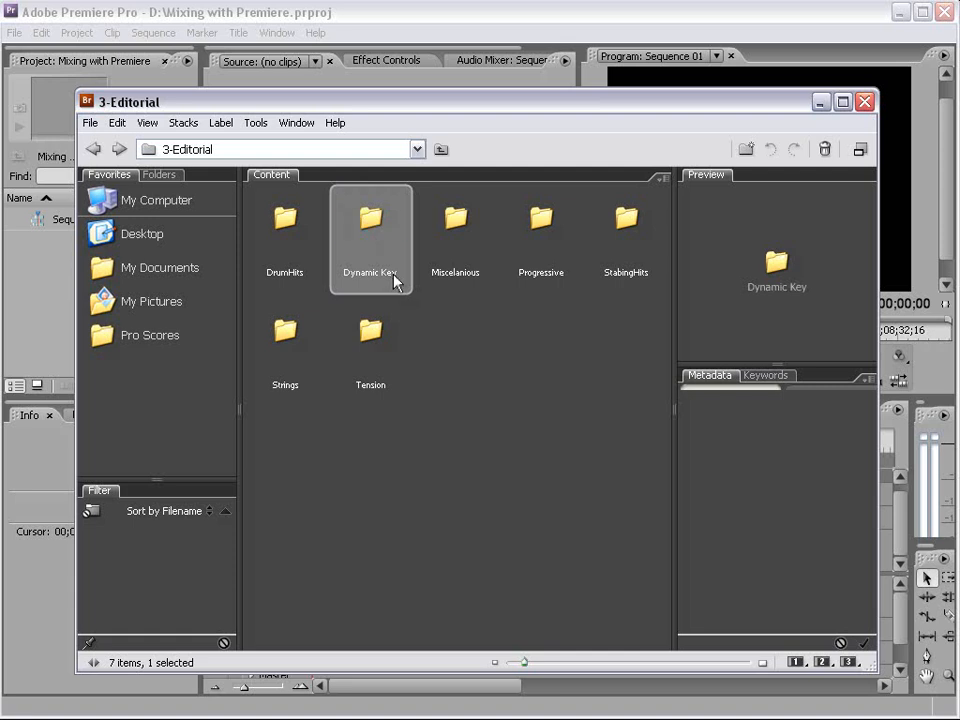
pyautogui.moveTo(376, 222)
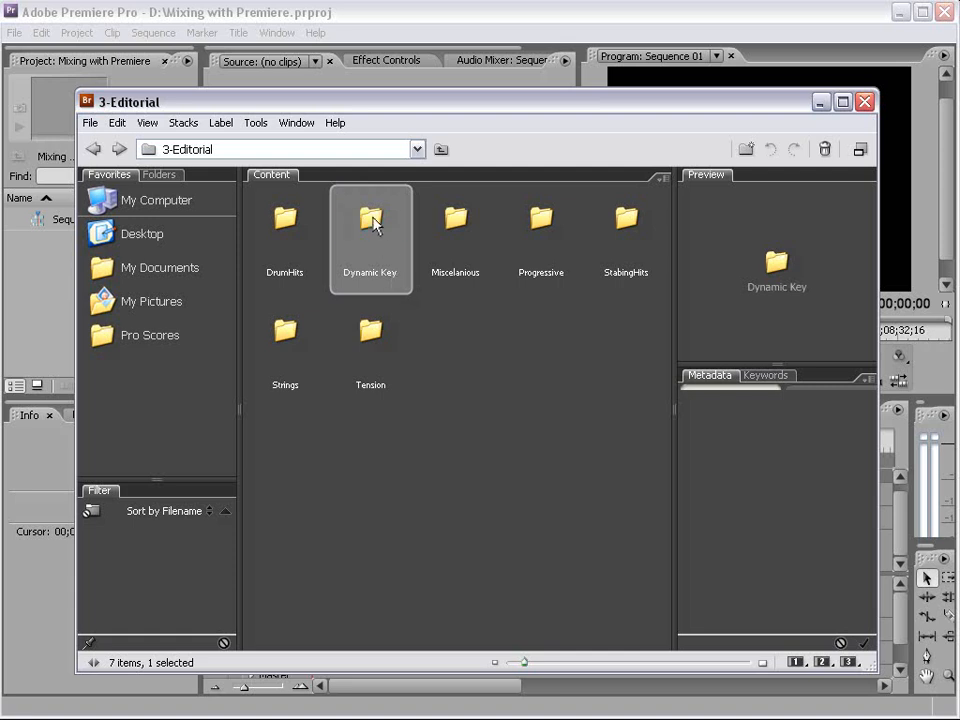
pyautogui.doubleClick(370, 220)
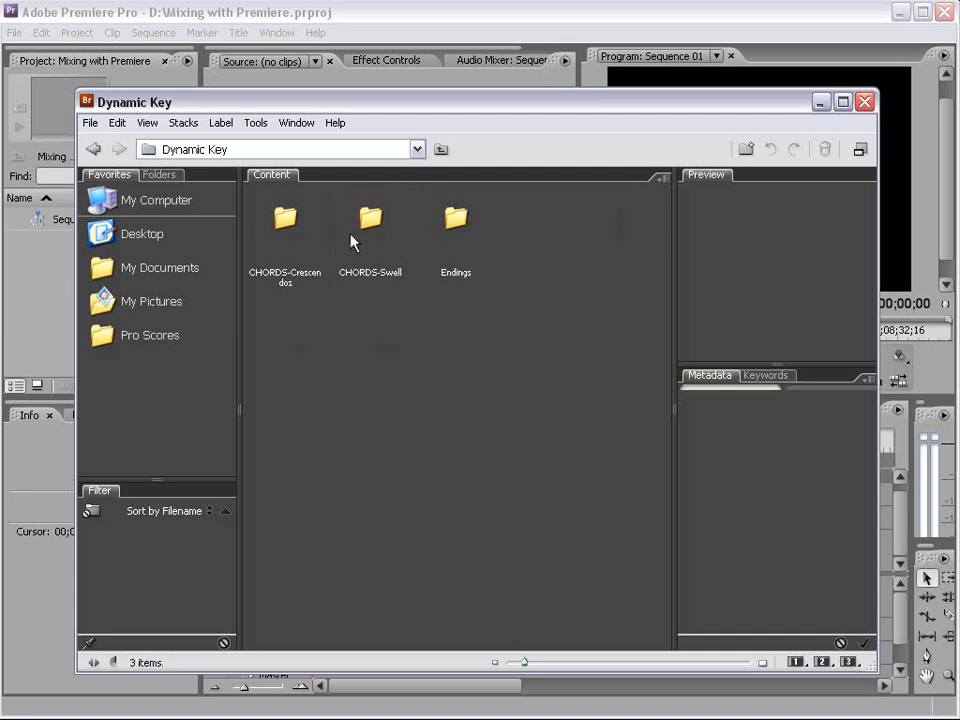
pyautogui.doubleClick(368, 218)
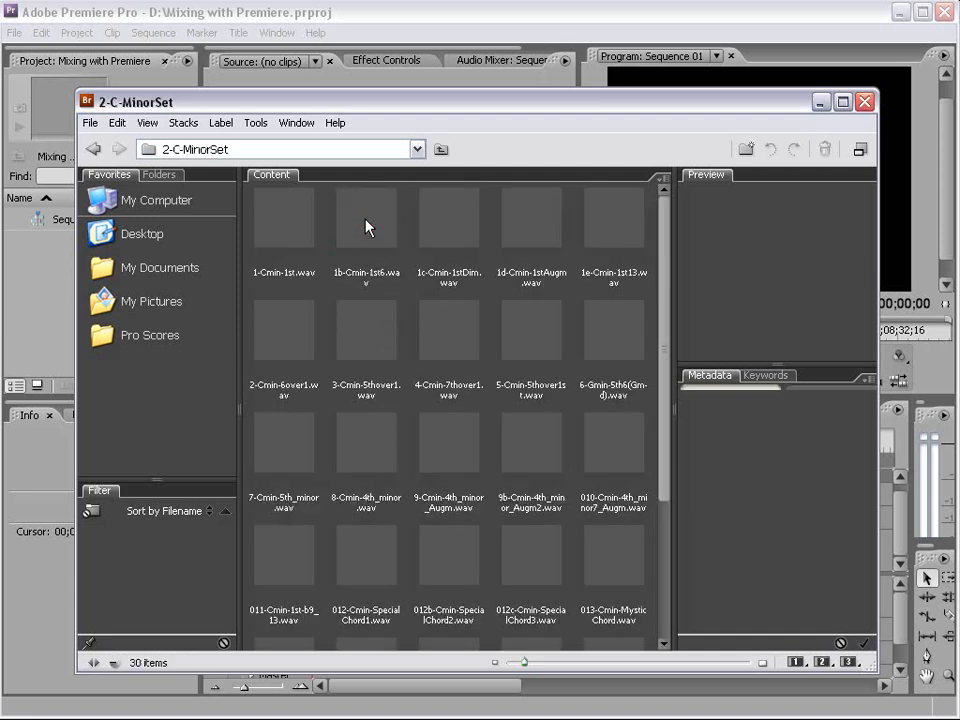
pyautogui.scroll(-3)
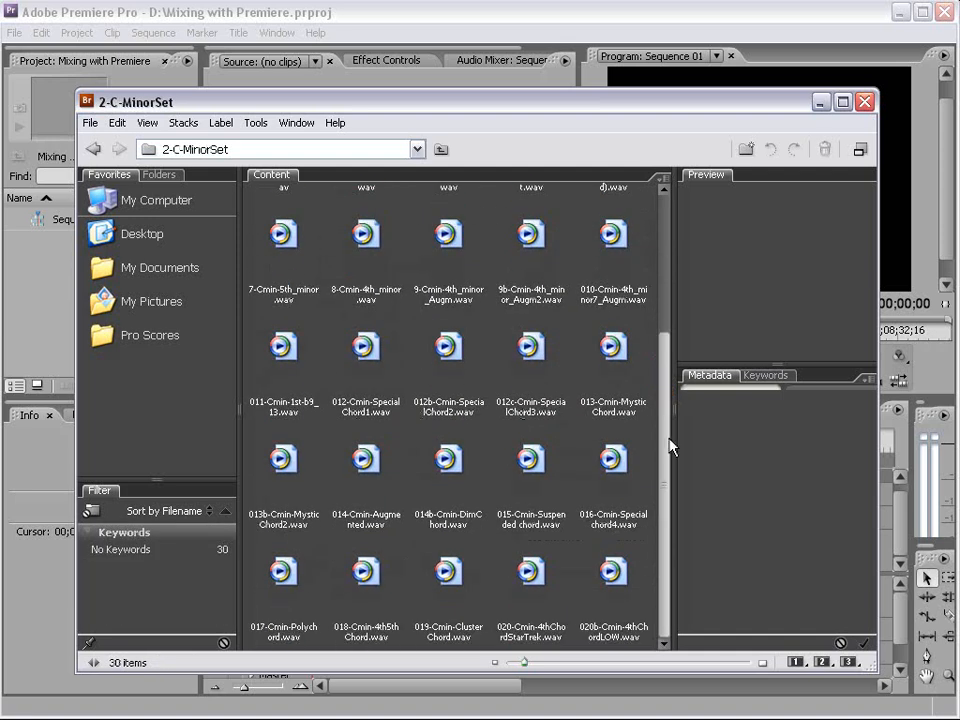
pyautogui.scroll(3)
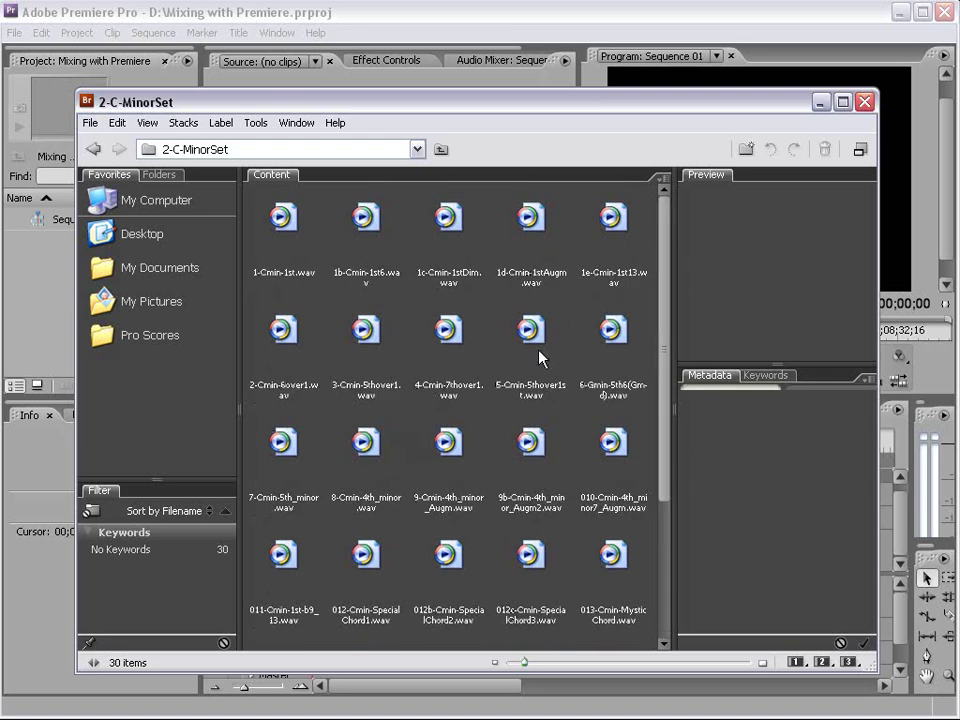
pyautogui.moveTo(516, 276)
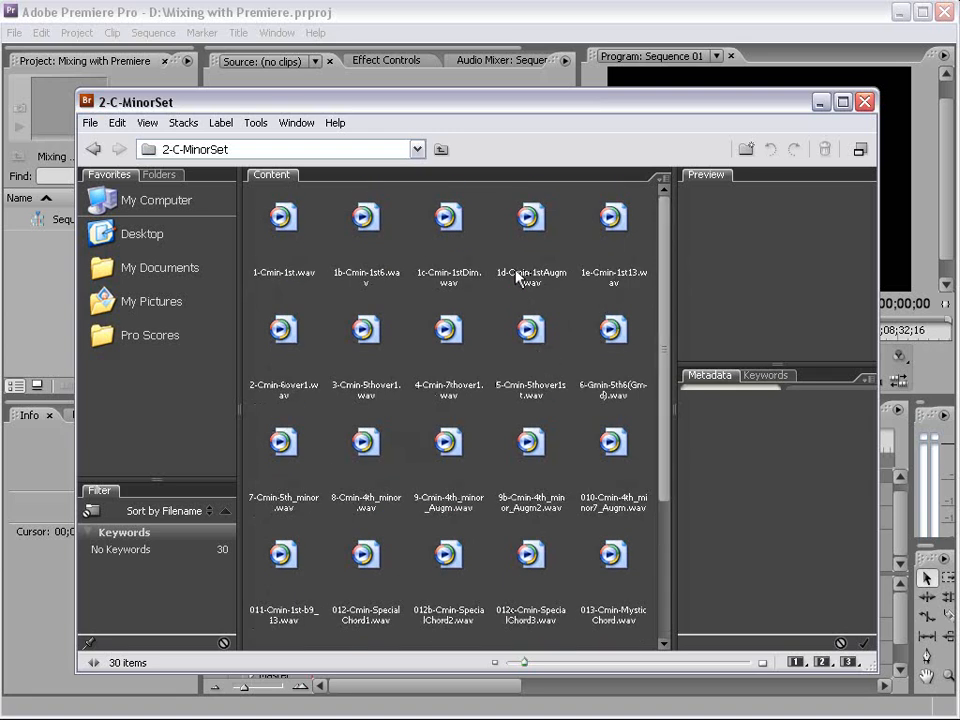
pyautogui.click(530, 216)
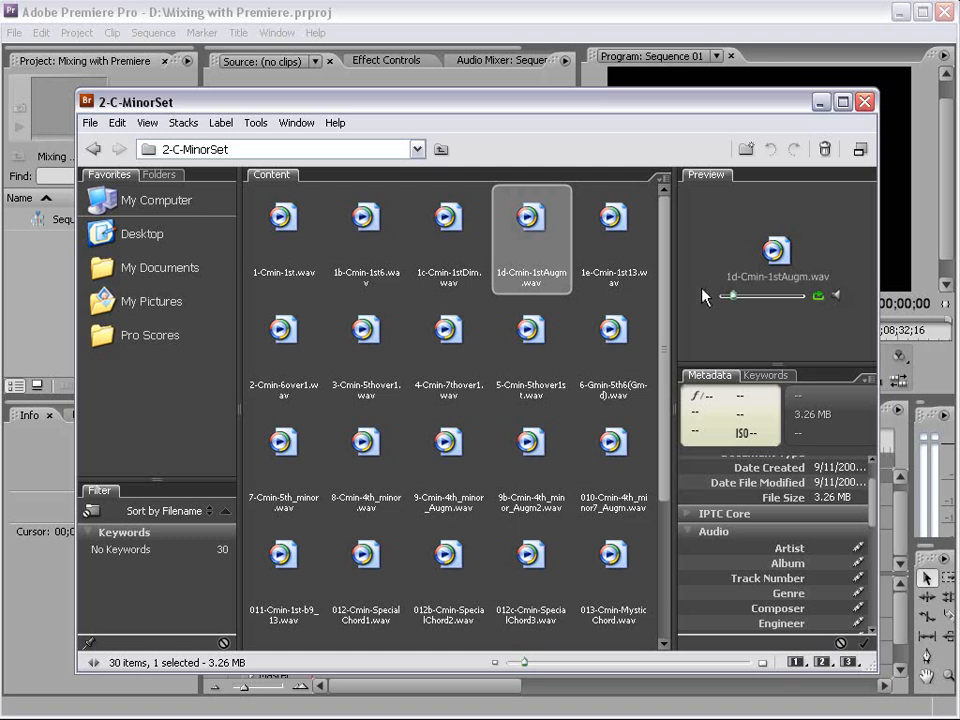
# Step: Go back, select the 3-B_MinorSet folder and return to the Dynamic Key folder view
pyautogui.click(92, 148)
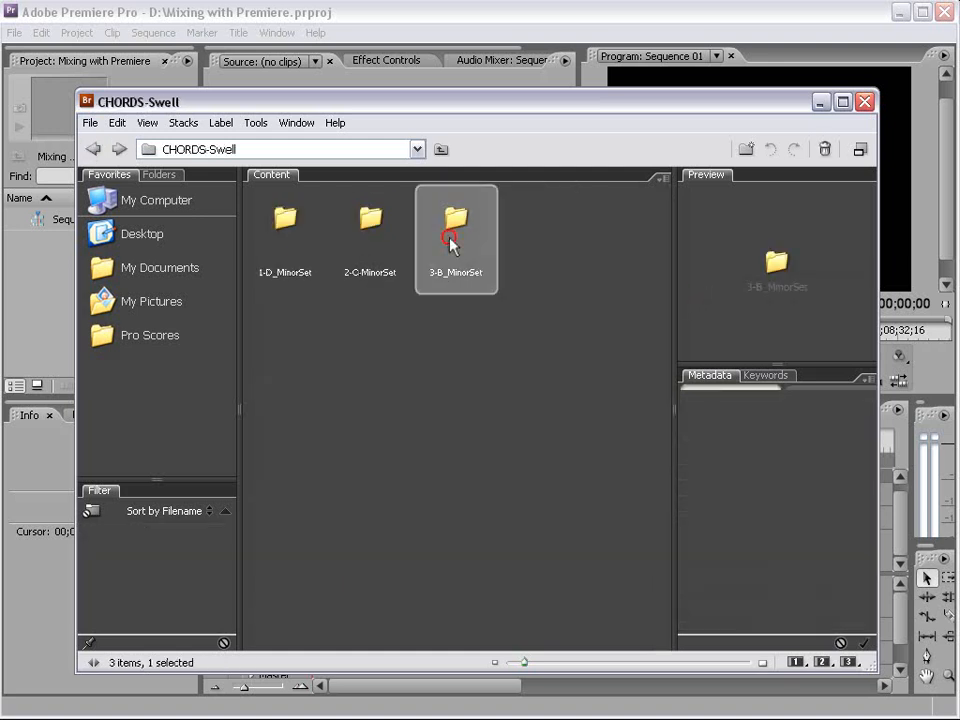
pyautogui.click(472, 388)
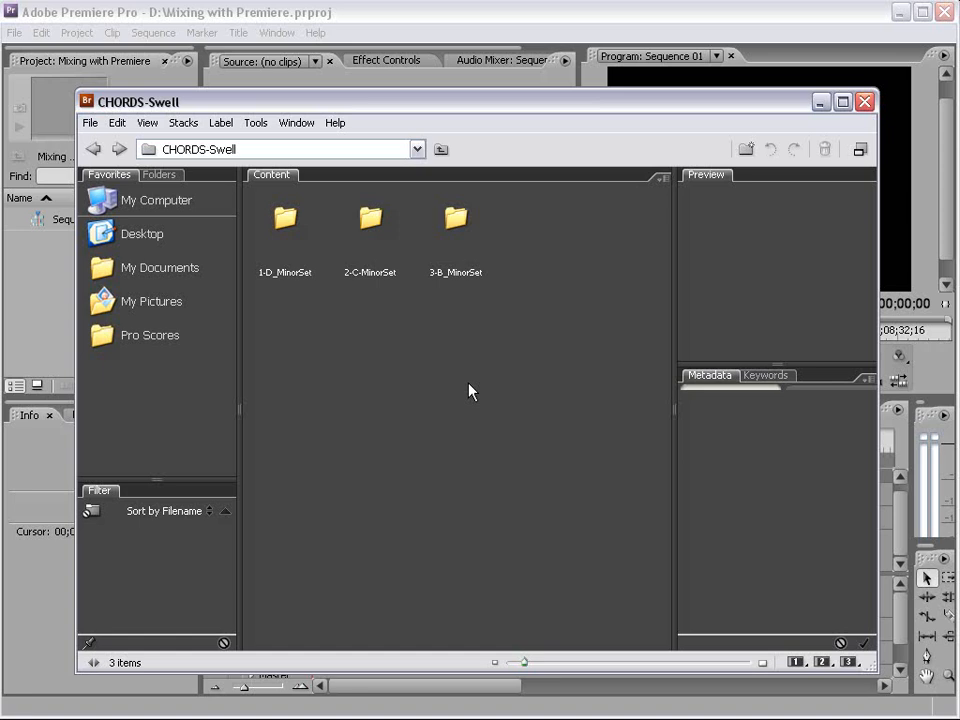
pyautogui.doubleClick(456, 218)
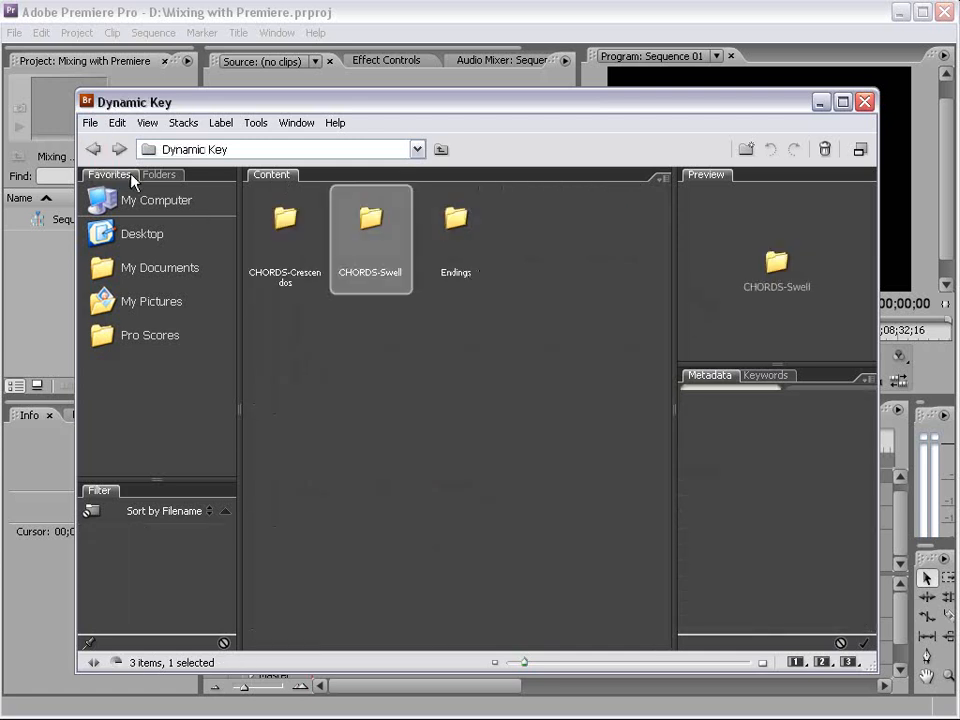
# Step: Browse the Creeps folder of 3-Editorial and select one of its files
pyautogui.click(92, 148)
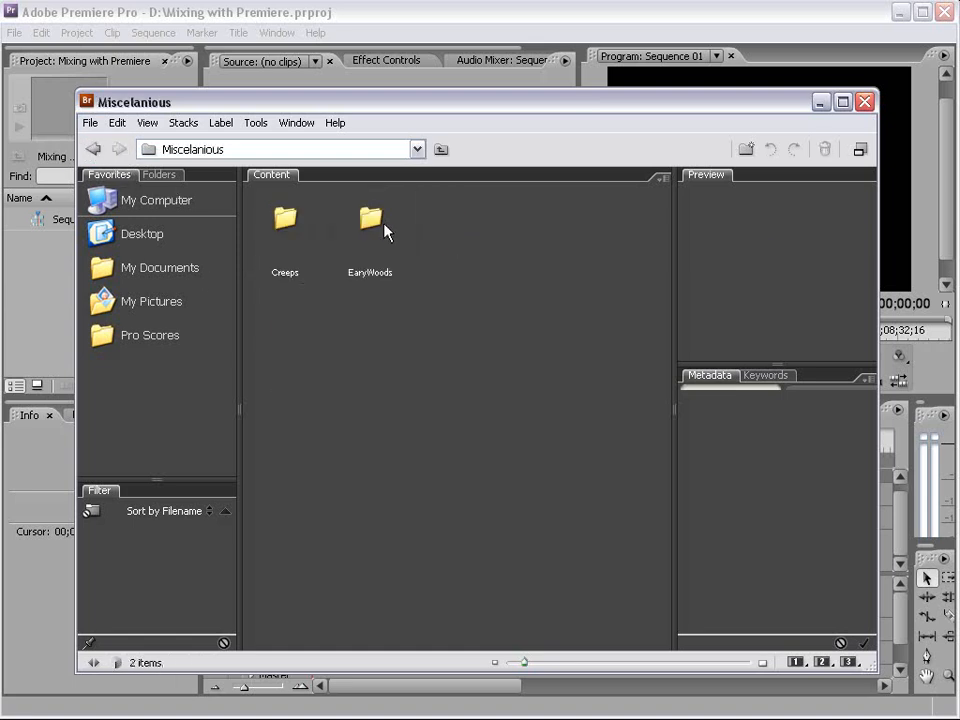
pyautogui.doubleClick(284, 218)
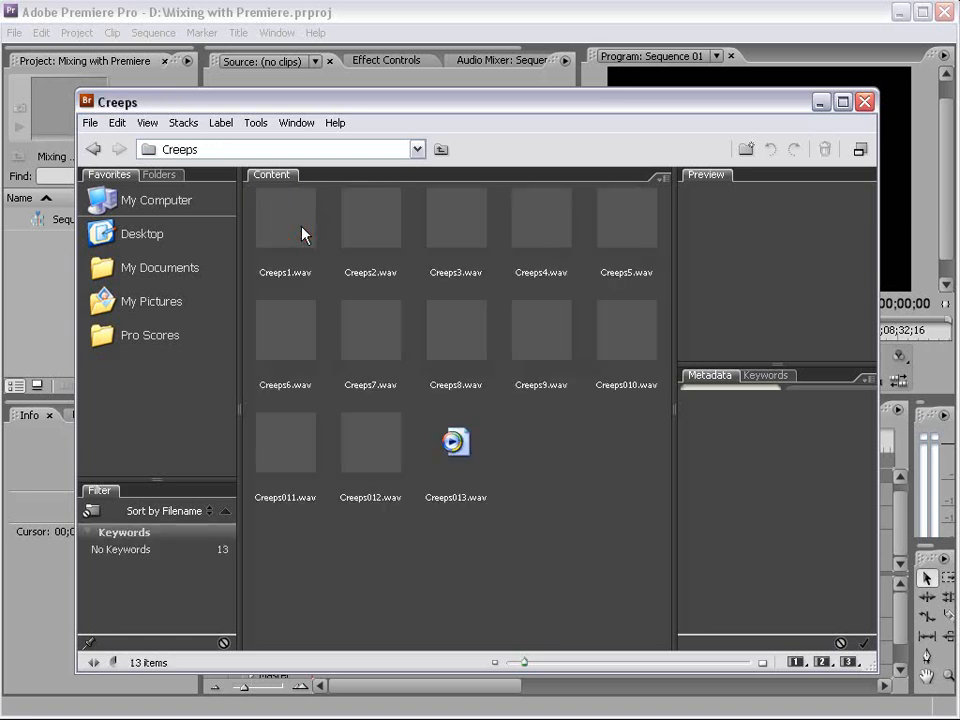
pyautogui.click(626, 216)
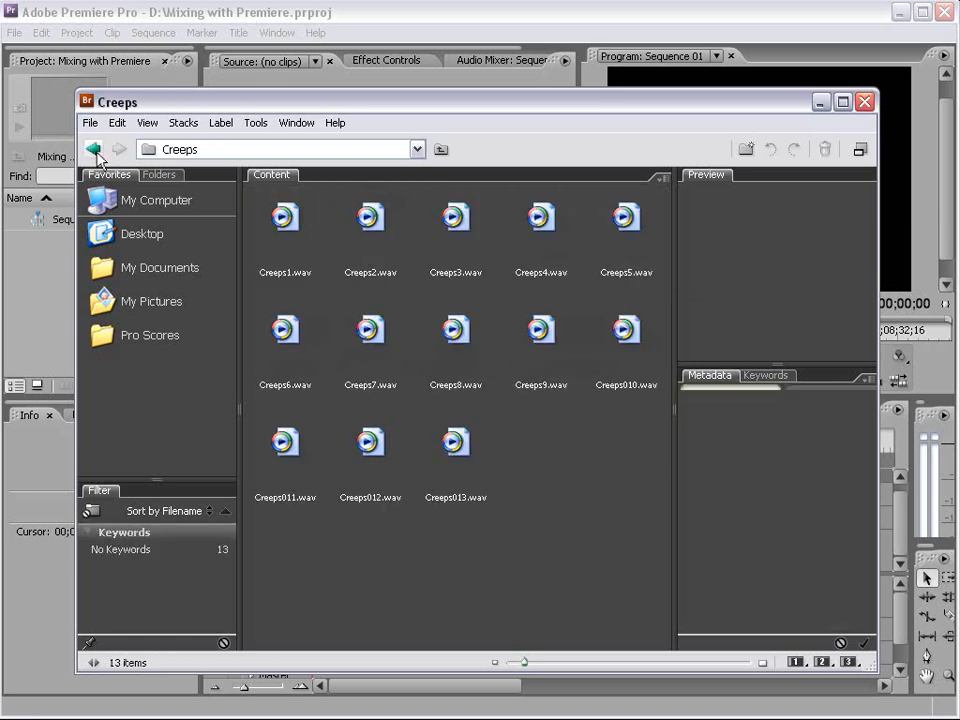
# Step: Enter the Progressive folder, preview a track, and return to 3-Editorial
pyautogui.click(92, 148)
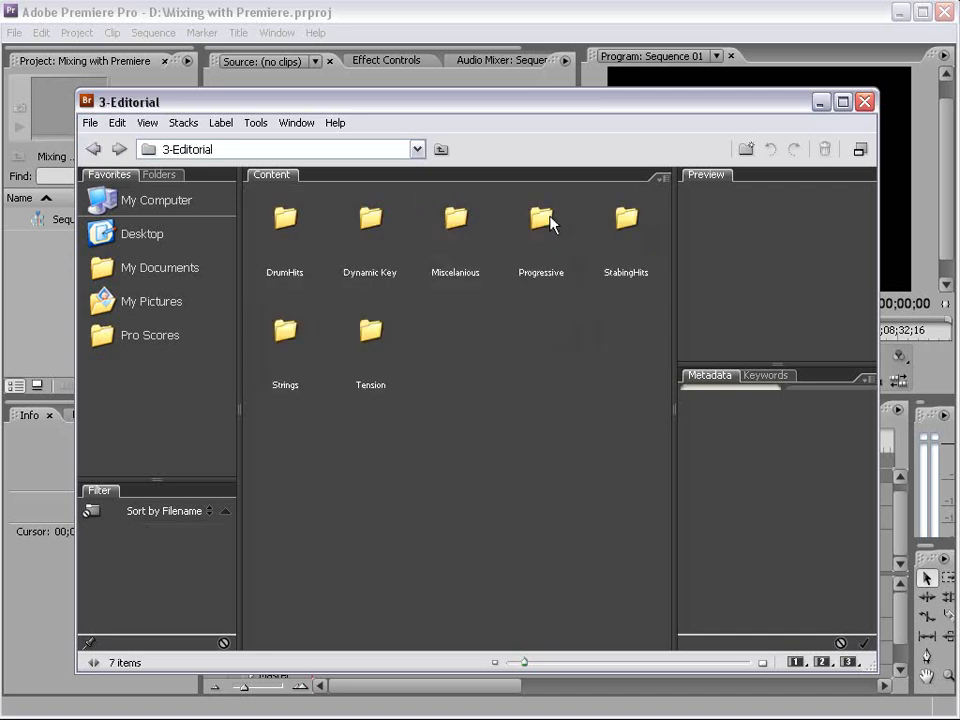
pyautogui.doubleClick(540, 218)
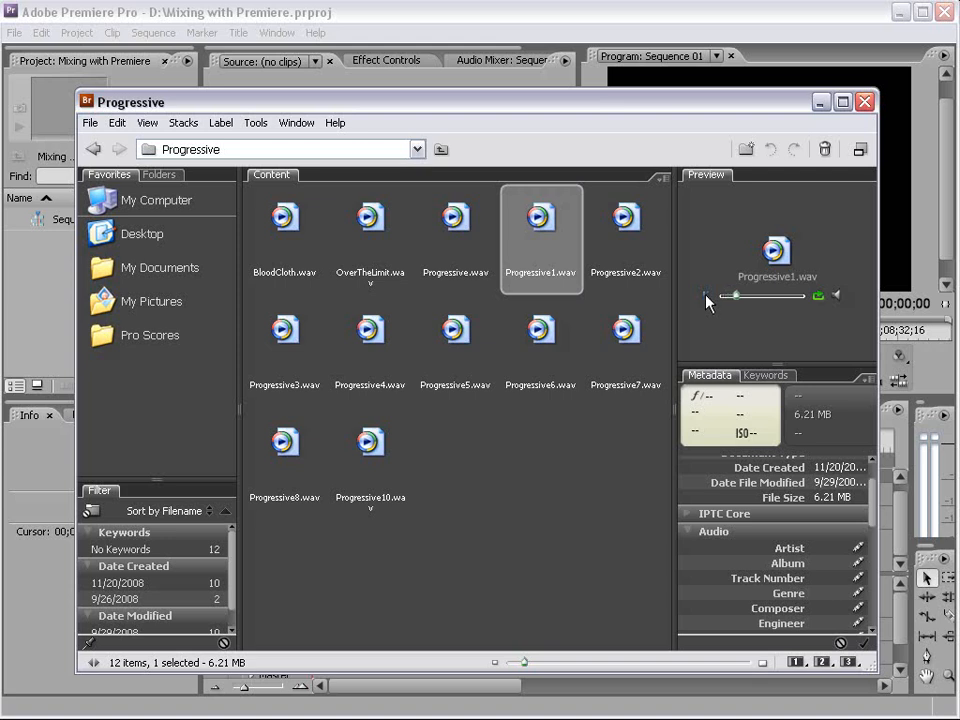
pyautogui.moveTo(592, 320)
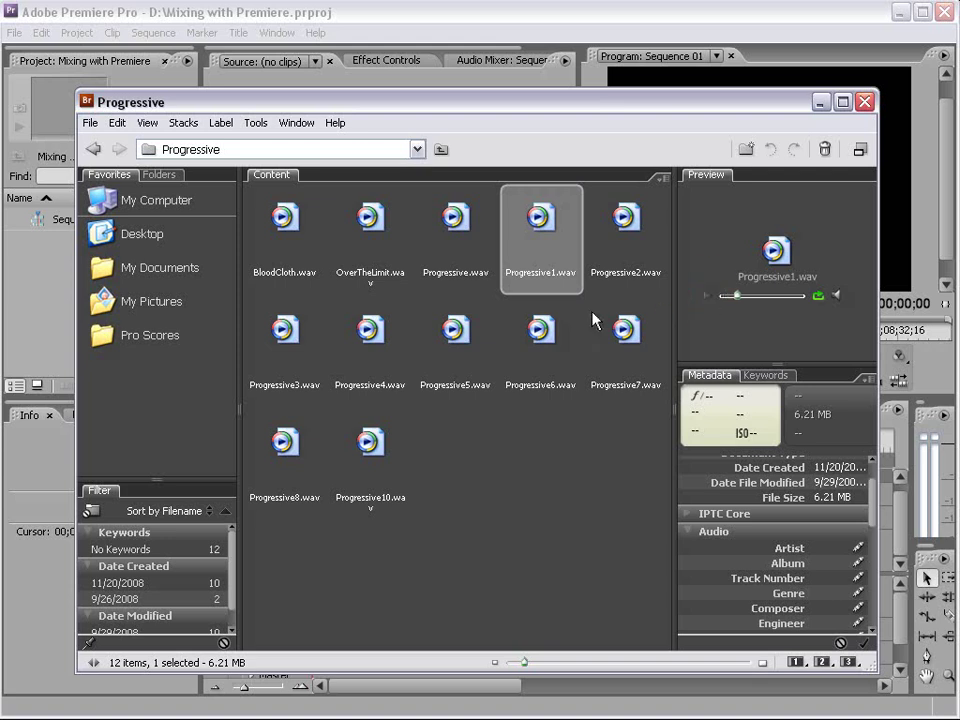
pyautogui.moveTo(488, 322)
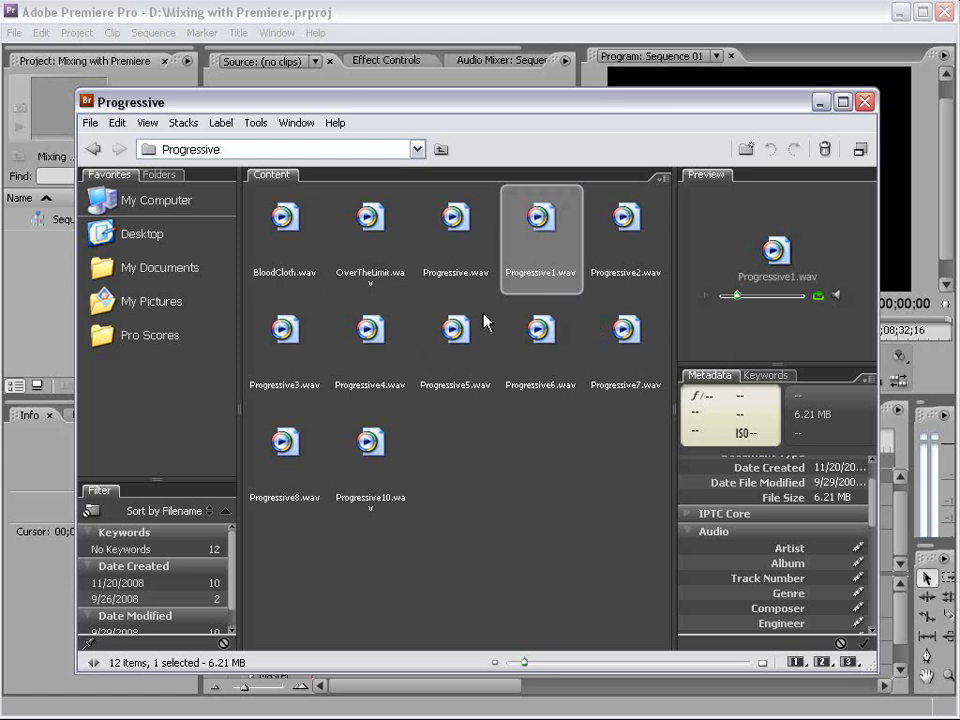
pyautogui.click(94, 148)
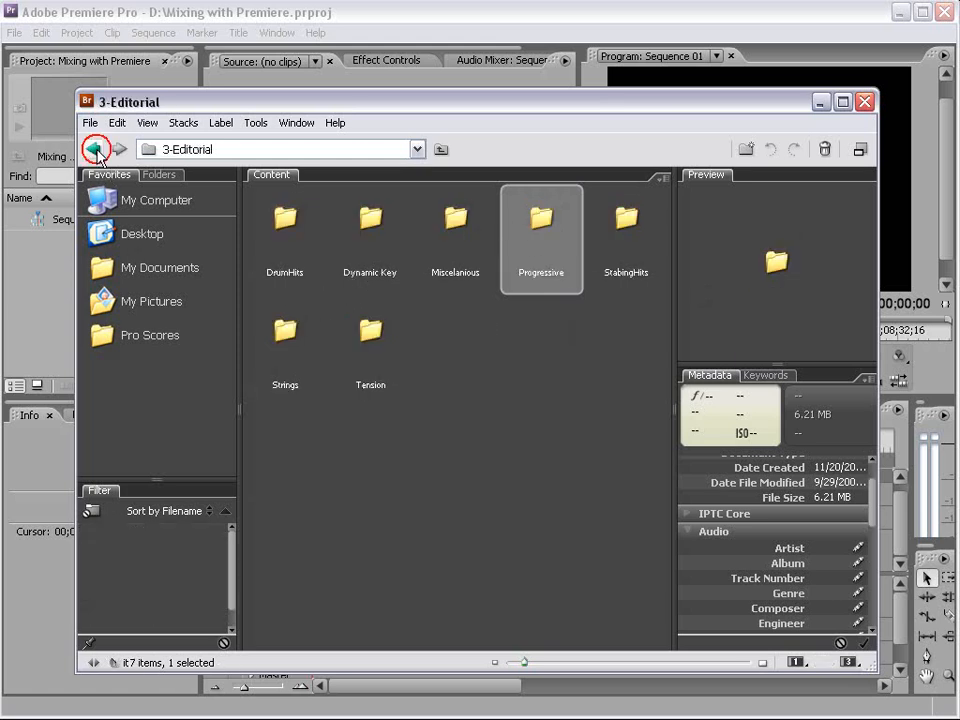
# Step: Browse StabingHits > 120BPM, preview StabingHit7.wav, and return to 3-Editorial
pyautogui.doubleClick(624, 218)
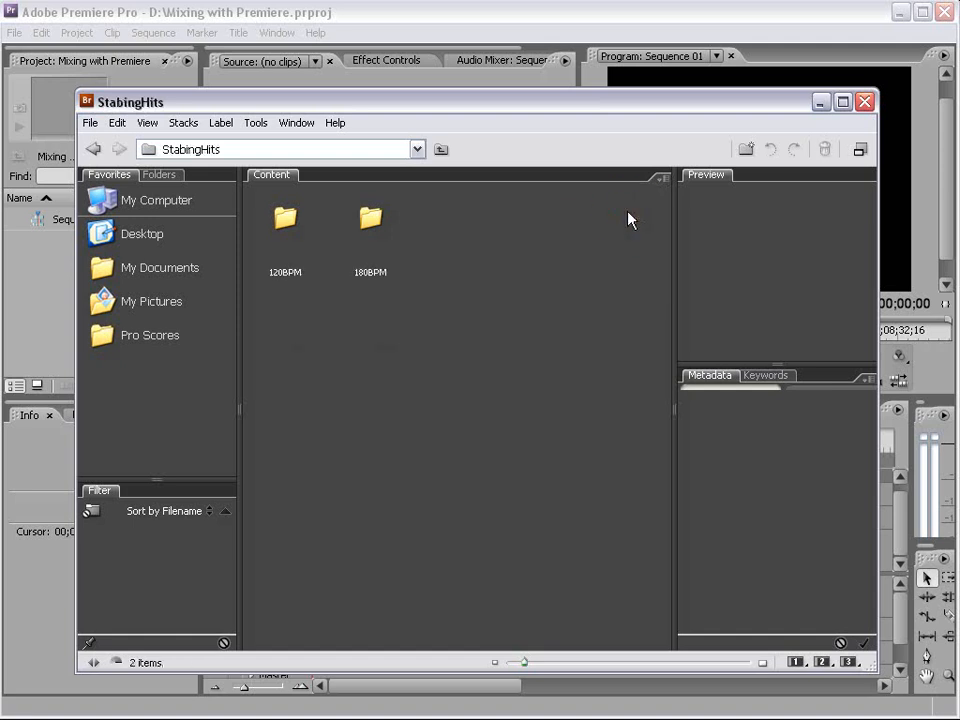
pyautogui.click(284, 218)
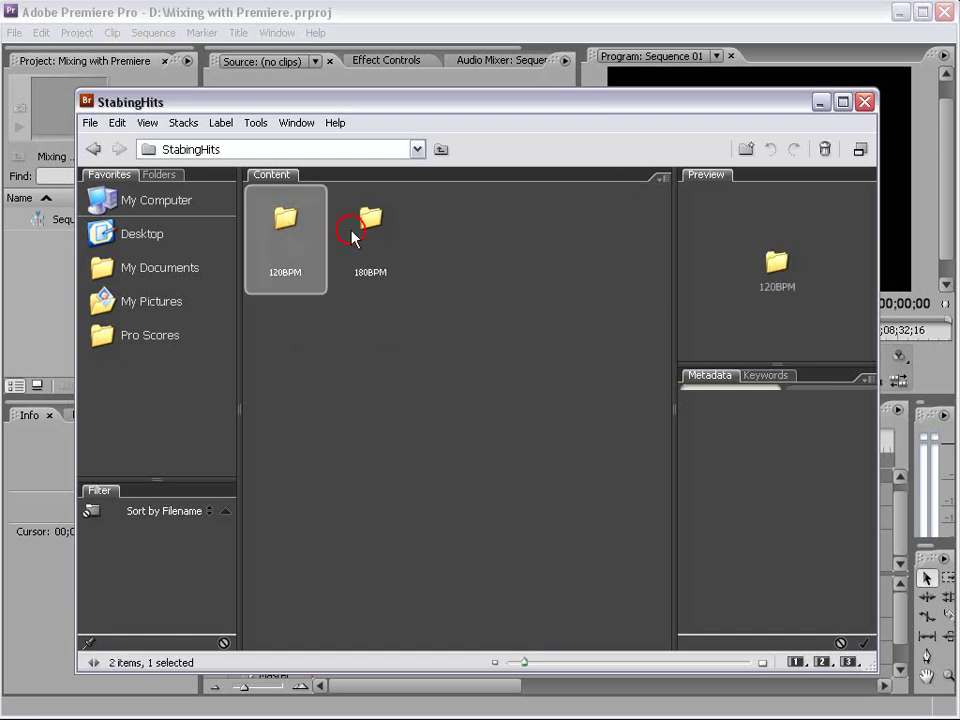
pyautogui.click(370, 220)
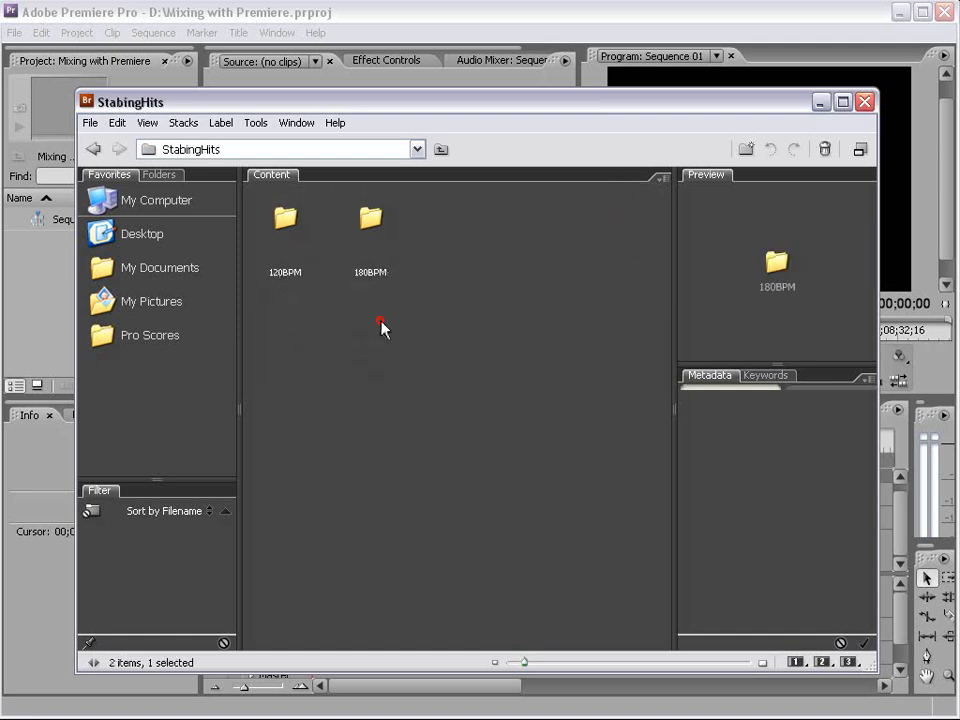
pyautogui.doubleClick(284, 218)
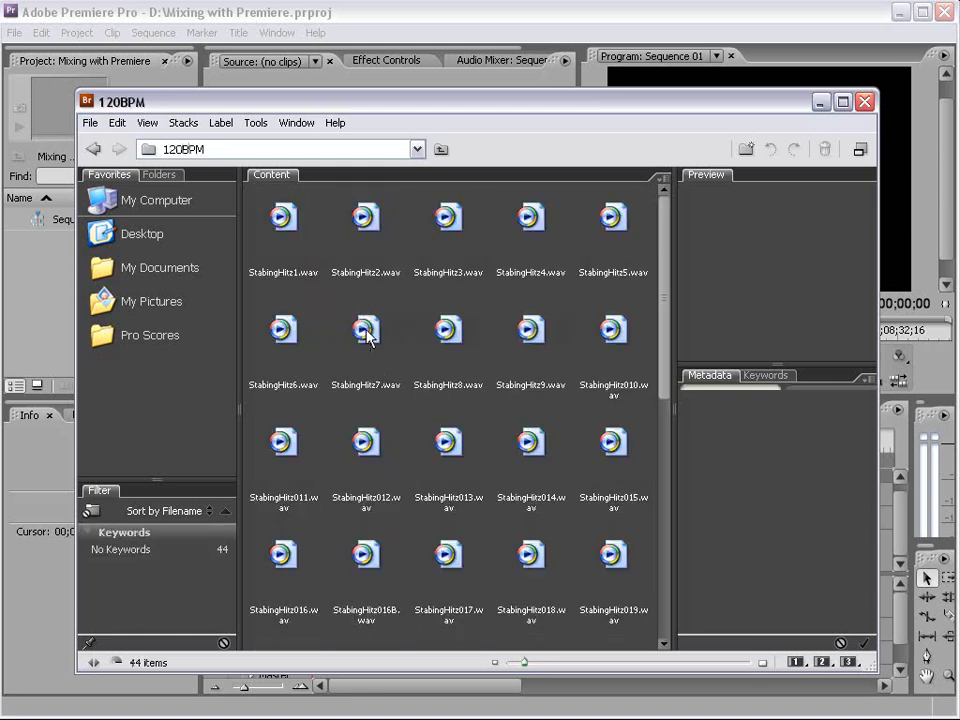
pyautogui.click(364, 330)
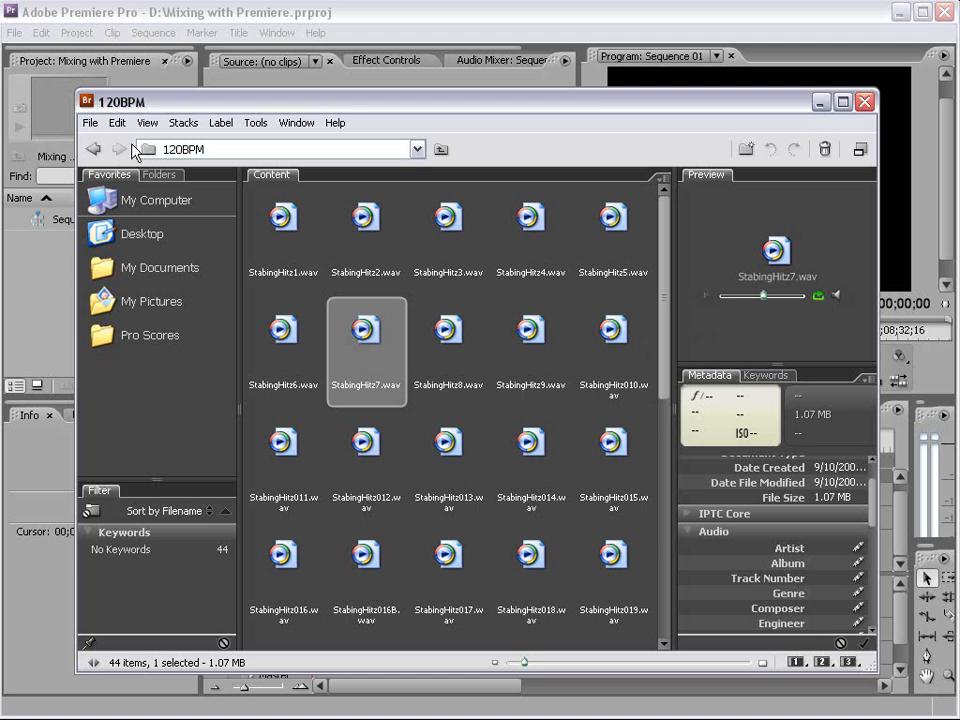
pyautogui.click(92, 148)
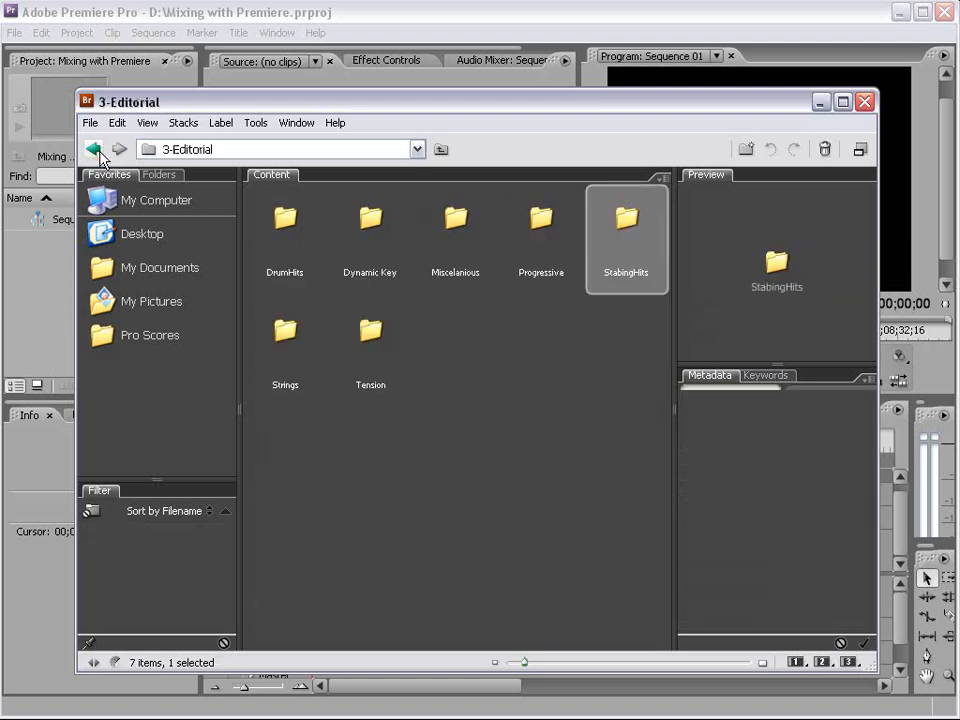
pyautogui.moveTo(96, 148)
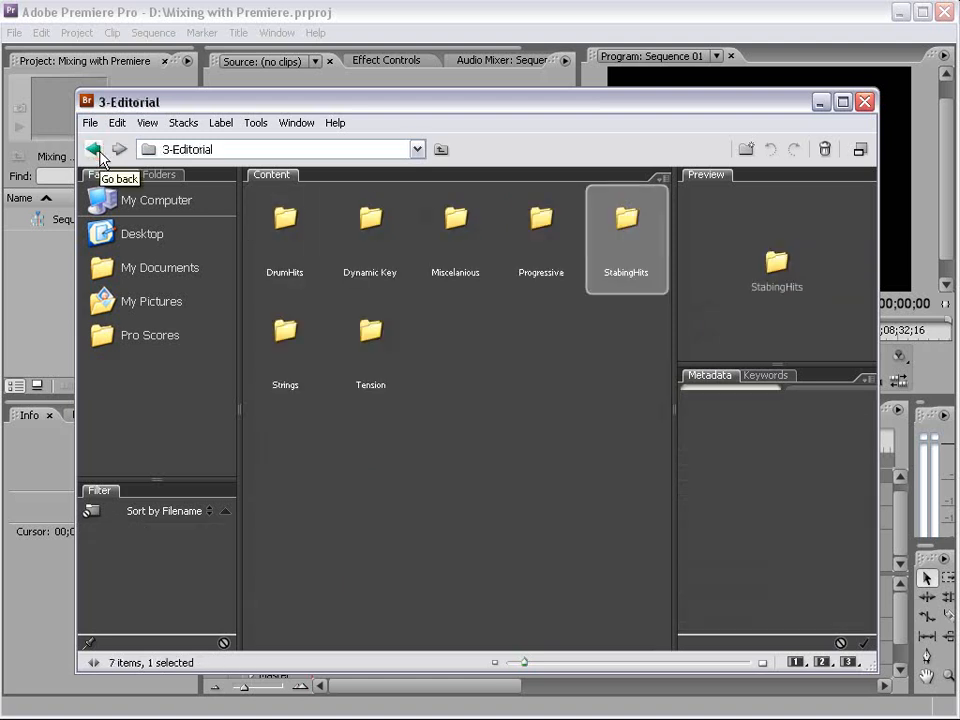
pyautogui.moveTo(378, 396)
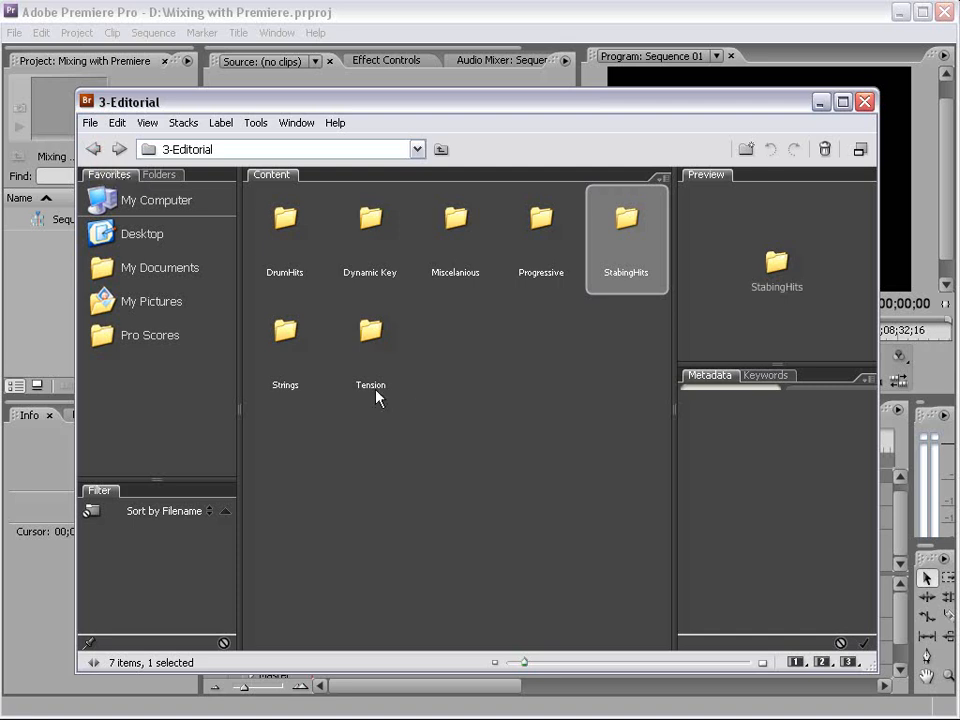
# Step: Browse Strings' PushingStrings and StringLayers folders, preview StringLayer07, and return to Strings
pyautogui.doubleClick(284, 332)
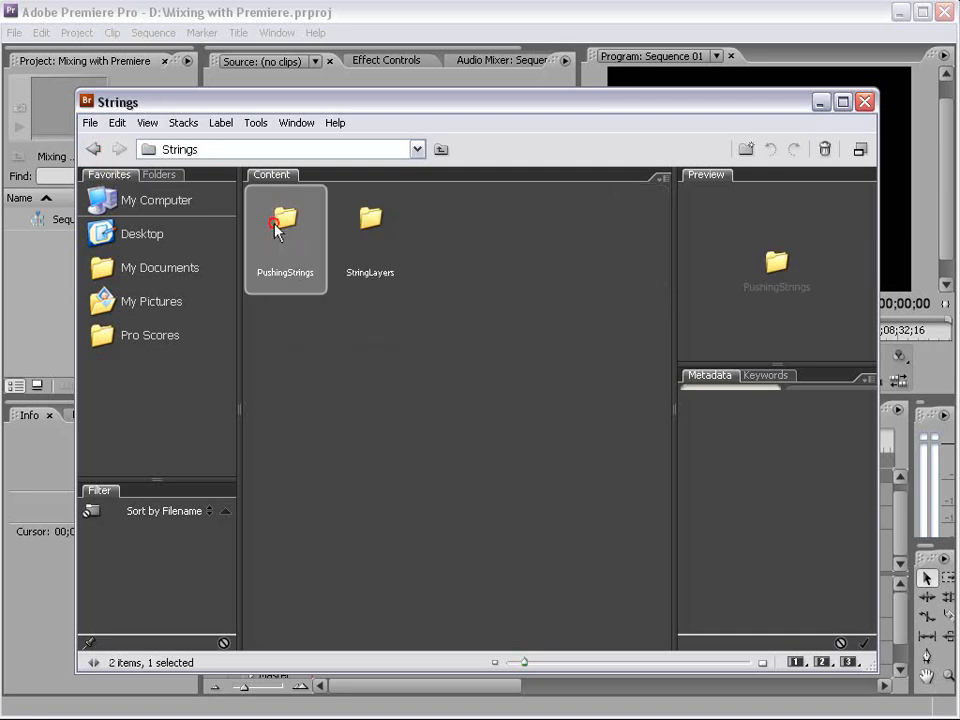
pyautogui.doubleClick(284, 220)
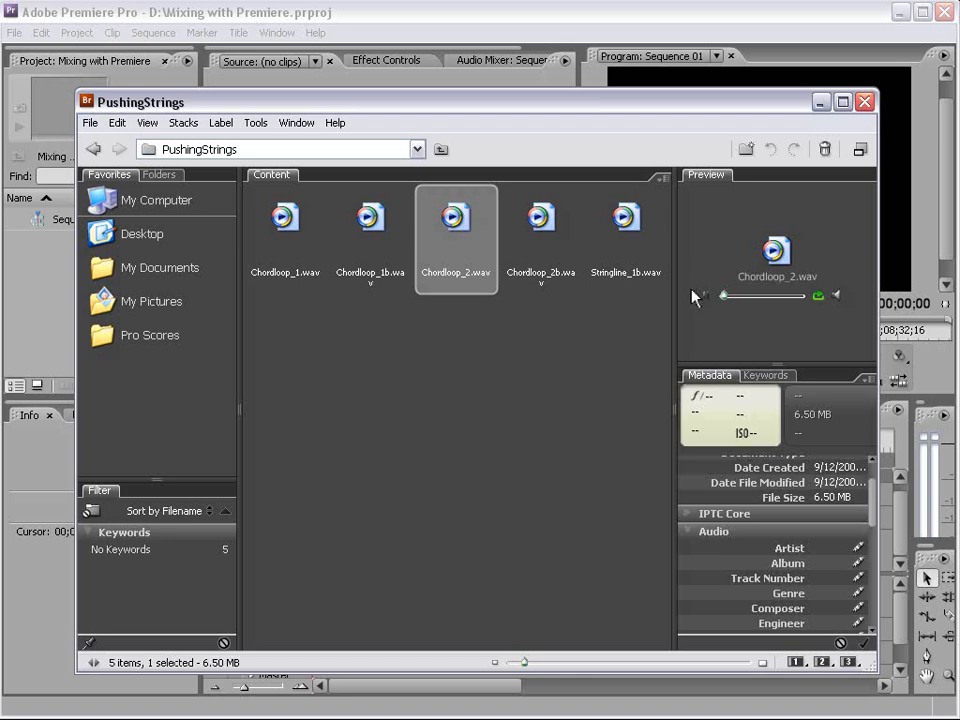
pyautogui.moveTo(708, 304)
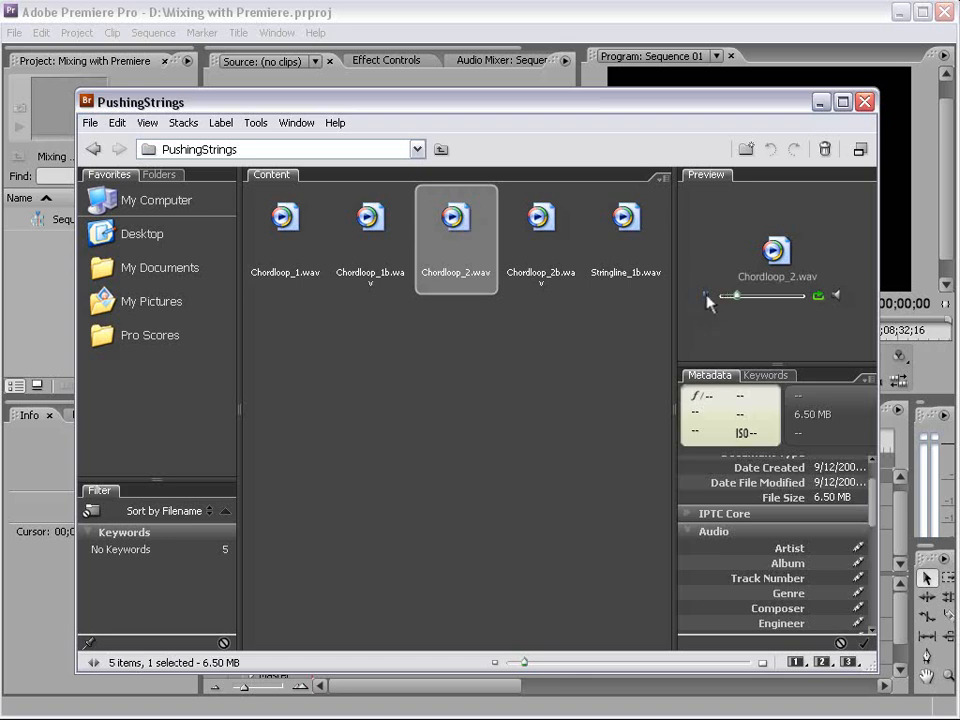
pyautogui.moveTo(644, 292)
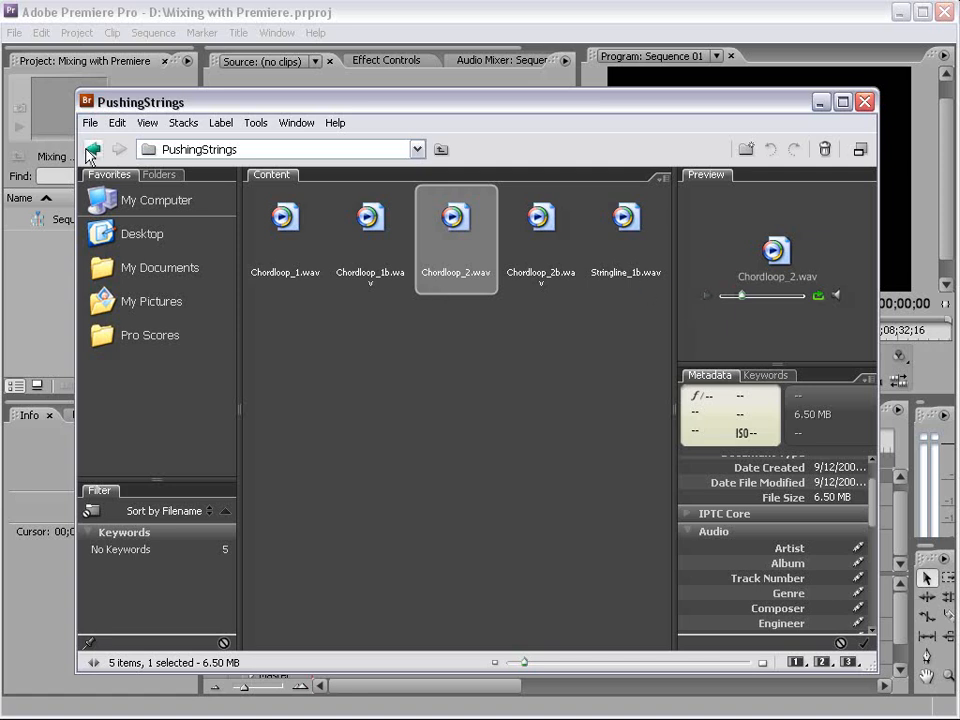
pyautogui.click(92, 148)
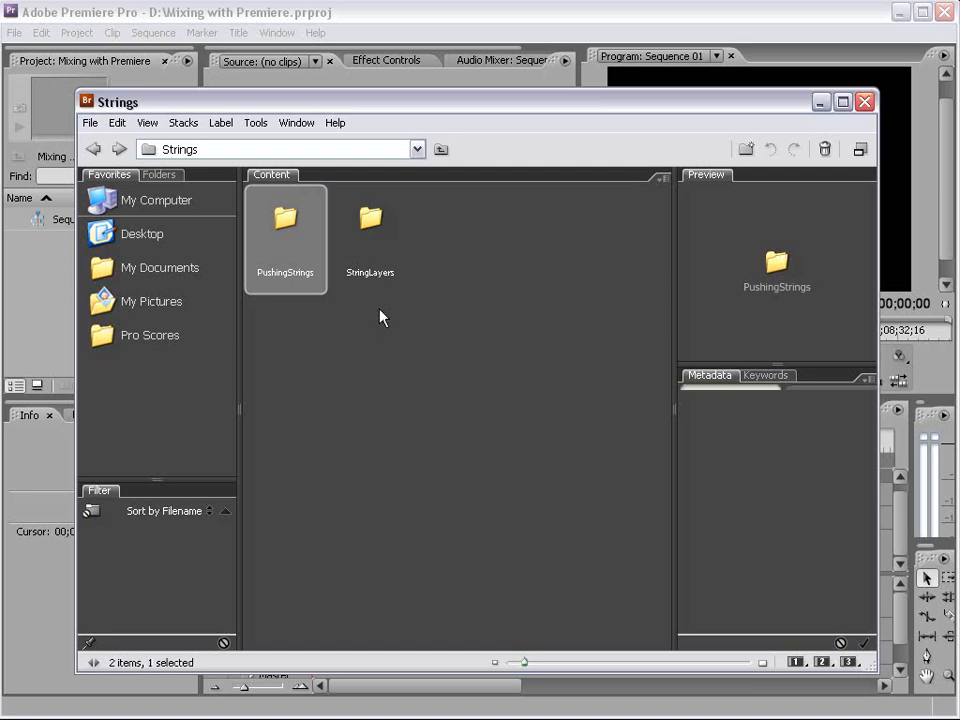
pyautogui.doubleClick(370, 220)
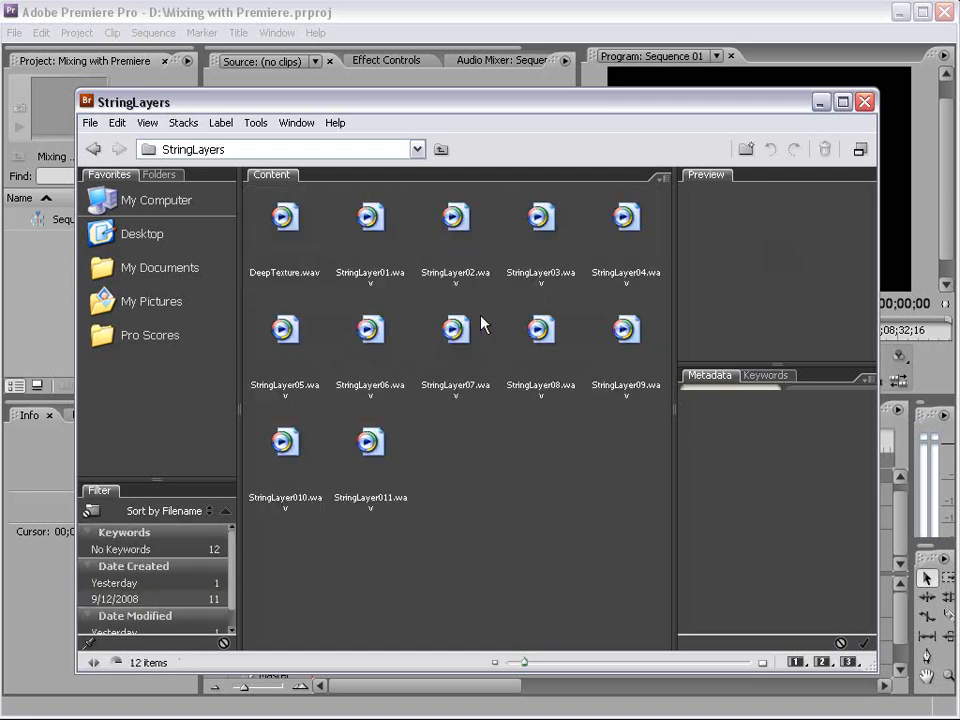
pyautogui.click(456, 328)
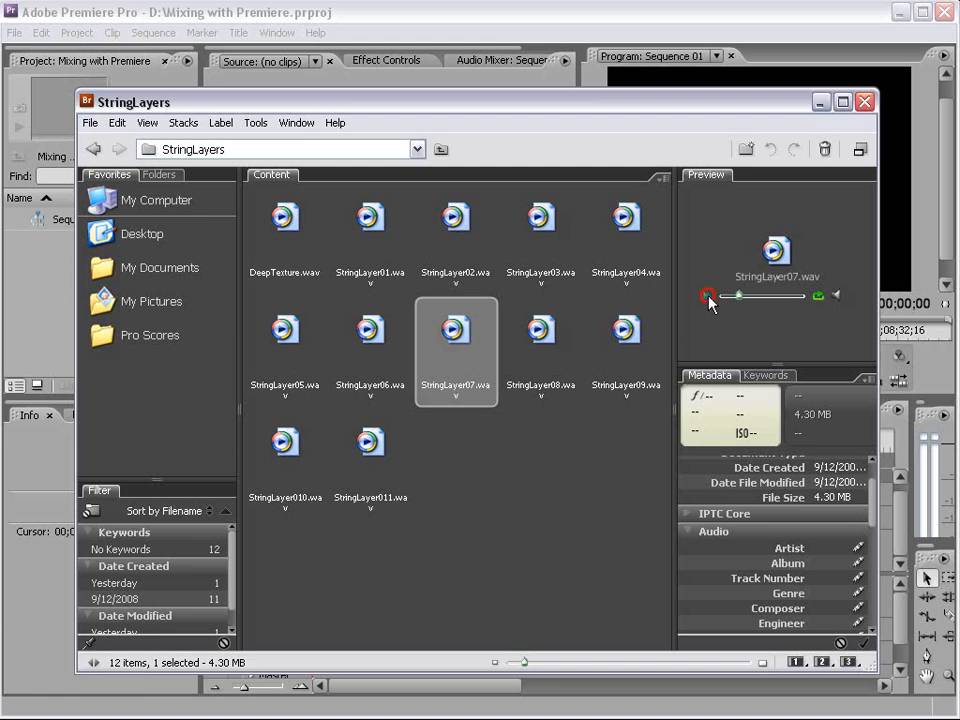
pyautogui.click(92, 148)
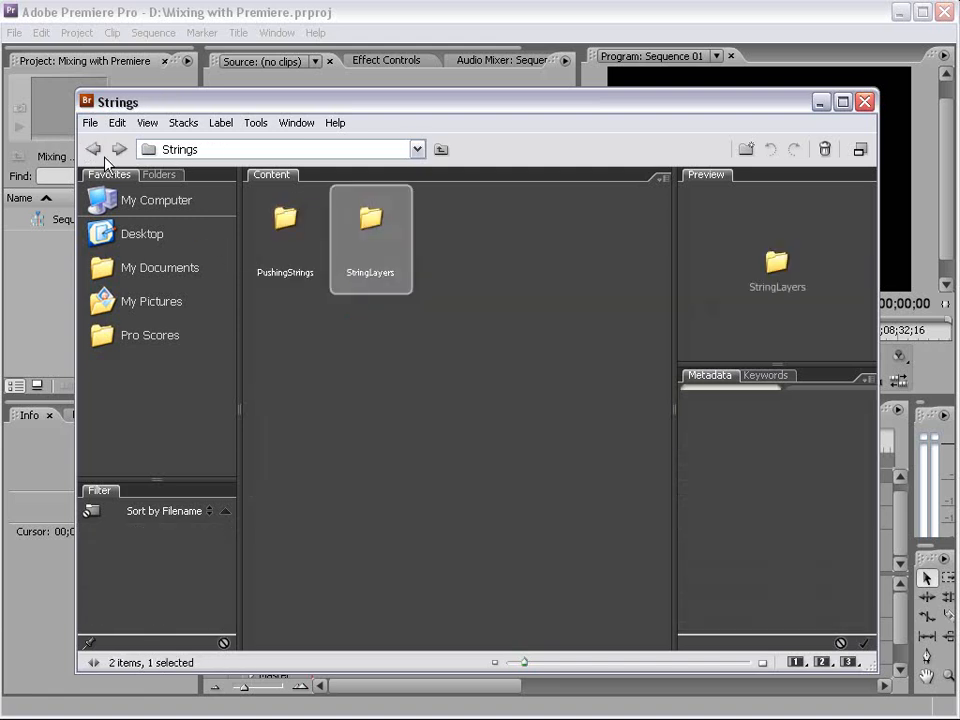
# Step: Enter the Tension folder's Builders subfolder, preview the second builder sound, and return to Tension
pyautogui.click(92, 148)
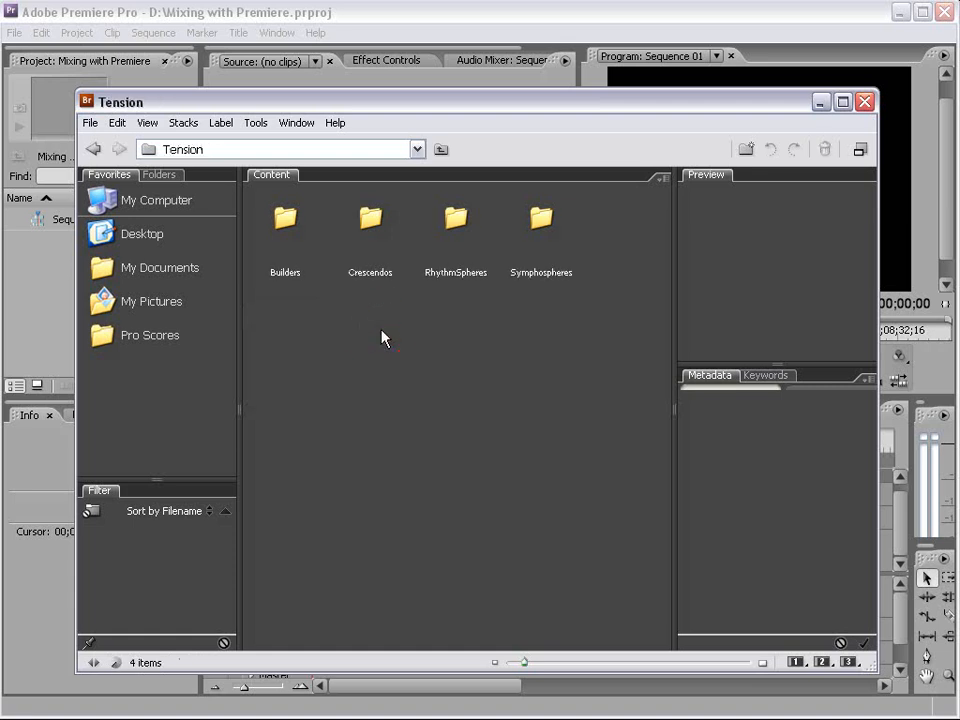
pyautogui.doubleClick(284, 218)
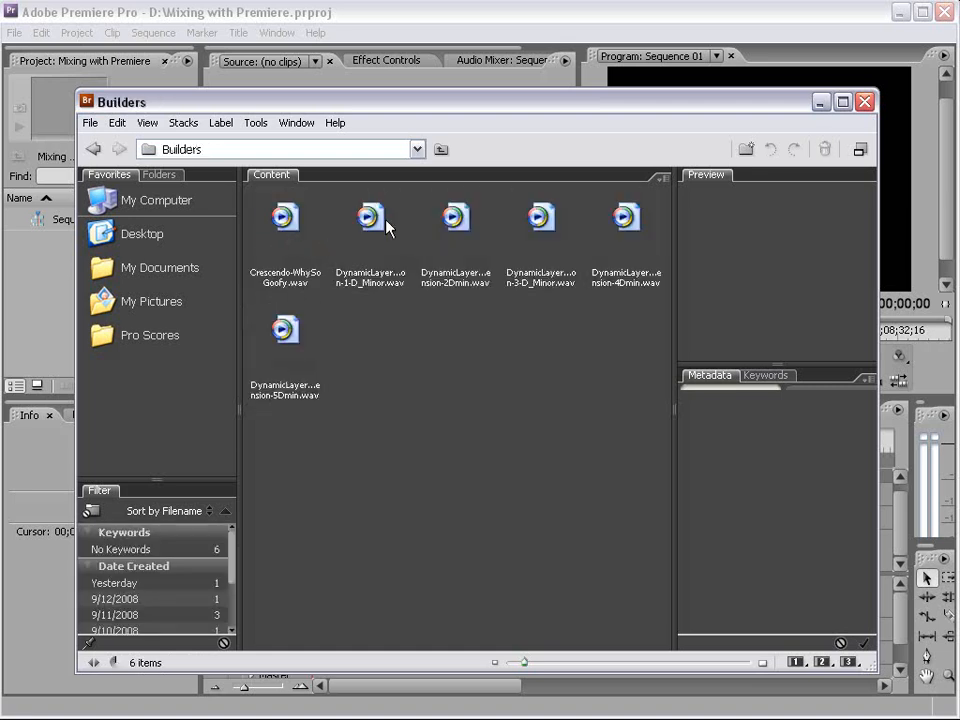
pyautogui.click(370, 216)
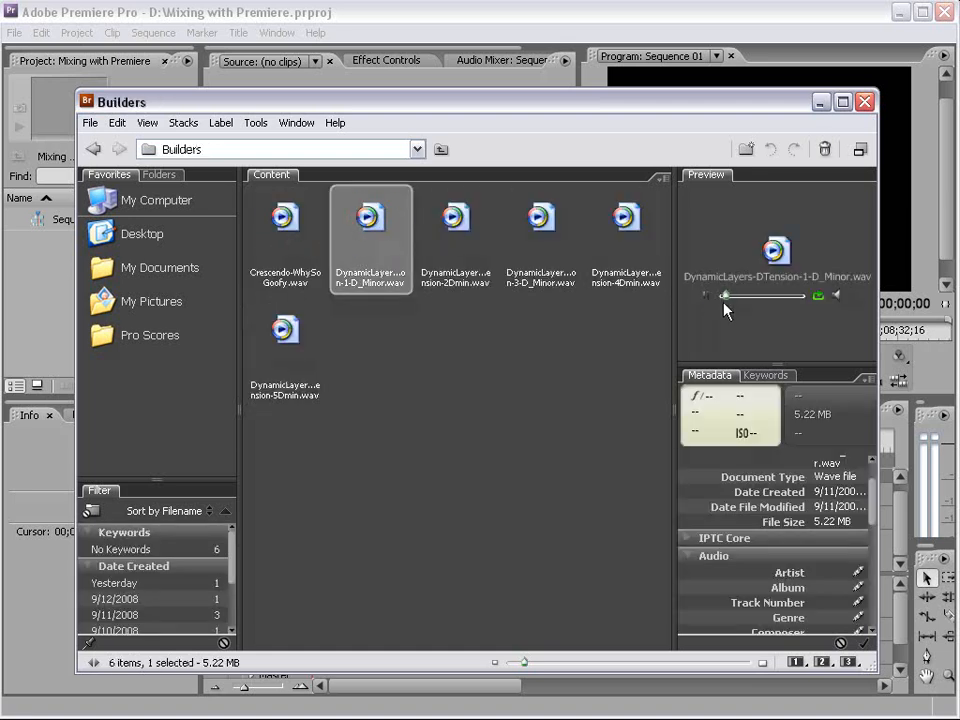
pyautogui.moveTo(710, 304)
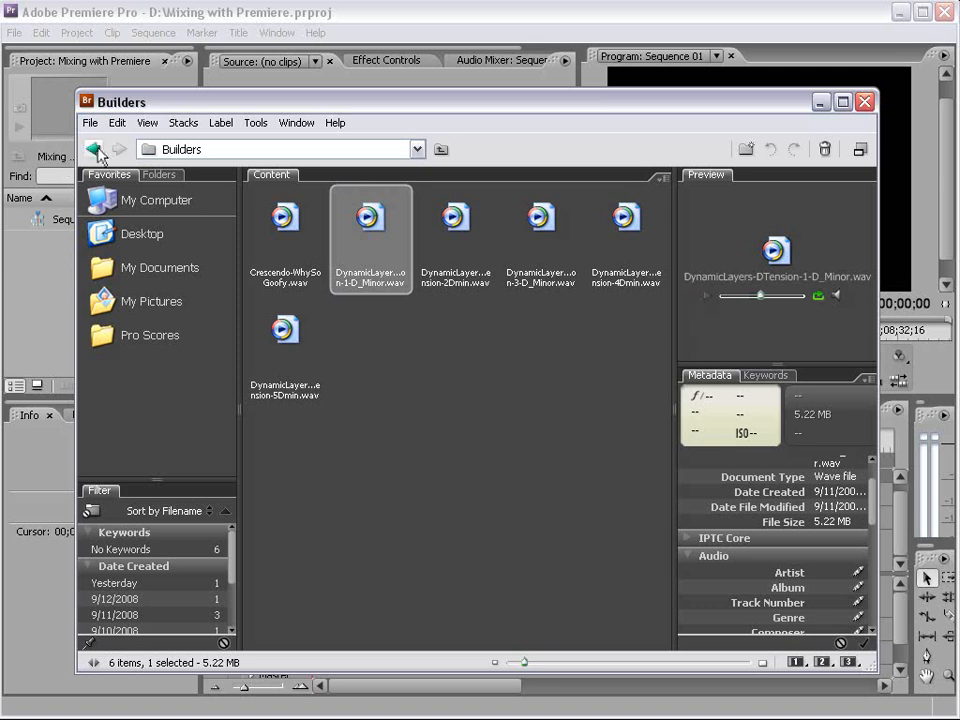
pyautogui.click(94, 148)
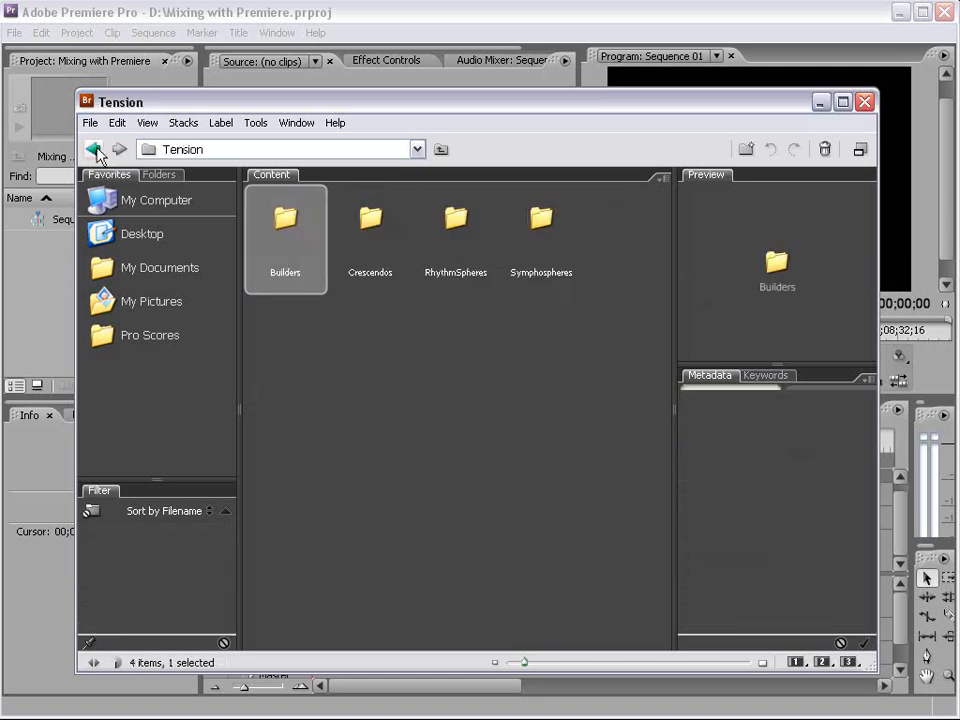
pyautogui.moveTo(362, 330)
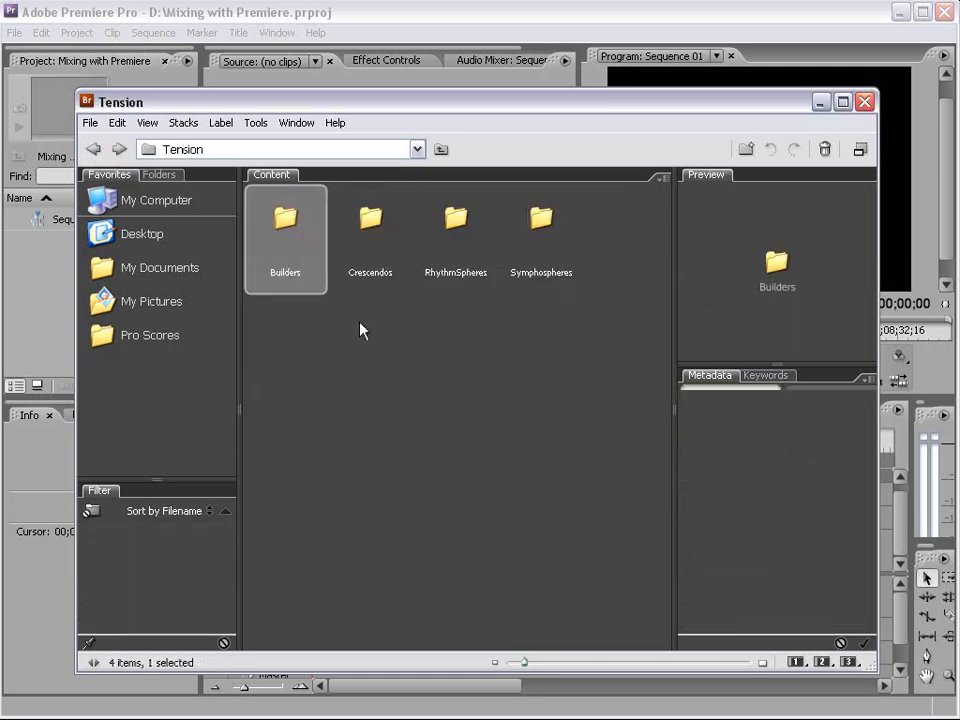
# Step: Browse RhythmSpheres and Symphospheres, preview RhythmSphere3, and return to the Tension folder
pyautogui.click(370, 220)
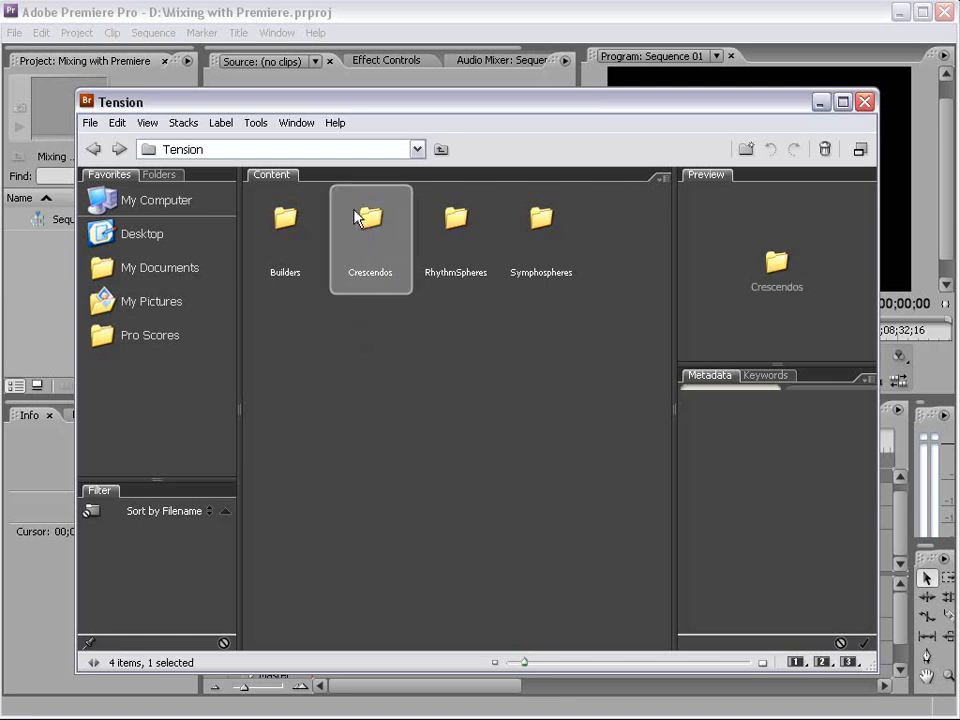
pyautogui.doubleClick(456, 220)
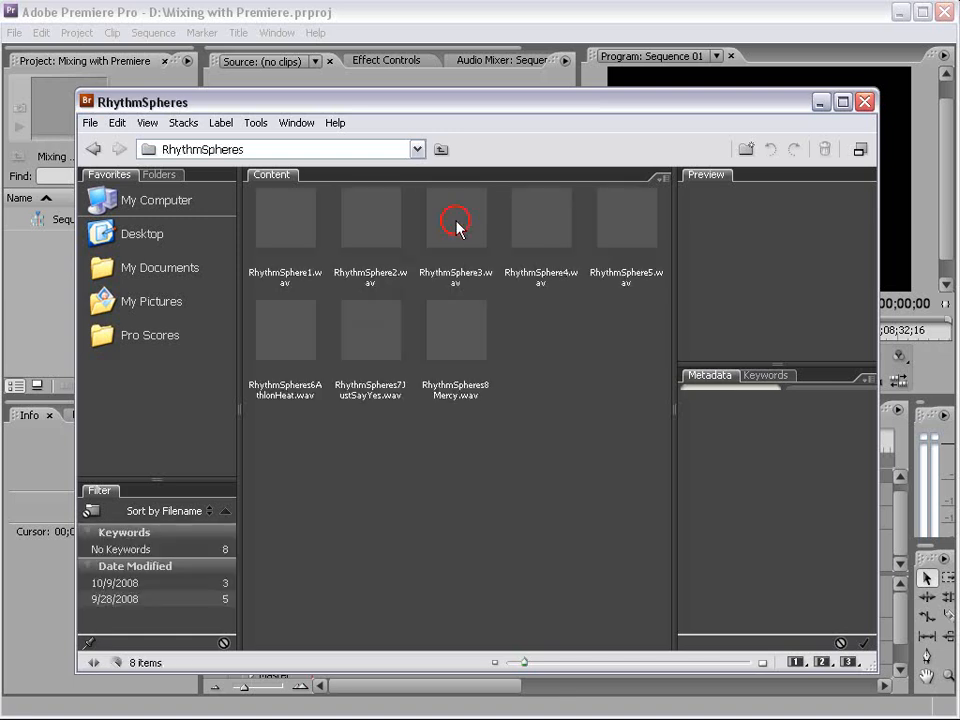
pyautogui.click(456, 218)
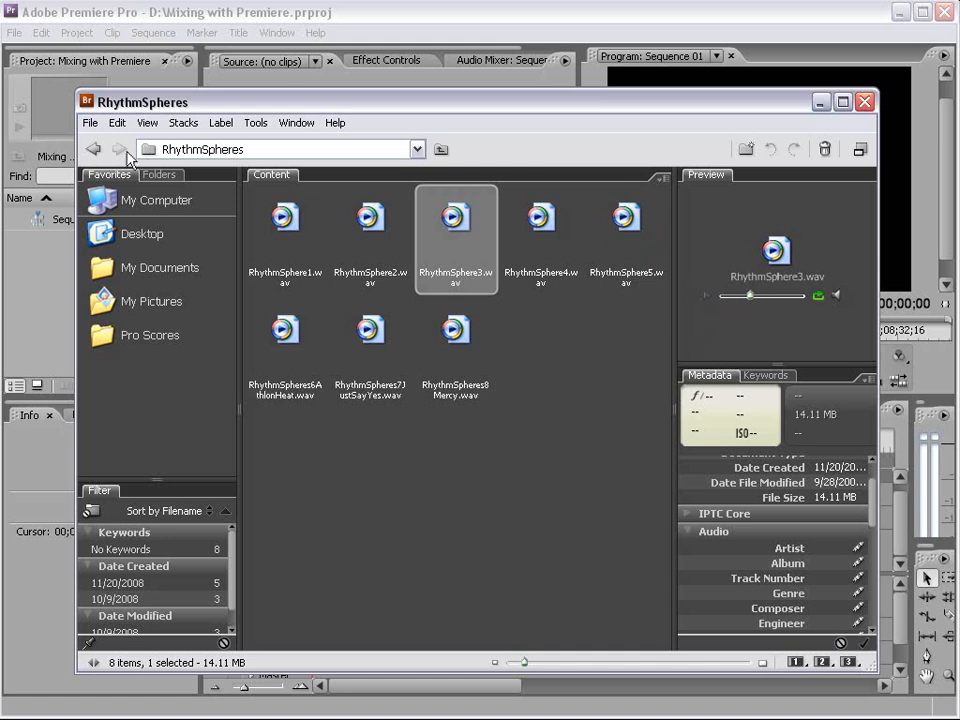
pyautogui.click(92, 148)
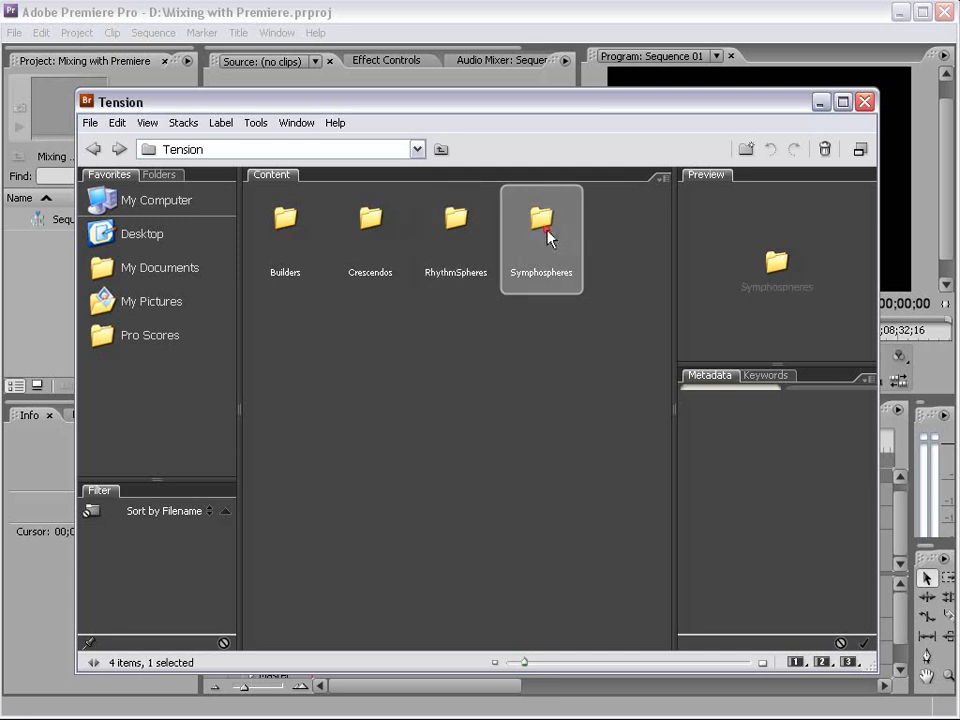
pyautogui.doubleClick(540, 220)
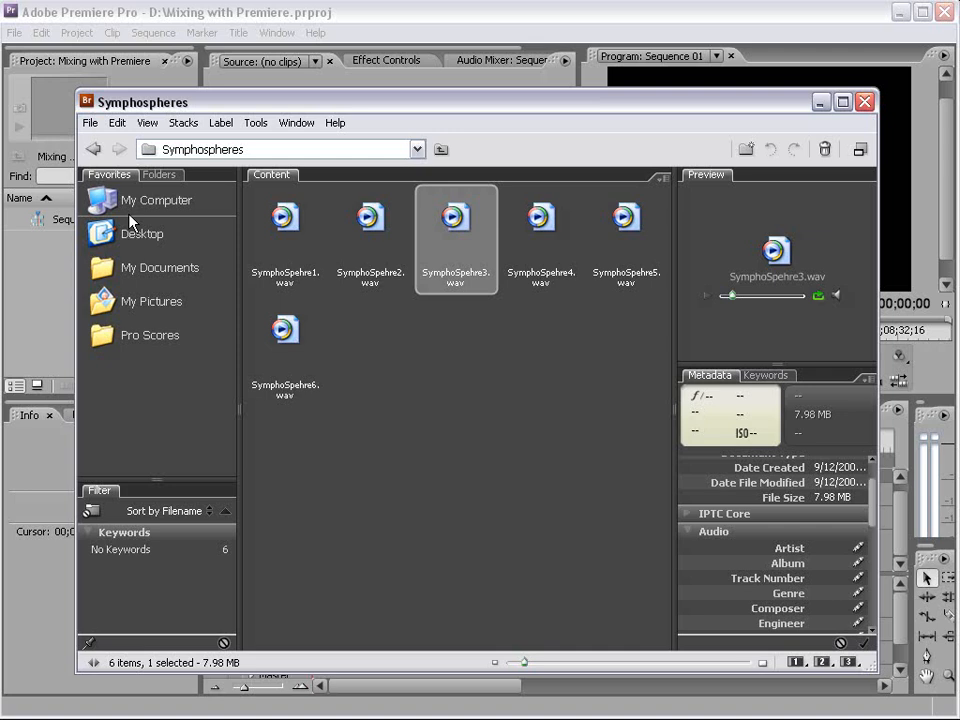
pyautogui.moveTo(356, 288)
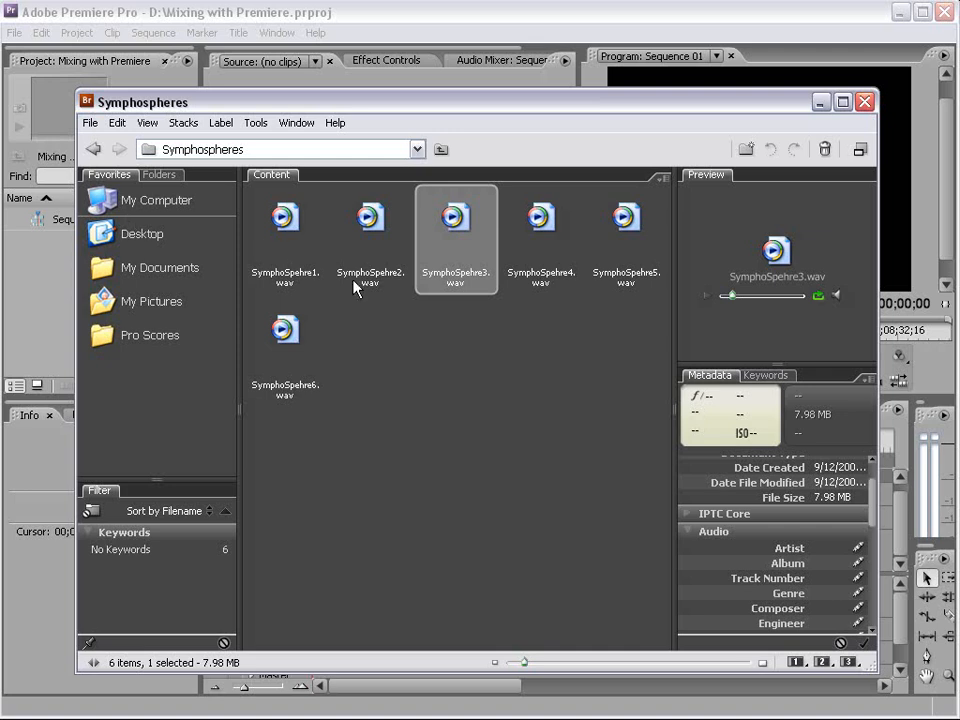
pyautogui.click(94, 148)
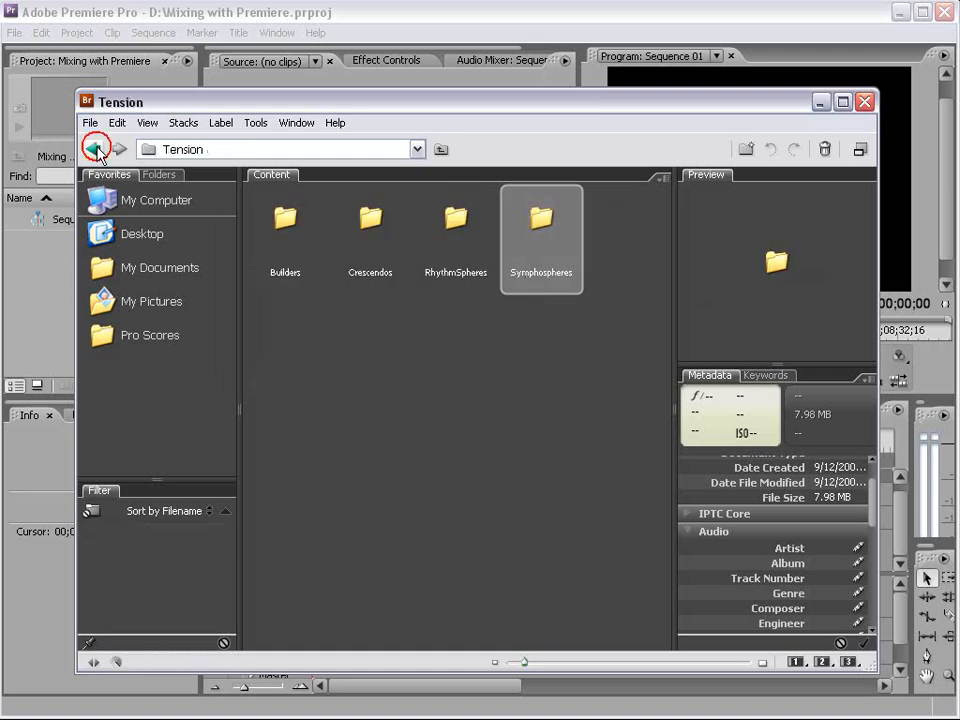
# Step: Go up to the 4-Sound Design library and preview Athmo7.wav in the Athmospheres folder
pyautogui.click(96, 148)
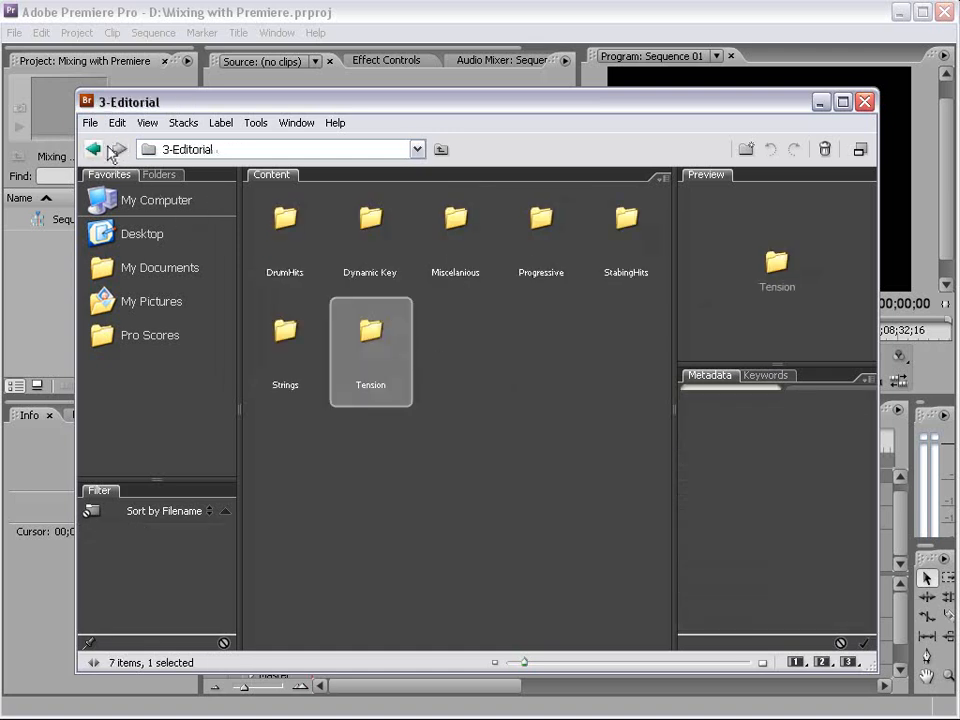
pyautogui.click(92, 148)
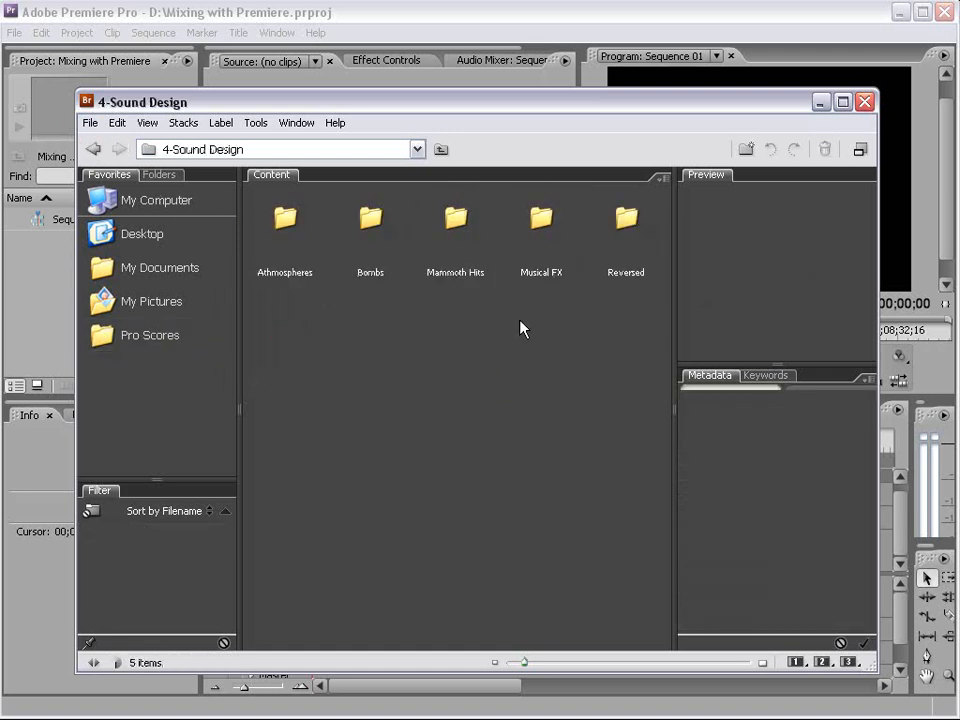
pyautogui.moveTo(516, 376)
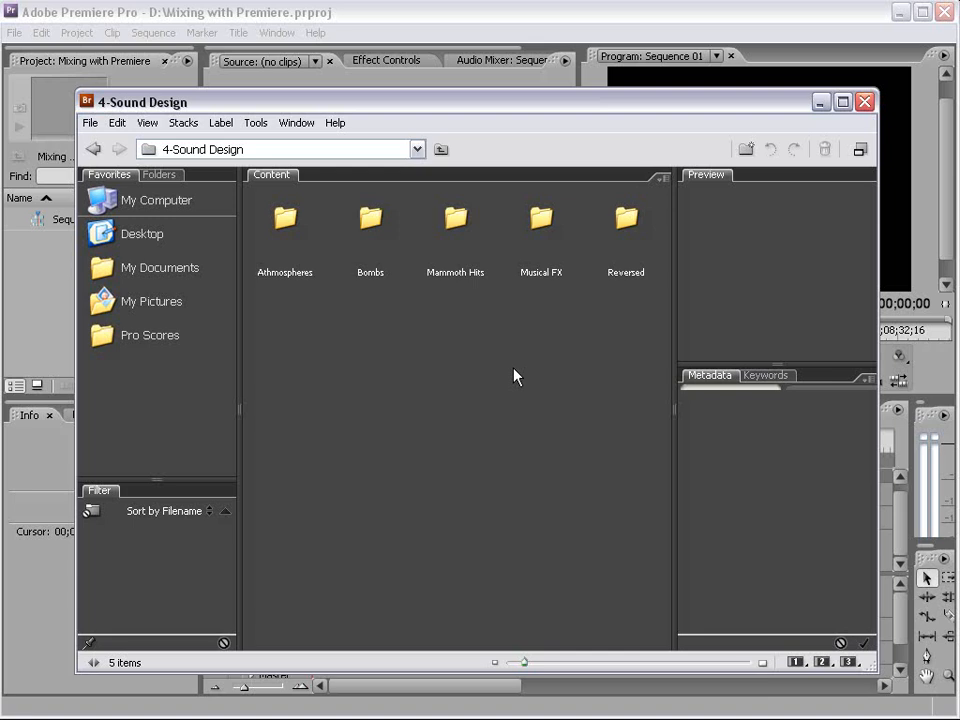
pyautogui.doubleClick(284, 218)
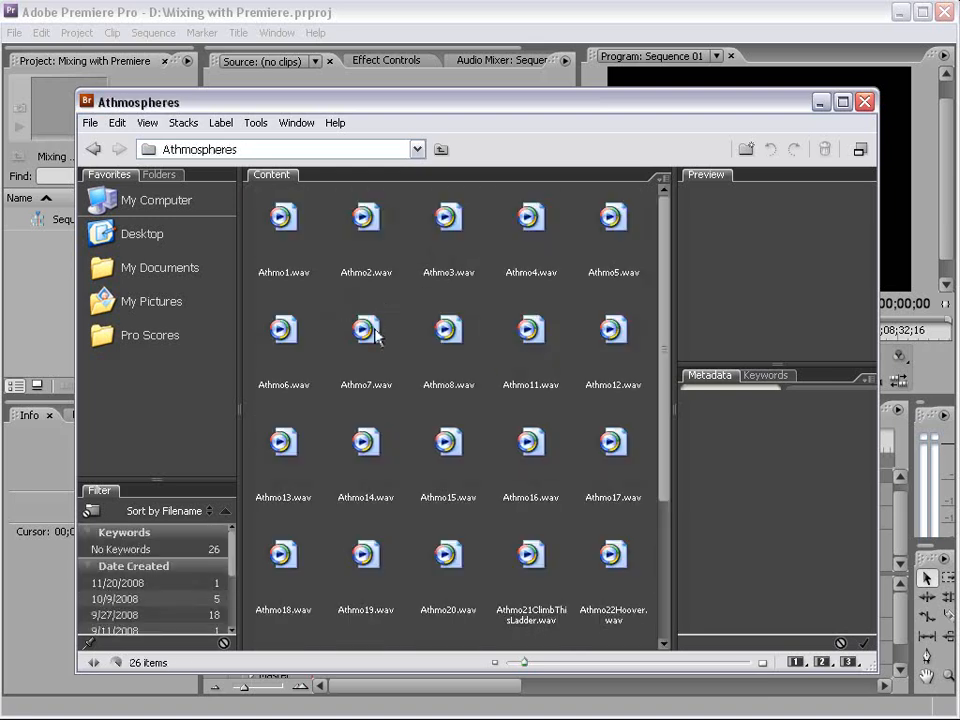
pyautogui.click(364, 330)
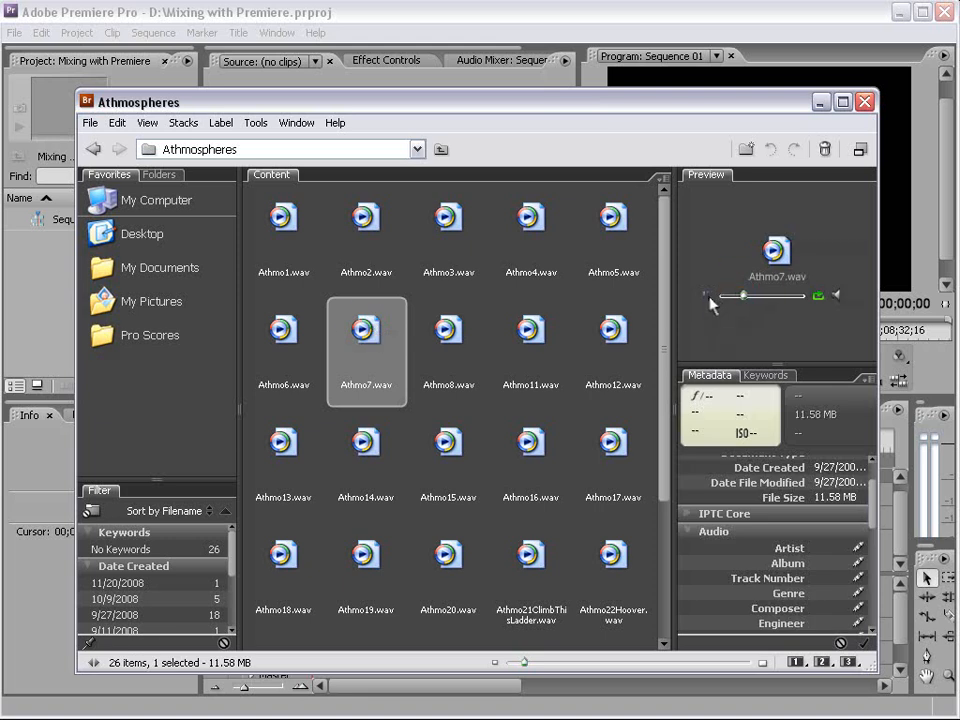
# Step: Preview Bomb3.wav in Bombs, then Mammoth07.wav in the Mammoth Hits folder
pyautogui.click(92, 148)
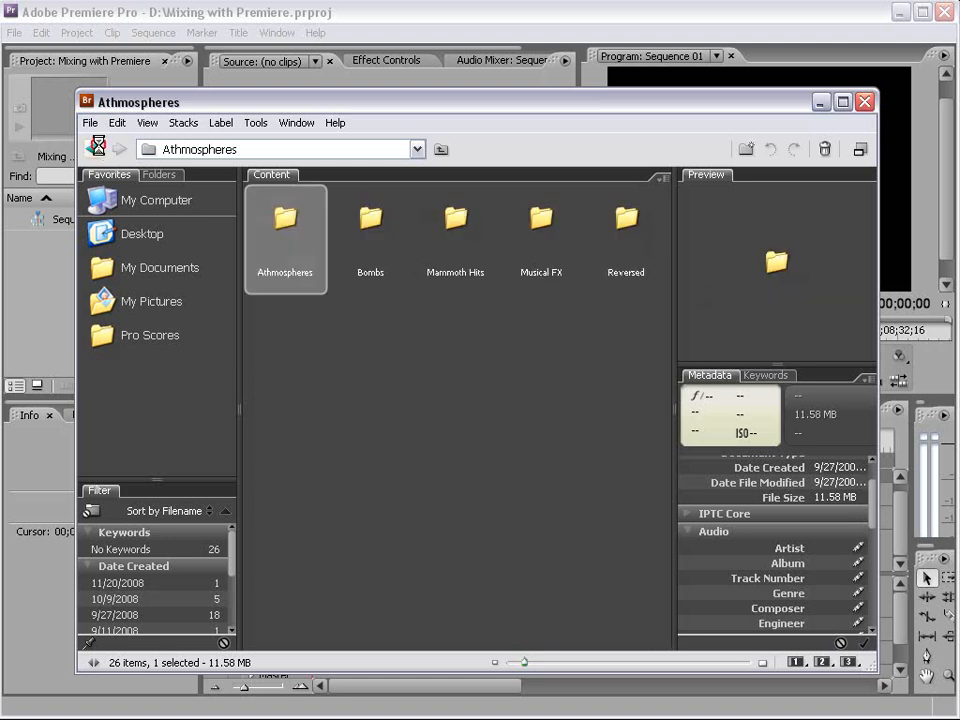
pyautogui.doubleClick(370, 220)
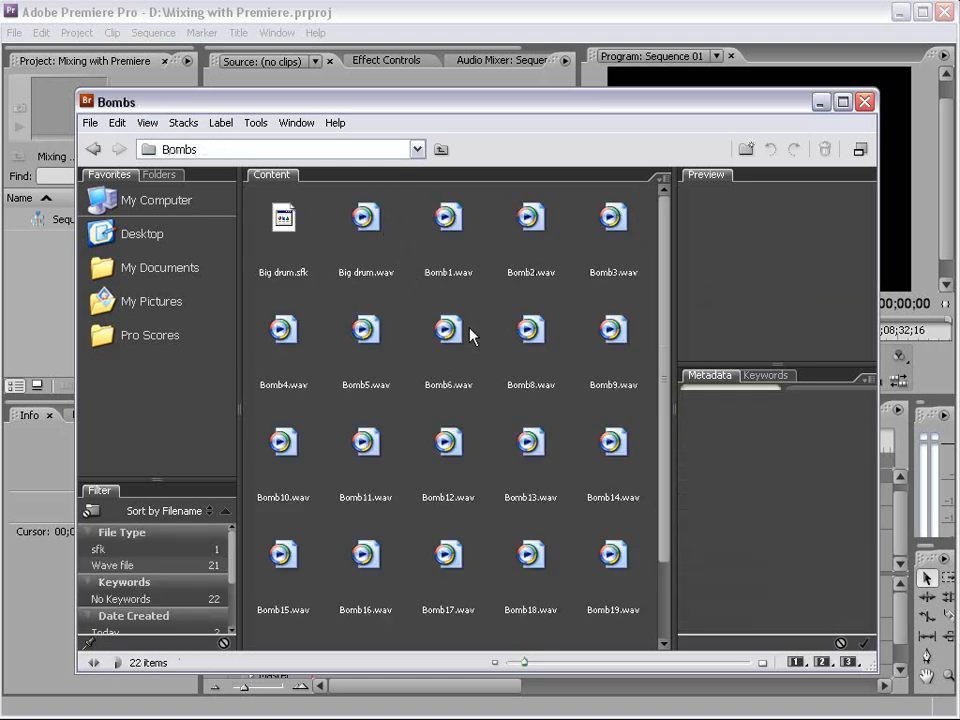
pyautogui.click(612, 230)
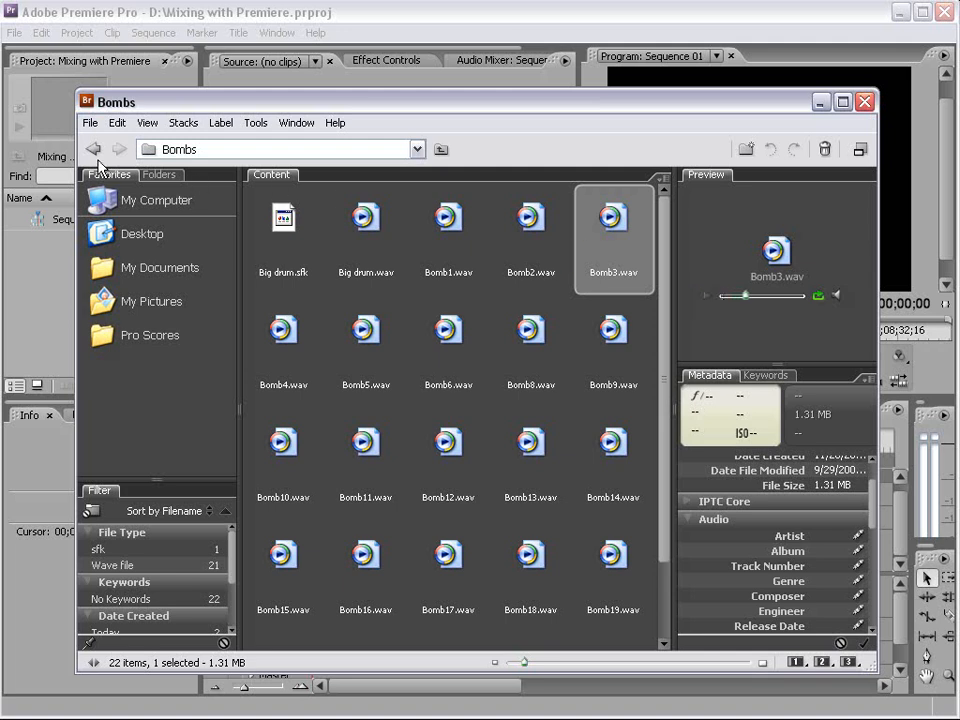
pyautogui.moveTo(76, 140)
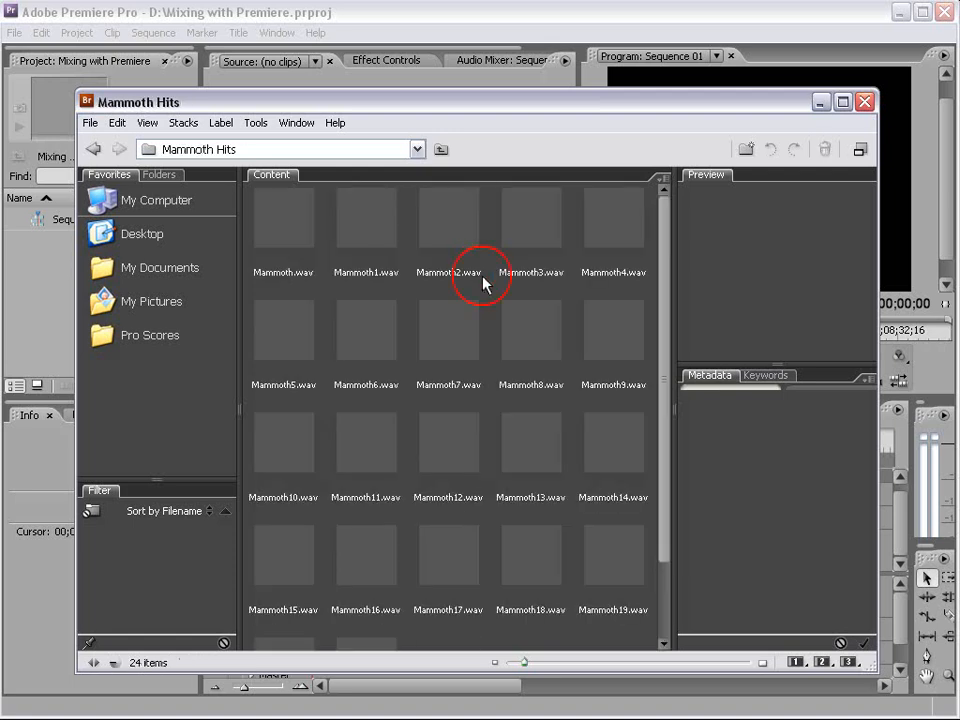
pyautogui.click(448, 330)
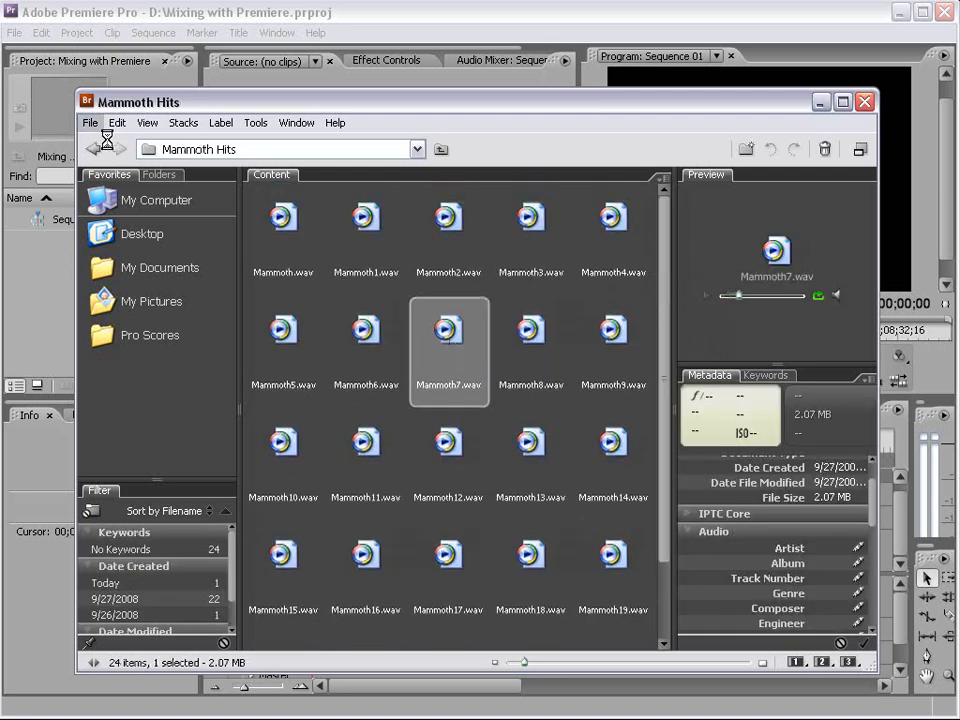
pyautogui.moveTo(96, 148)
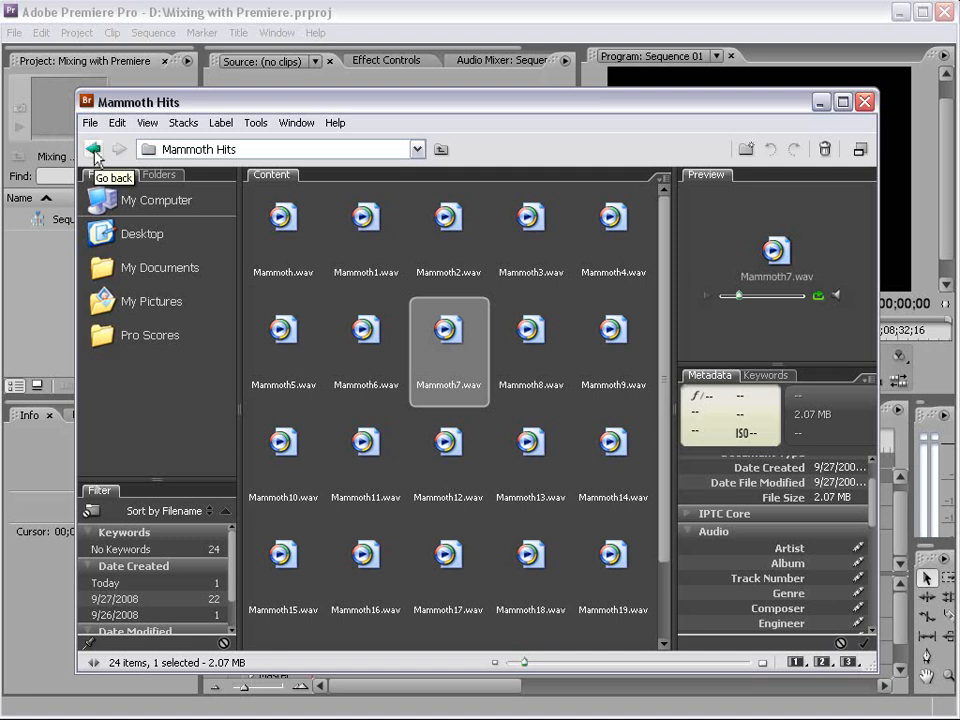
# Step: Browse the Musical FX and Reversed folders, previewing FX4.wav, then go up to the Pro Scores DVD root
pyautogui.click(92, 148)
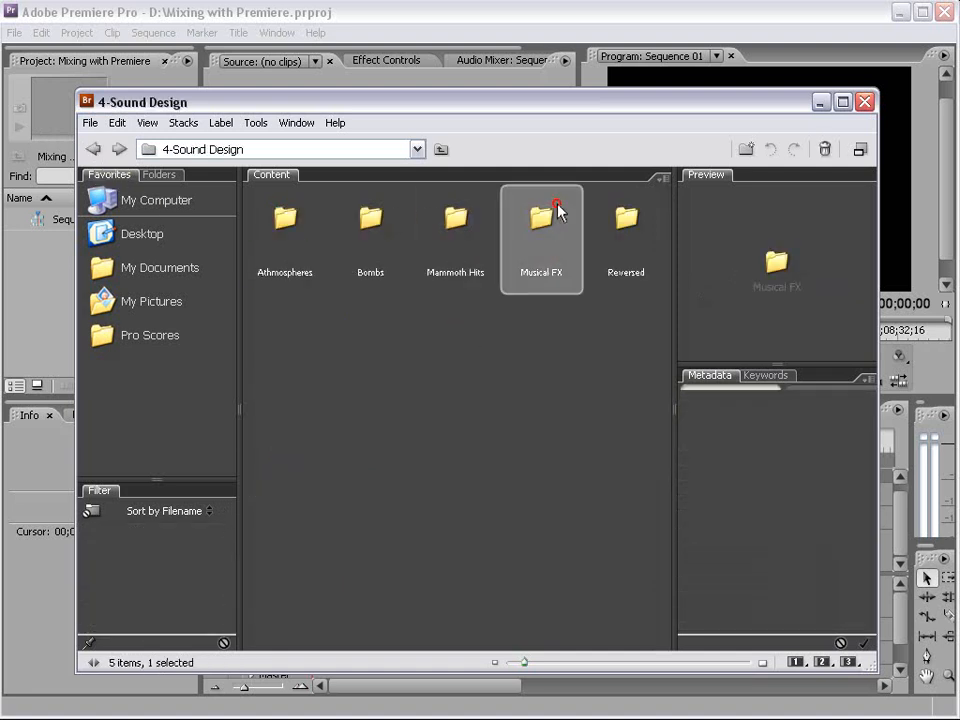
pyautogui.doubleClick(540, 220)
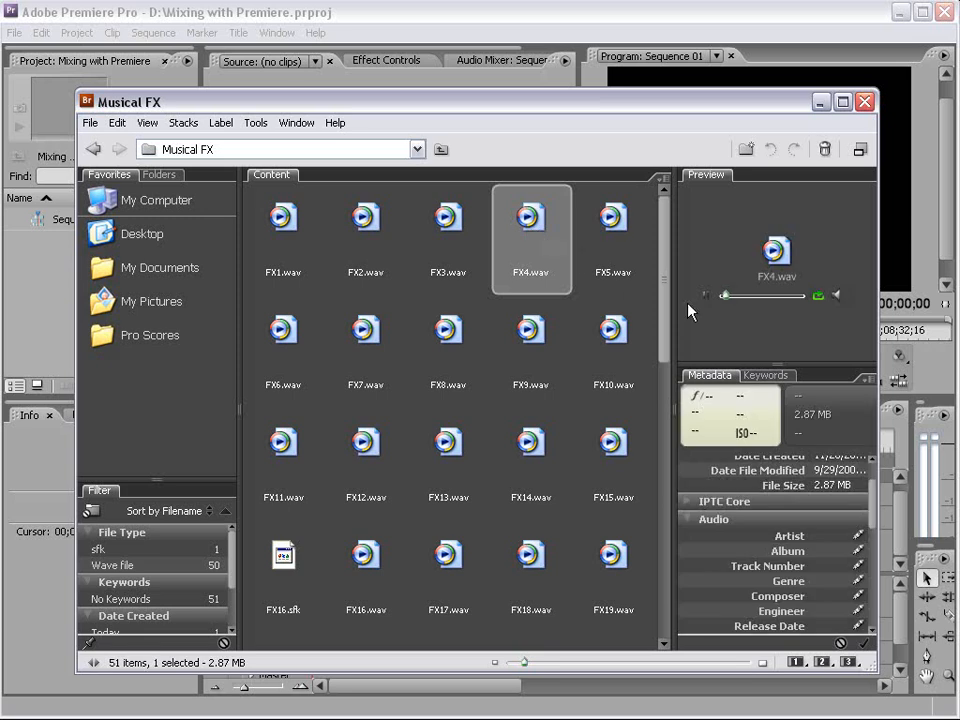
pyautogui.moveTo(708, 304)
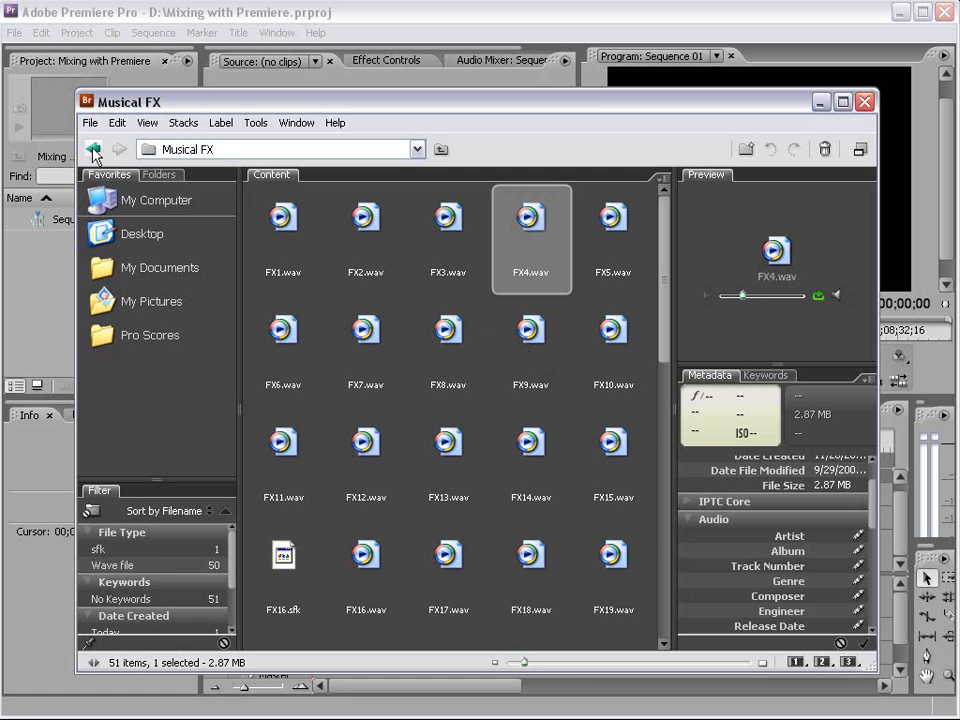
pyautogui.click(92, 148)
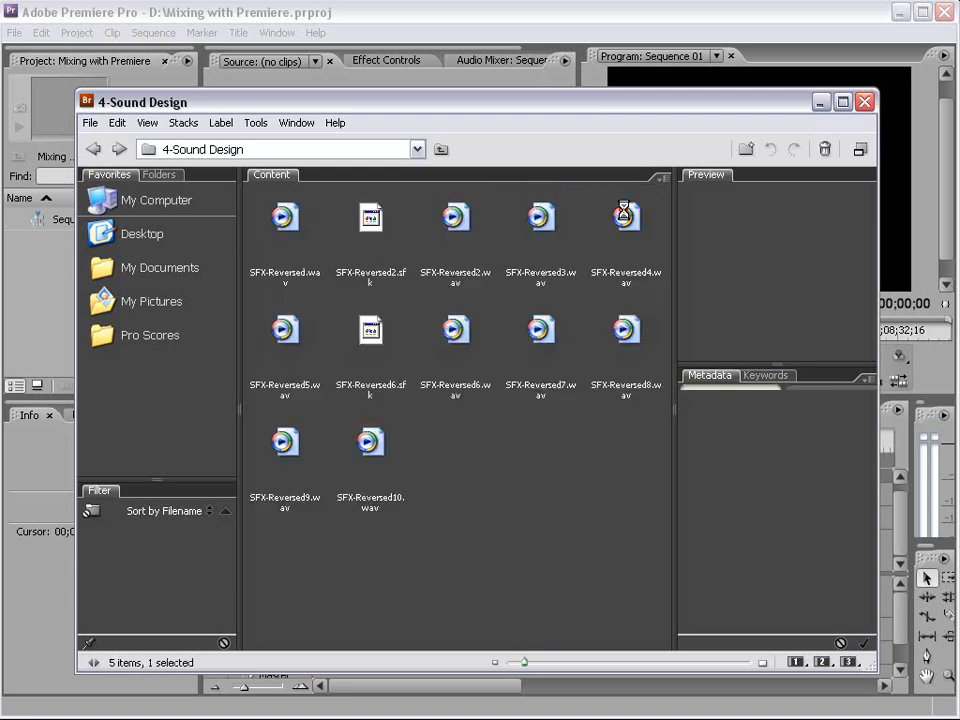
pyautogui.click(456, 218)
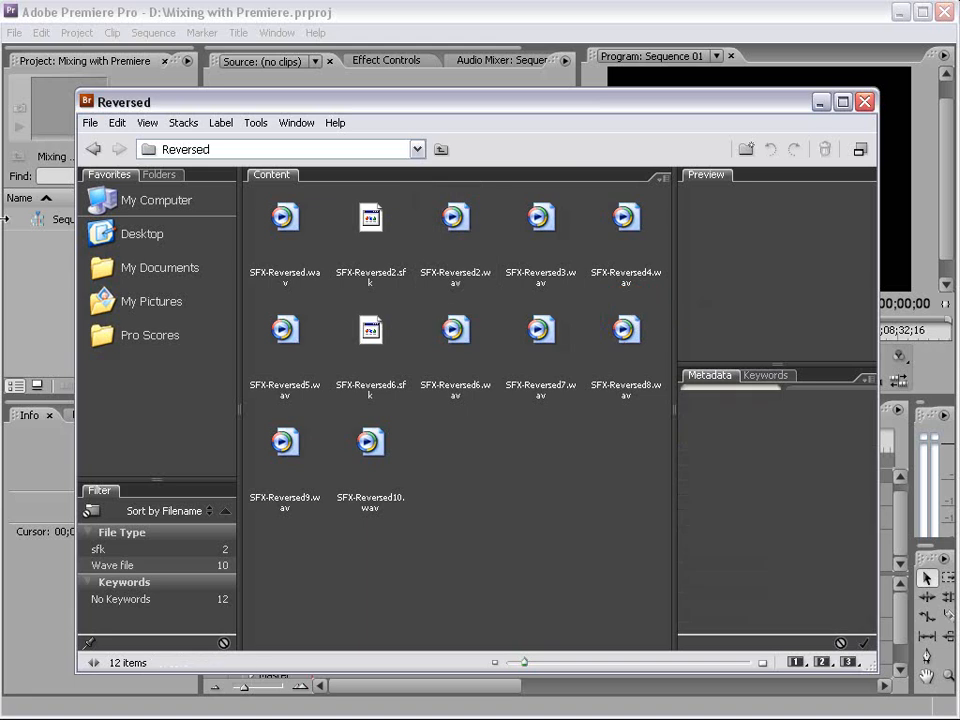
pyautogui.click(92, 148)
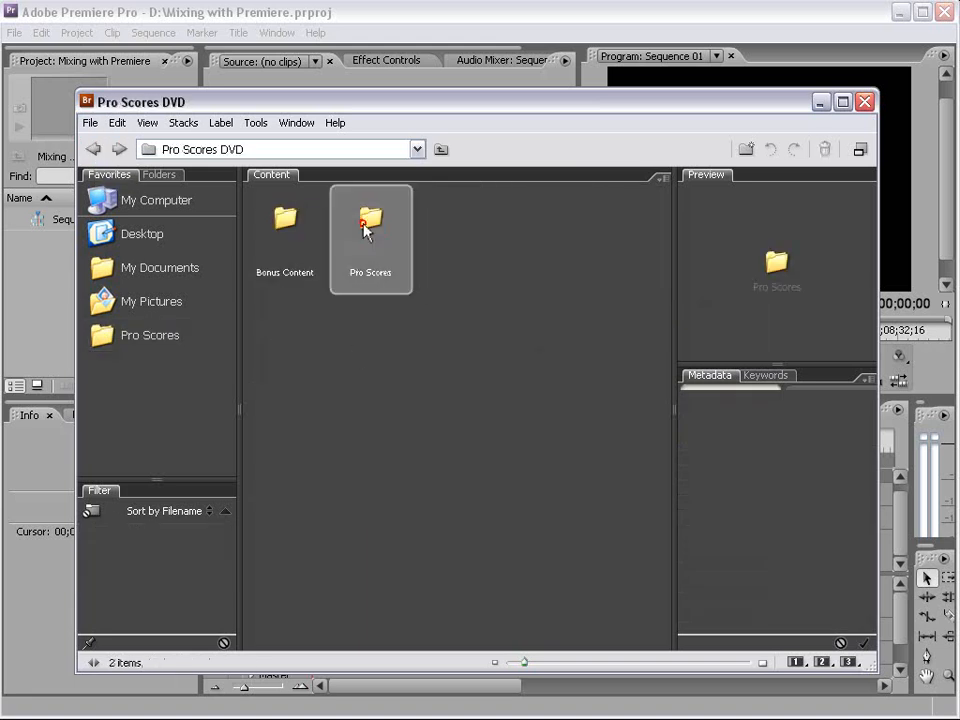
# Step: Enter the Pro Scores folder listing its four collections and clear the folder selection
pyautogui.doubleClick(370, 224)
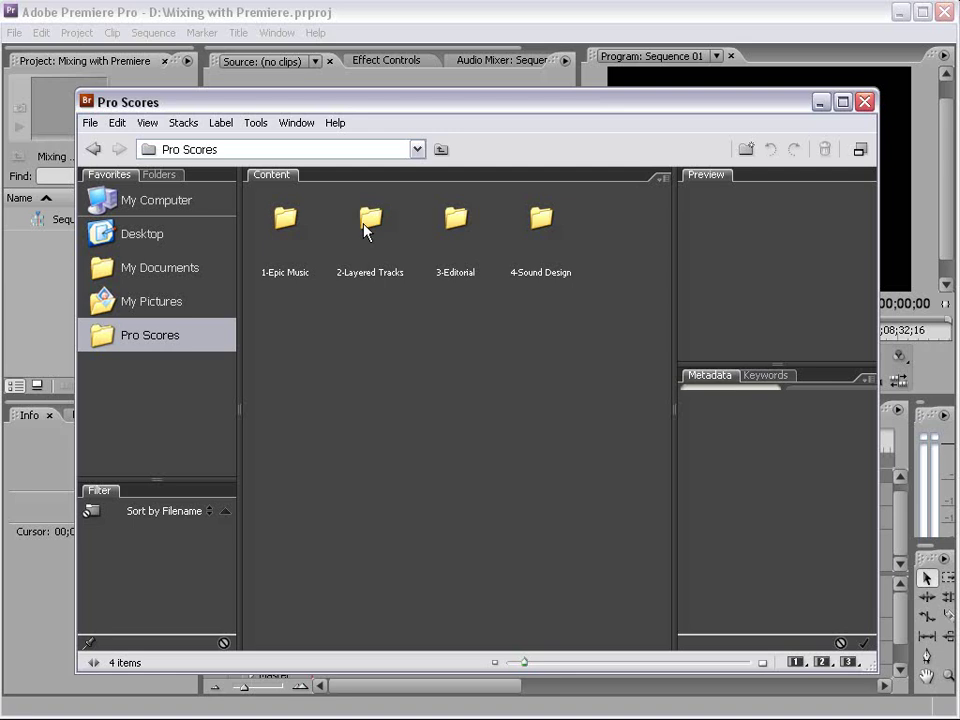
pyautogui.moveTo(578, 426)
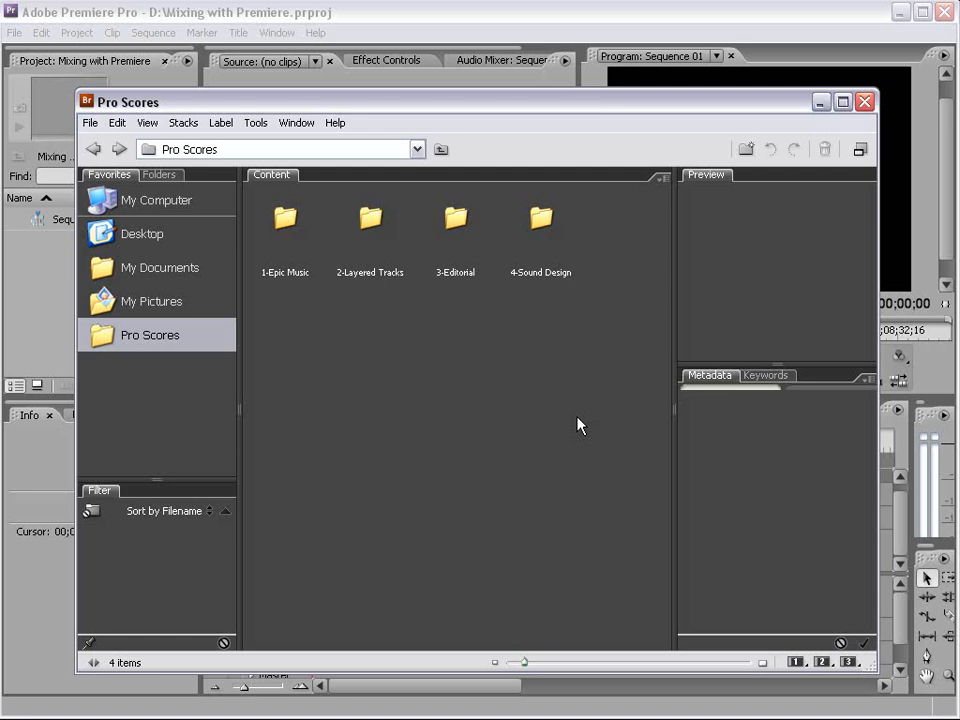
pyautogui.moveTo(260, 236)
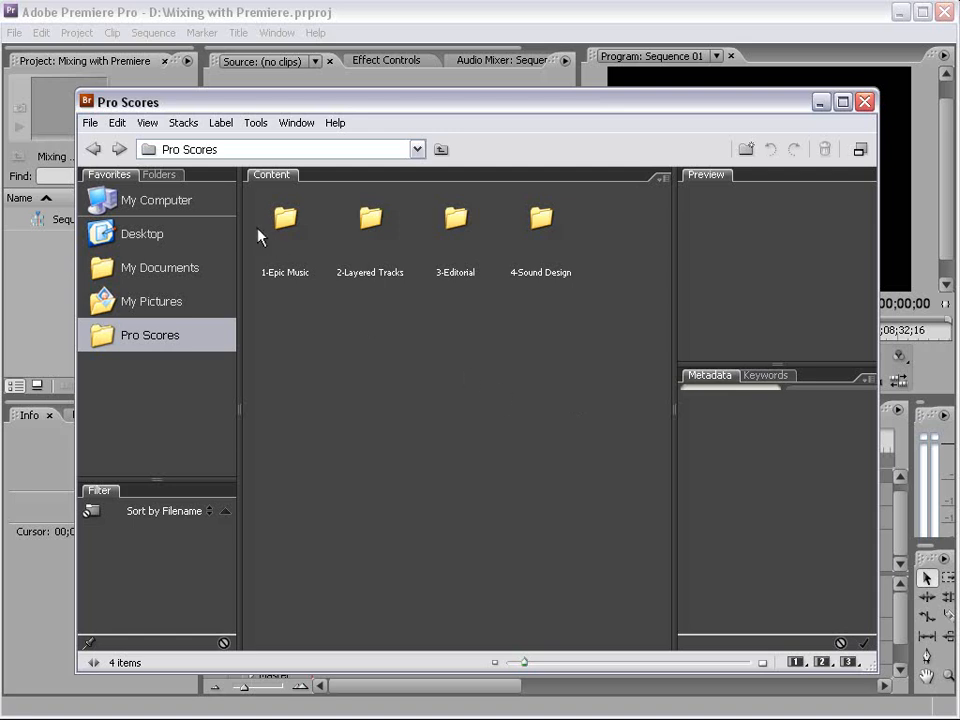
pyautogui.moveTo(592, 400)
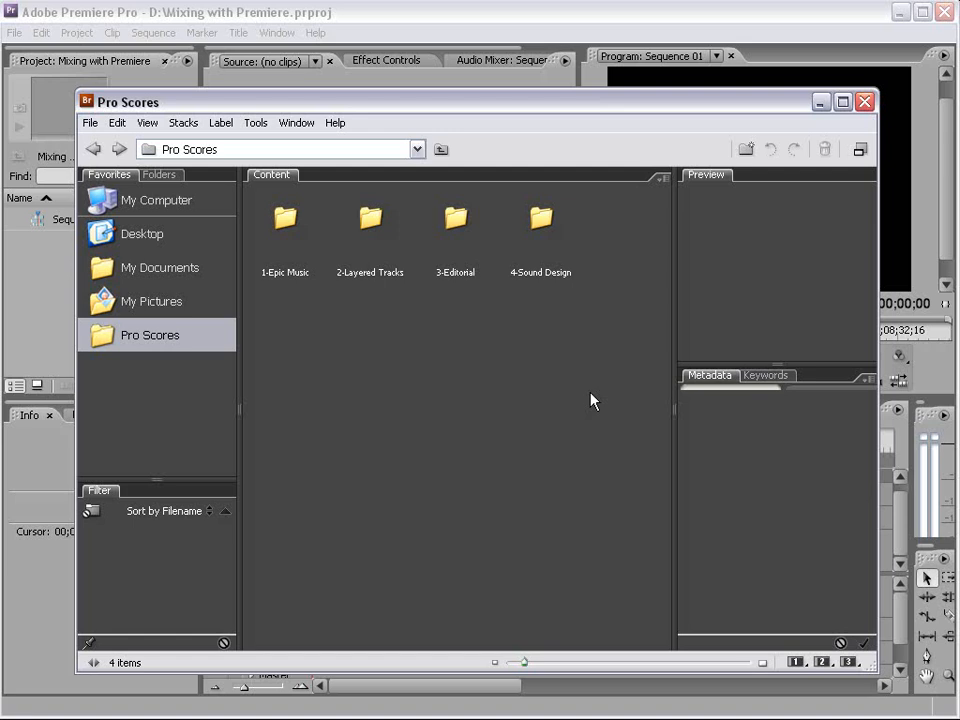
pyautogui.moveTo(358, 330)
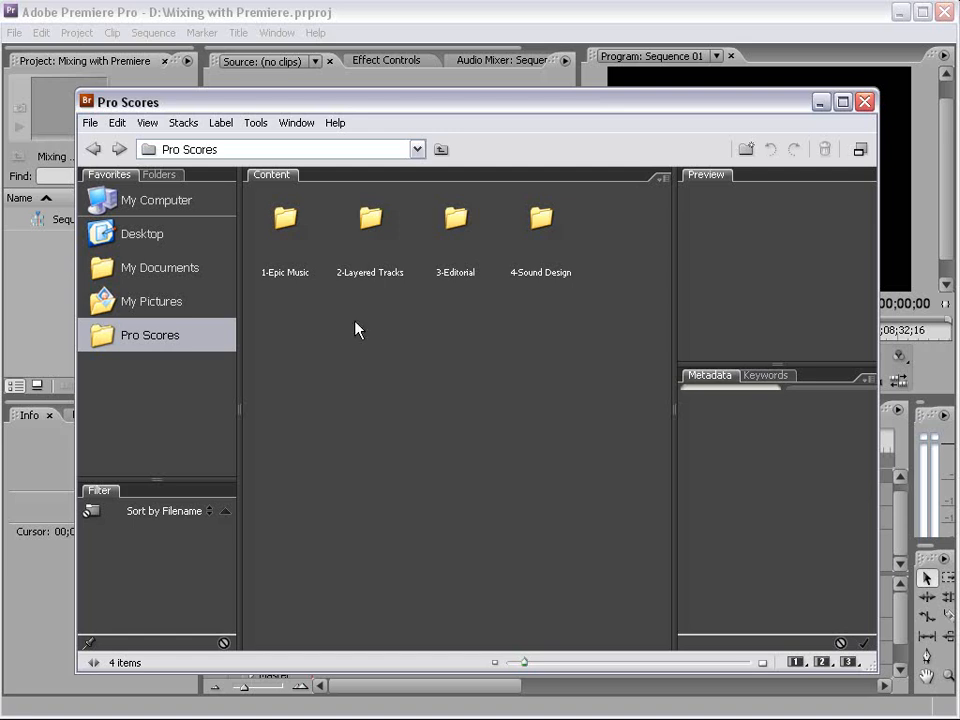
pyautogui.click(370, 220)
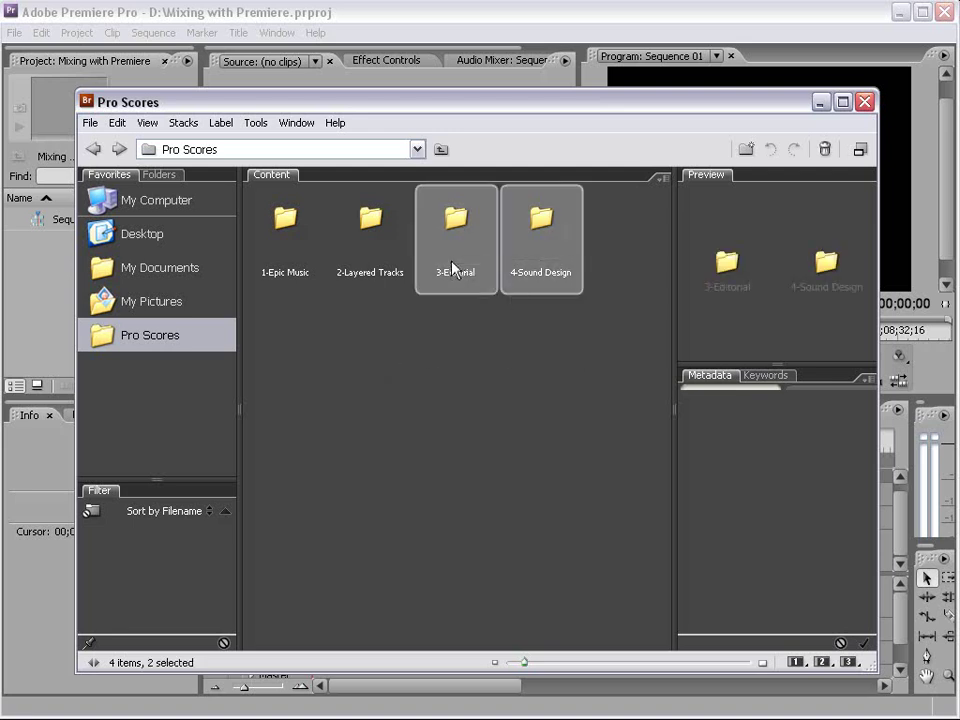
pyautogui.click(436, 350)
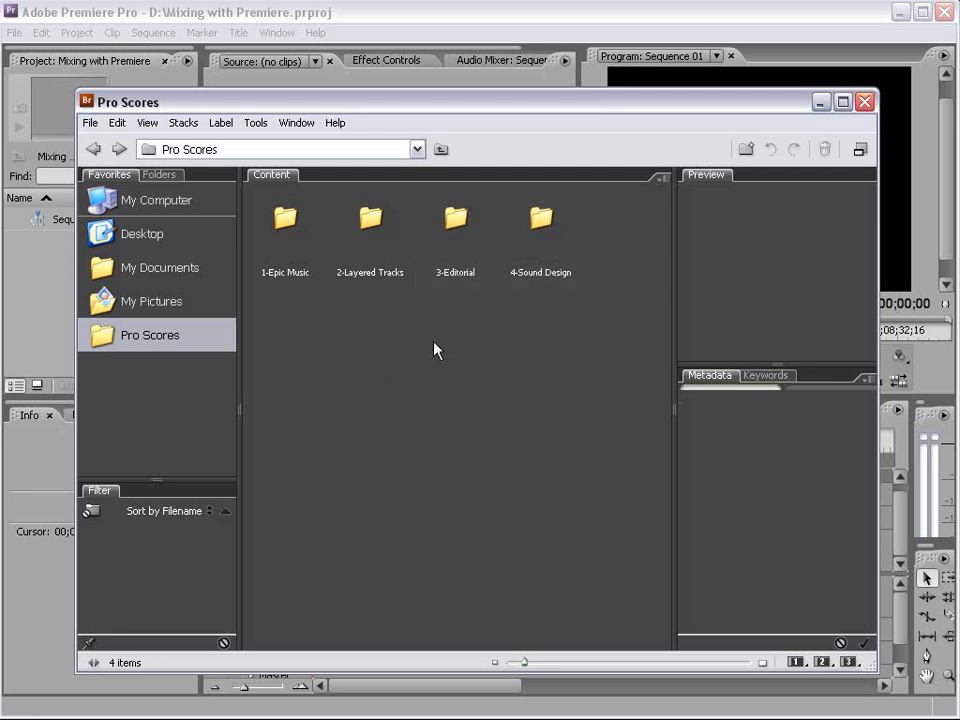